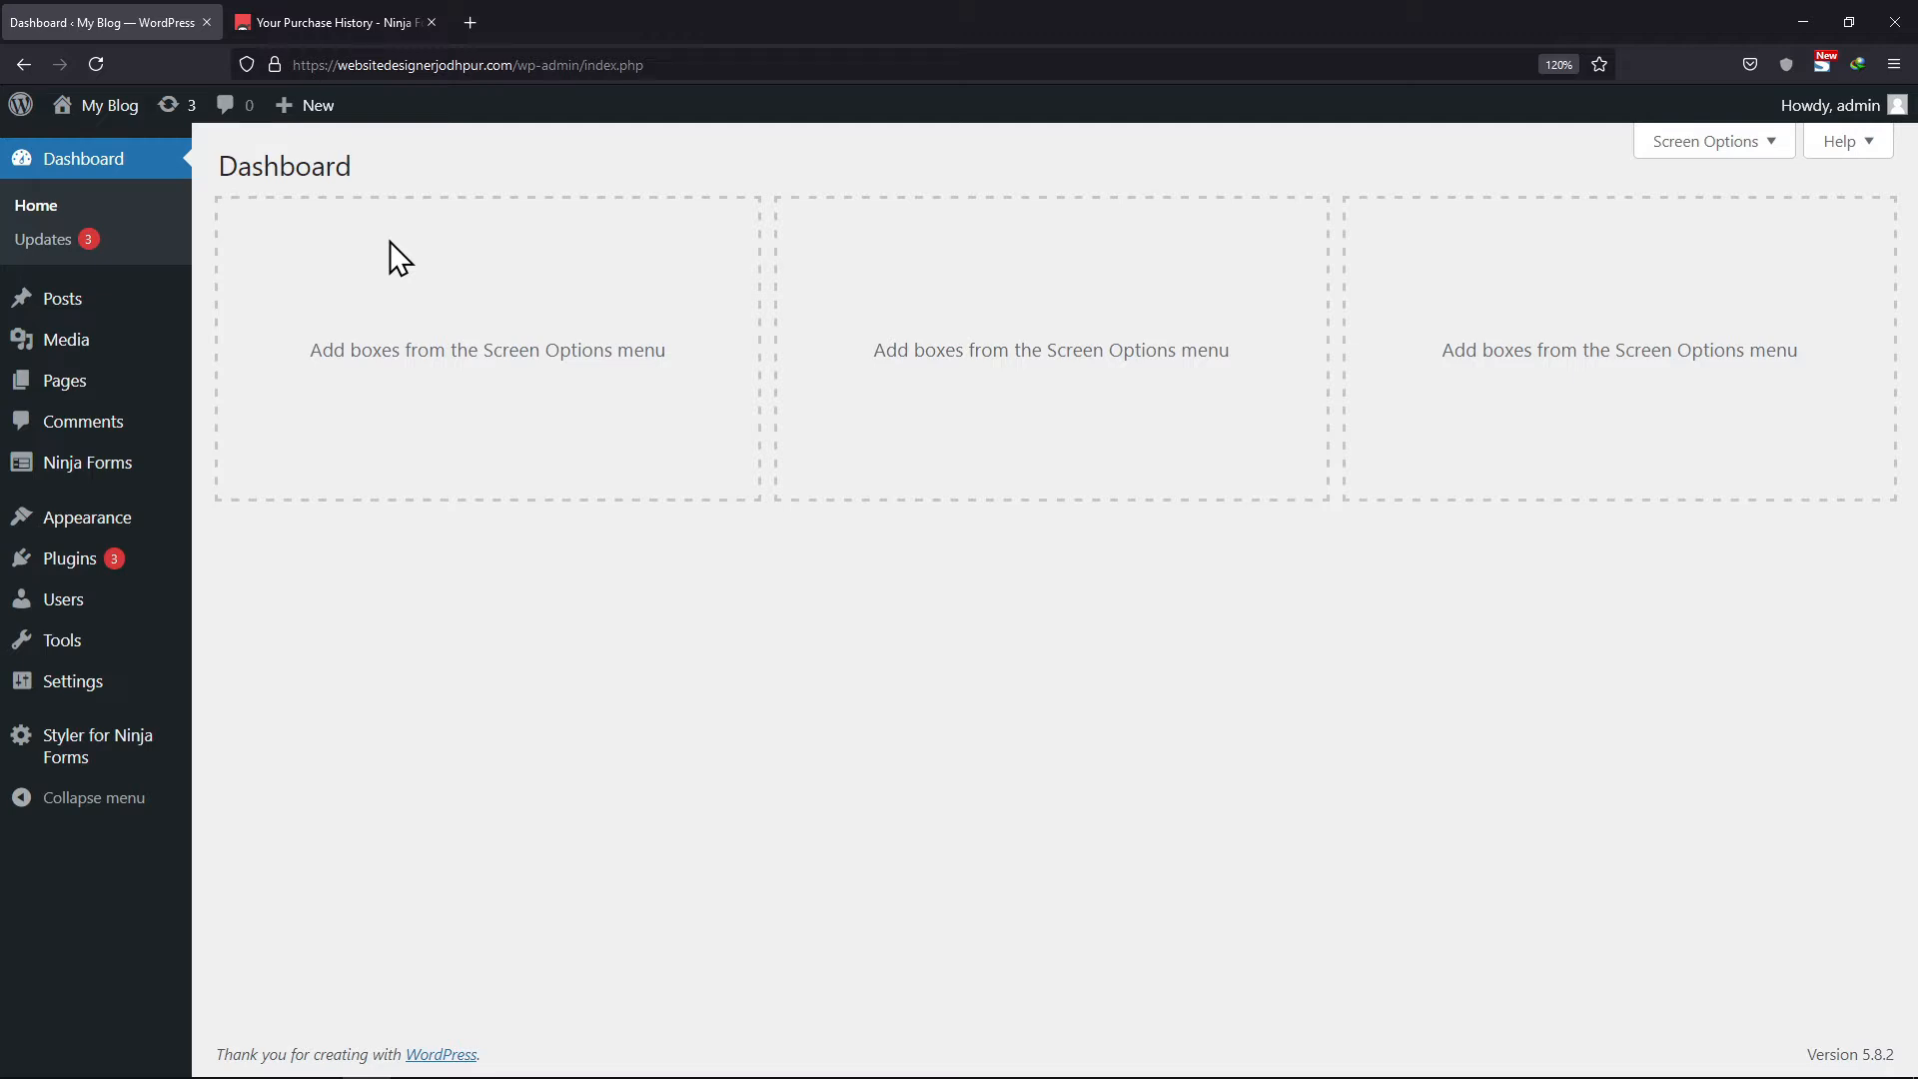
- Open the downloads list in the Ninja Forms account page
{"action": "left_click", "coordinate": [331, 22]}
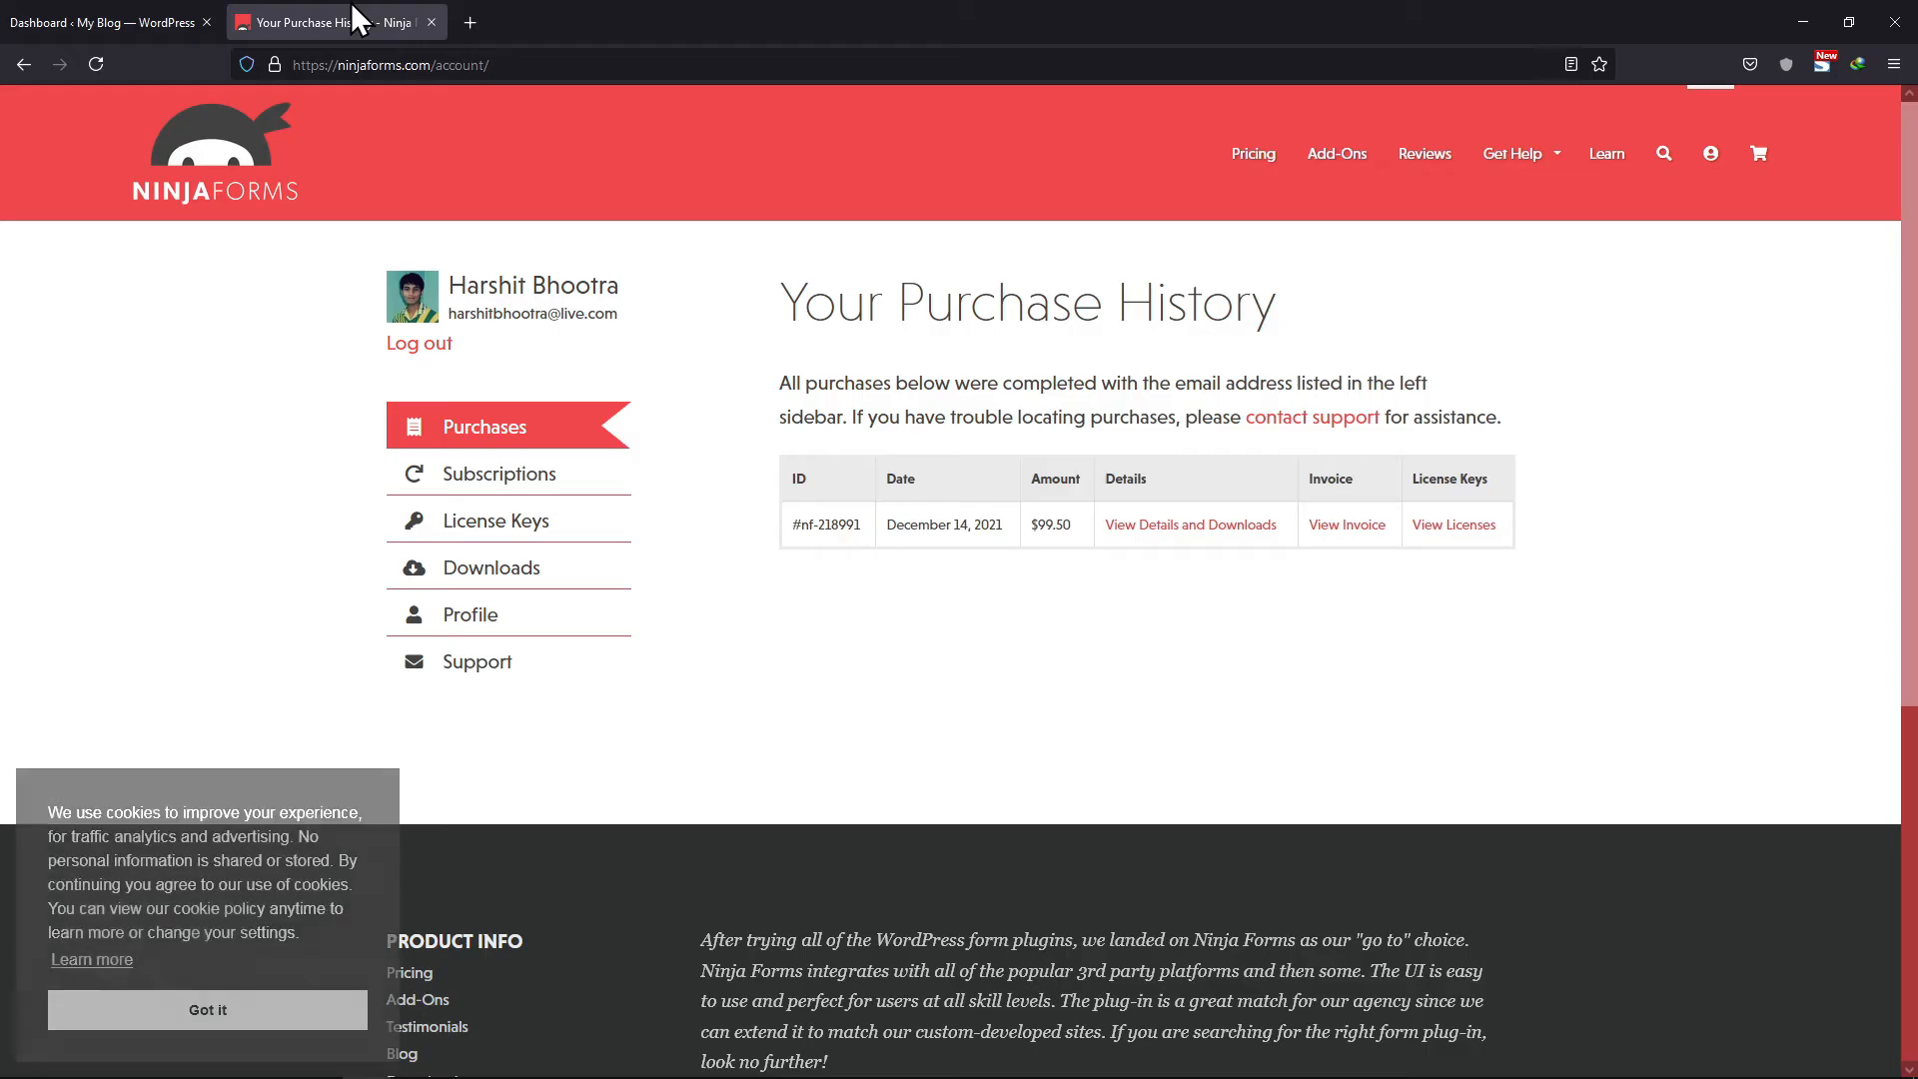
{"action": "left_click", "coordinate": [491, 567]}
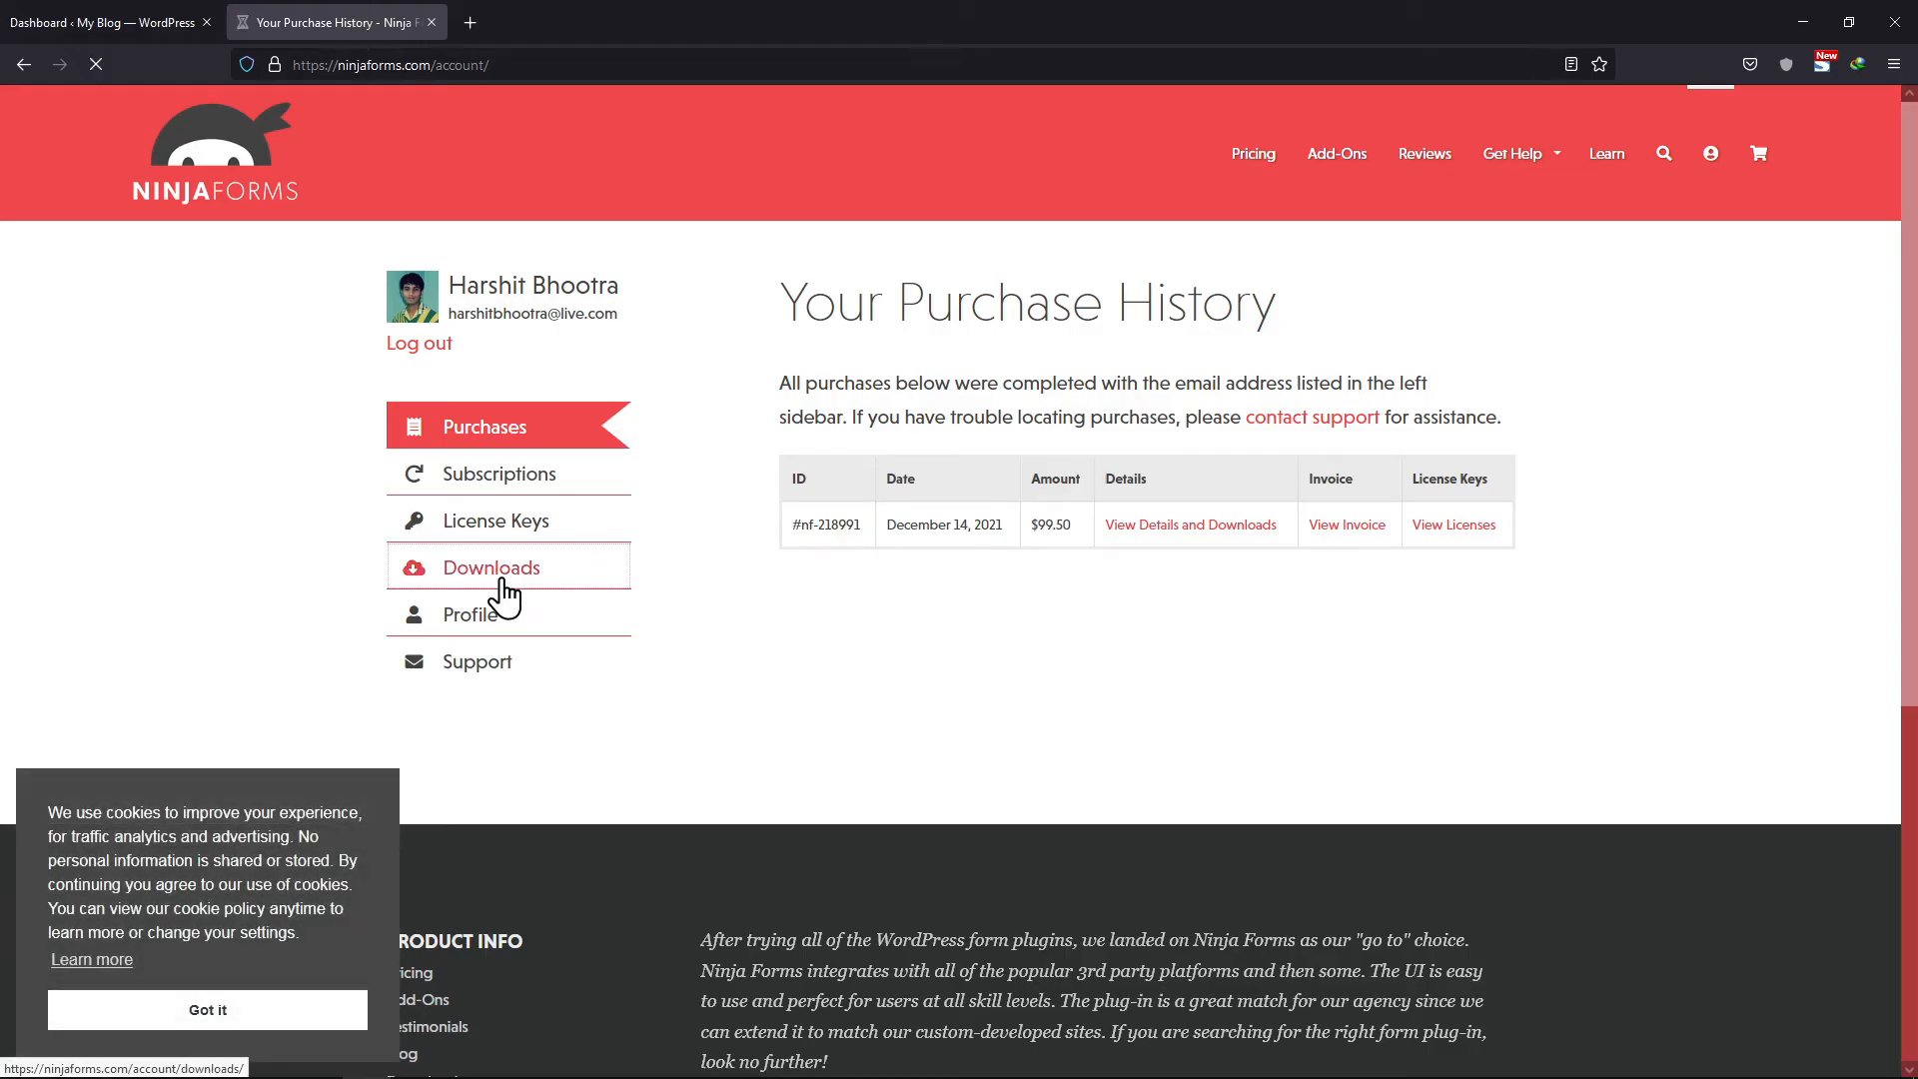
{"action": "left_click", "coordinate": [490, 566]}
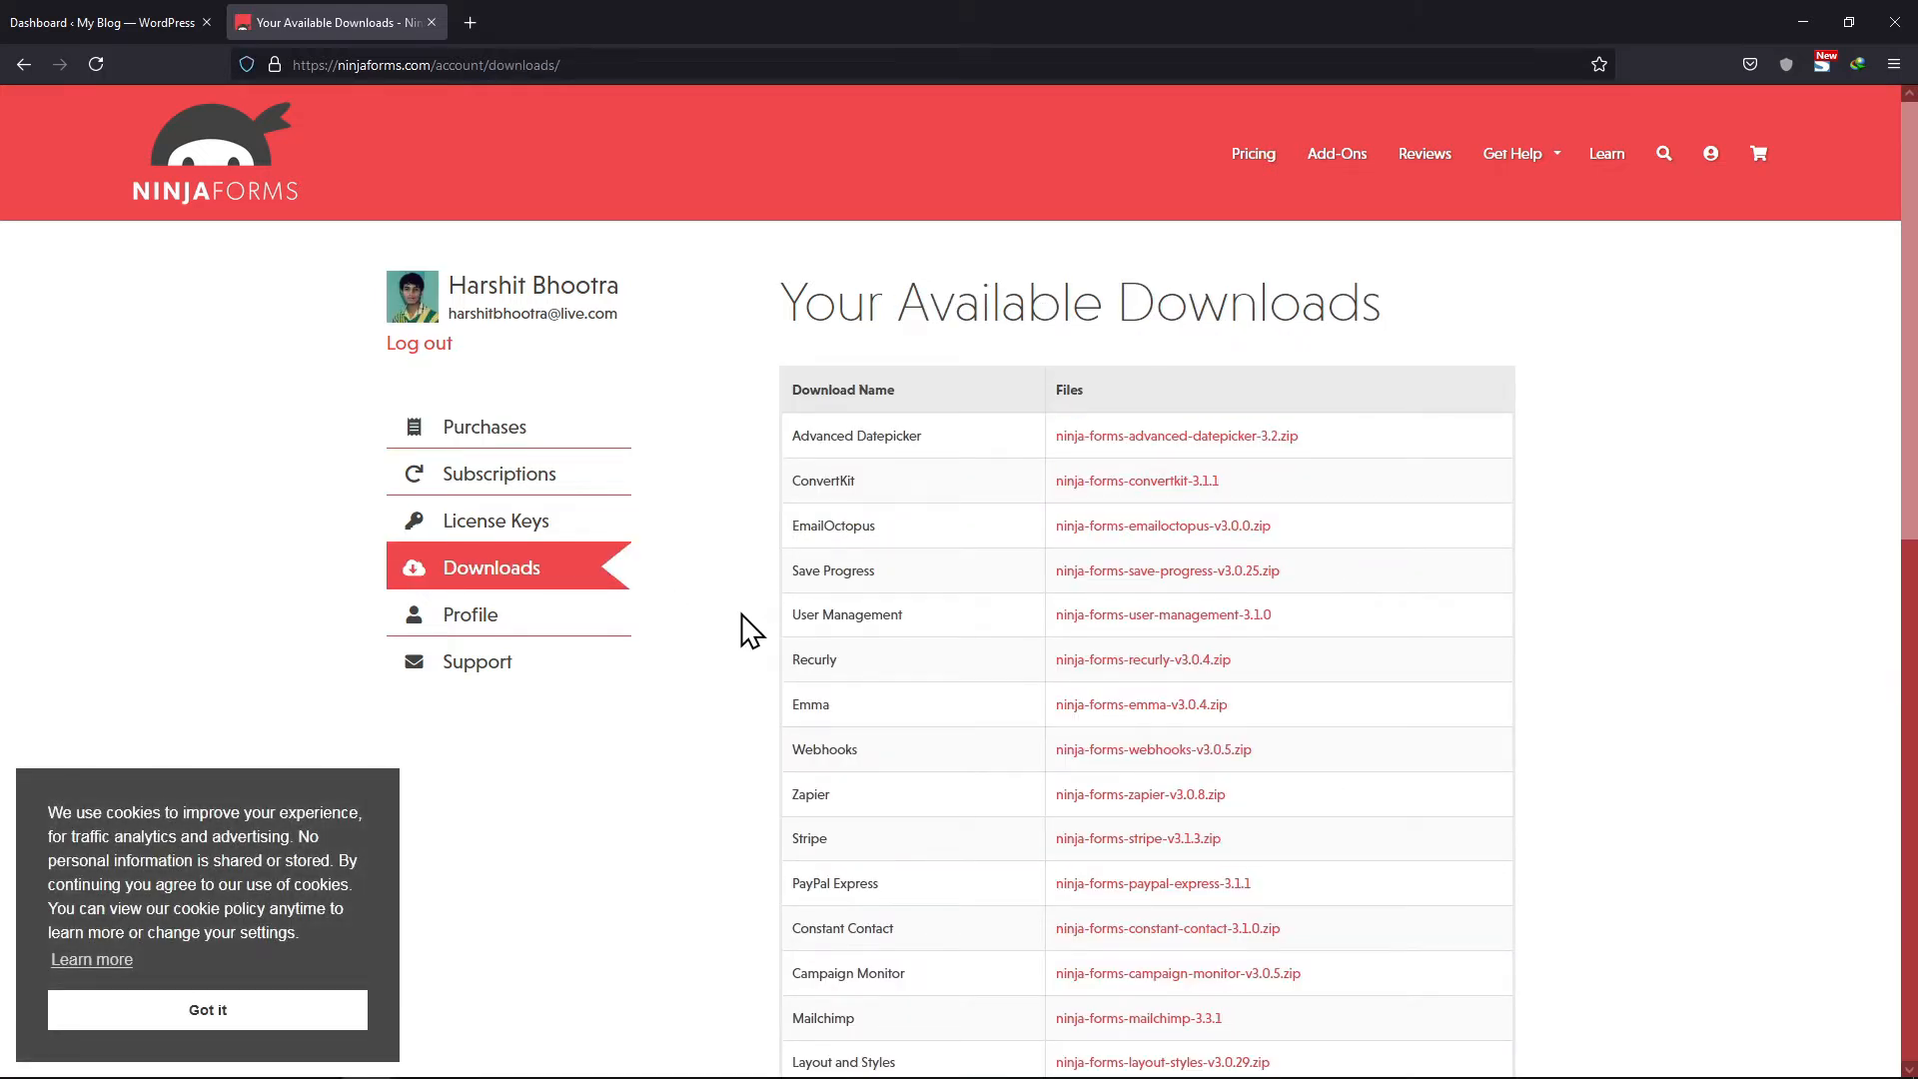
{"action": "scroll", "scroll_direction": "down", "scroll_amount": 3}
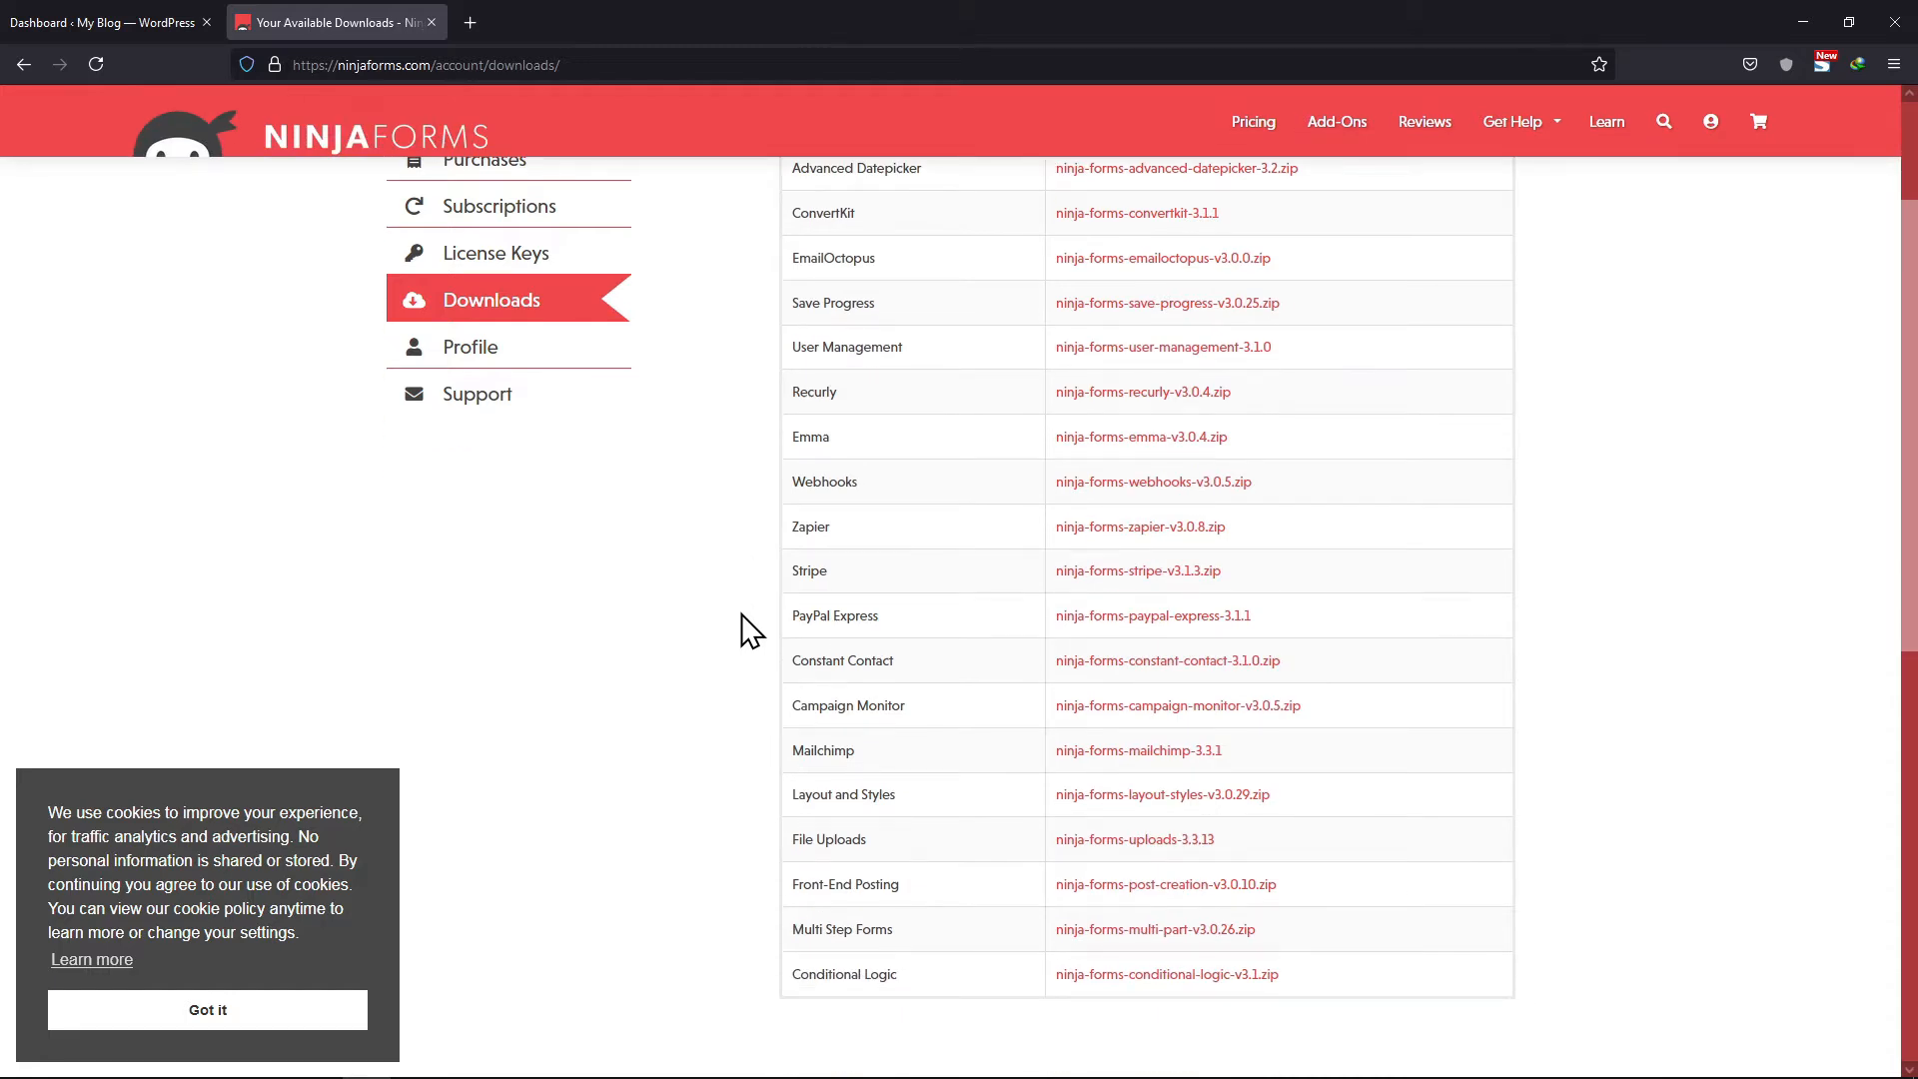
{"action": "mouse_move", "coordinate": [1152, 928]}
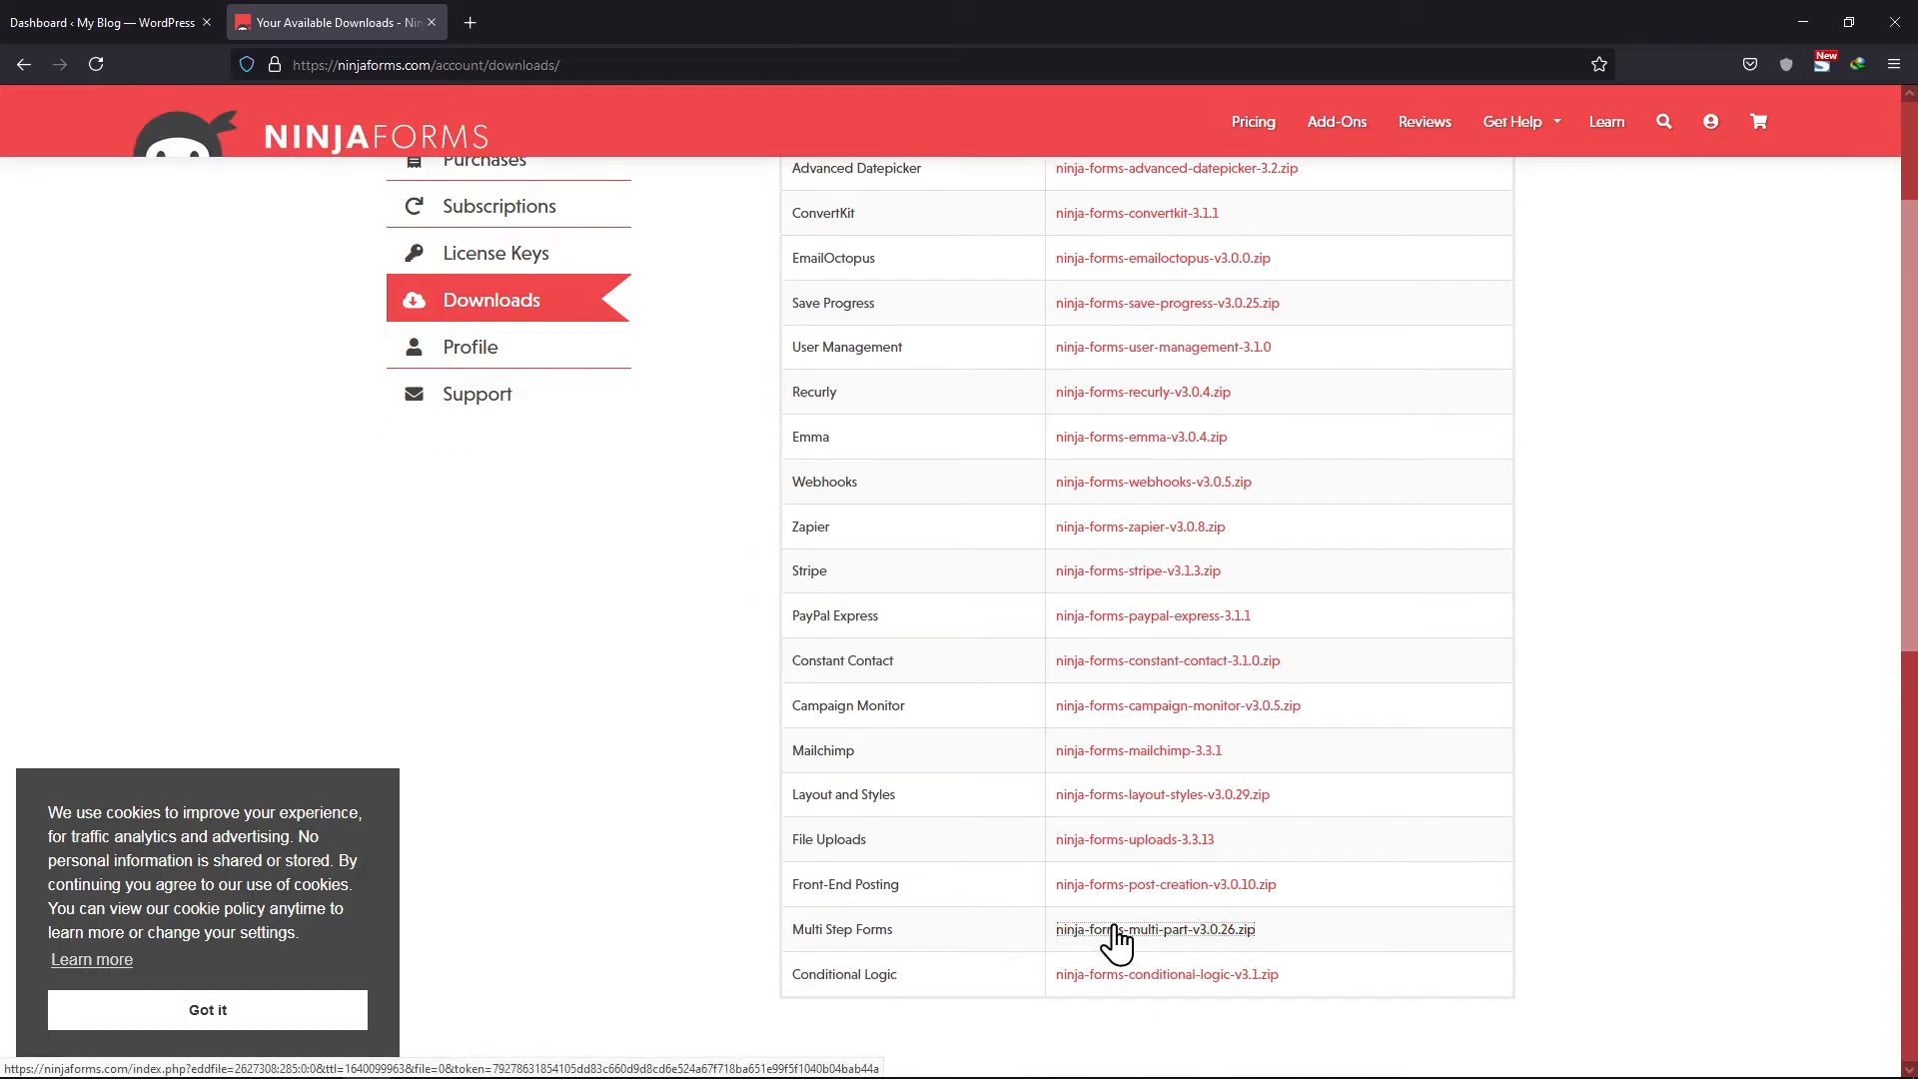
- Save the Multi Step Forms add-on zip into the Downloads folder
{"action": "left_click", "coordinate": [1153, 928]}
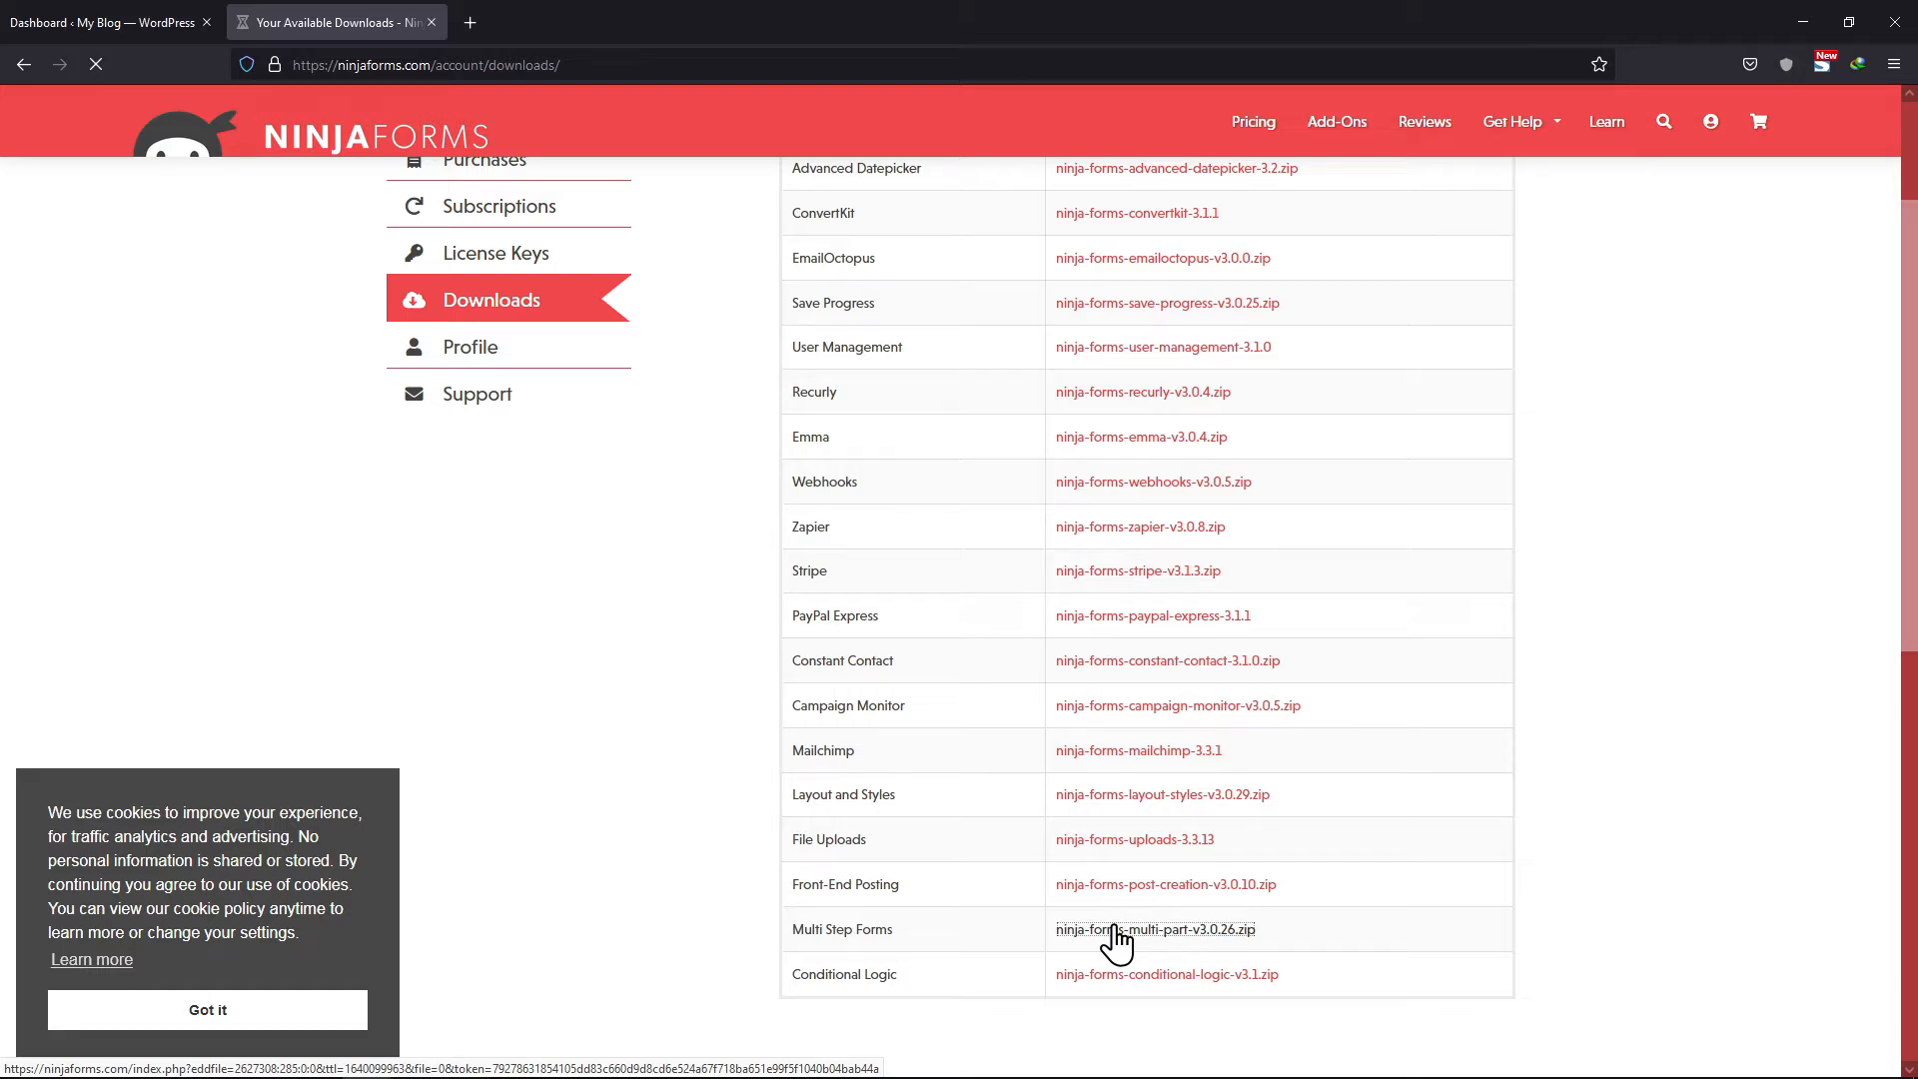
{"action": "left_click", "coordinate": [1154, 928]}
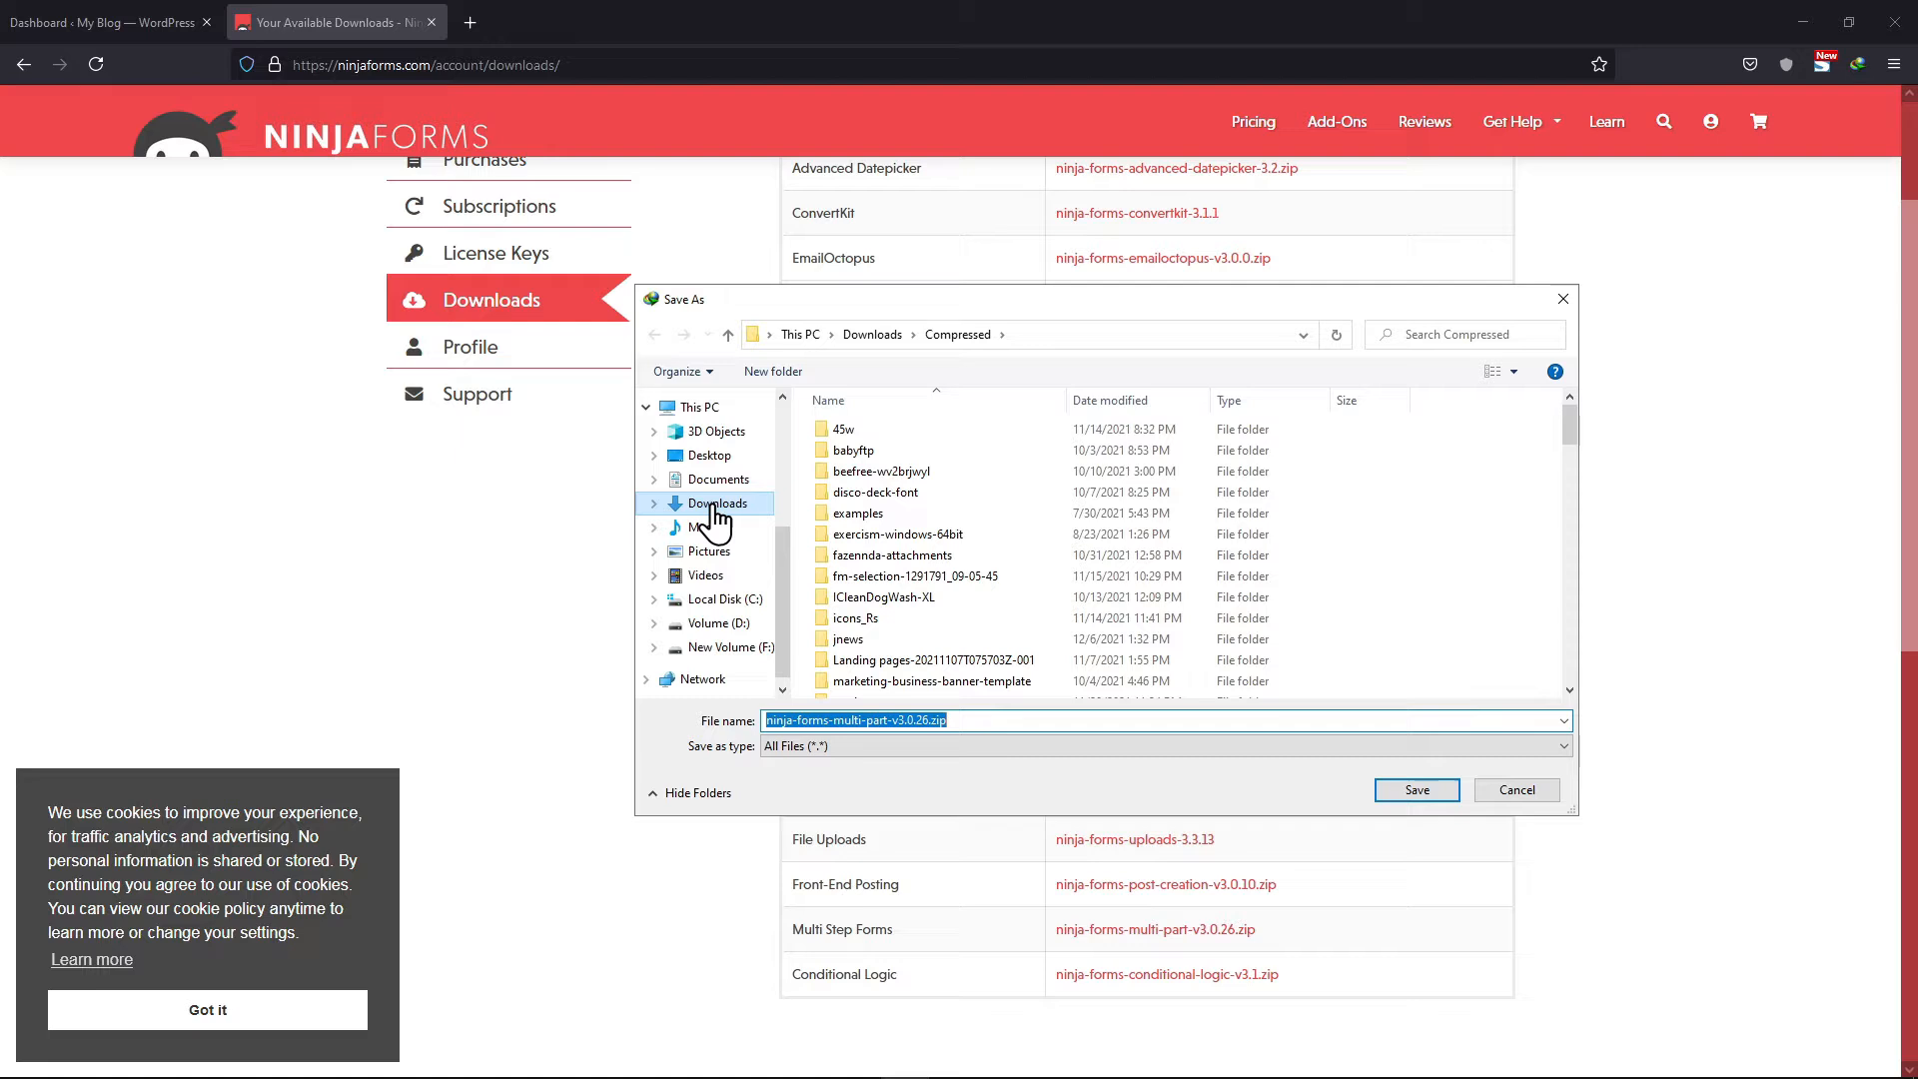
{"action": "left_click", "coordinate": [718, 503]}
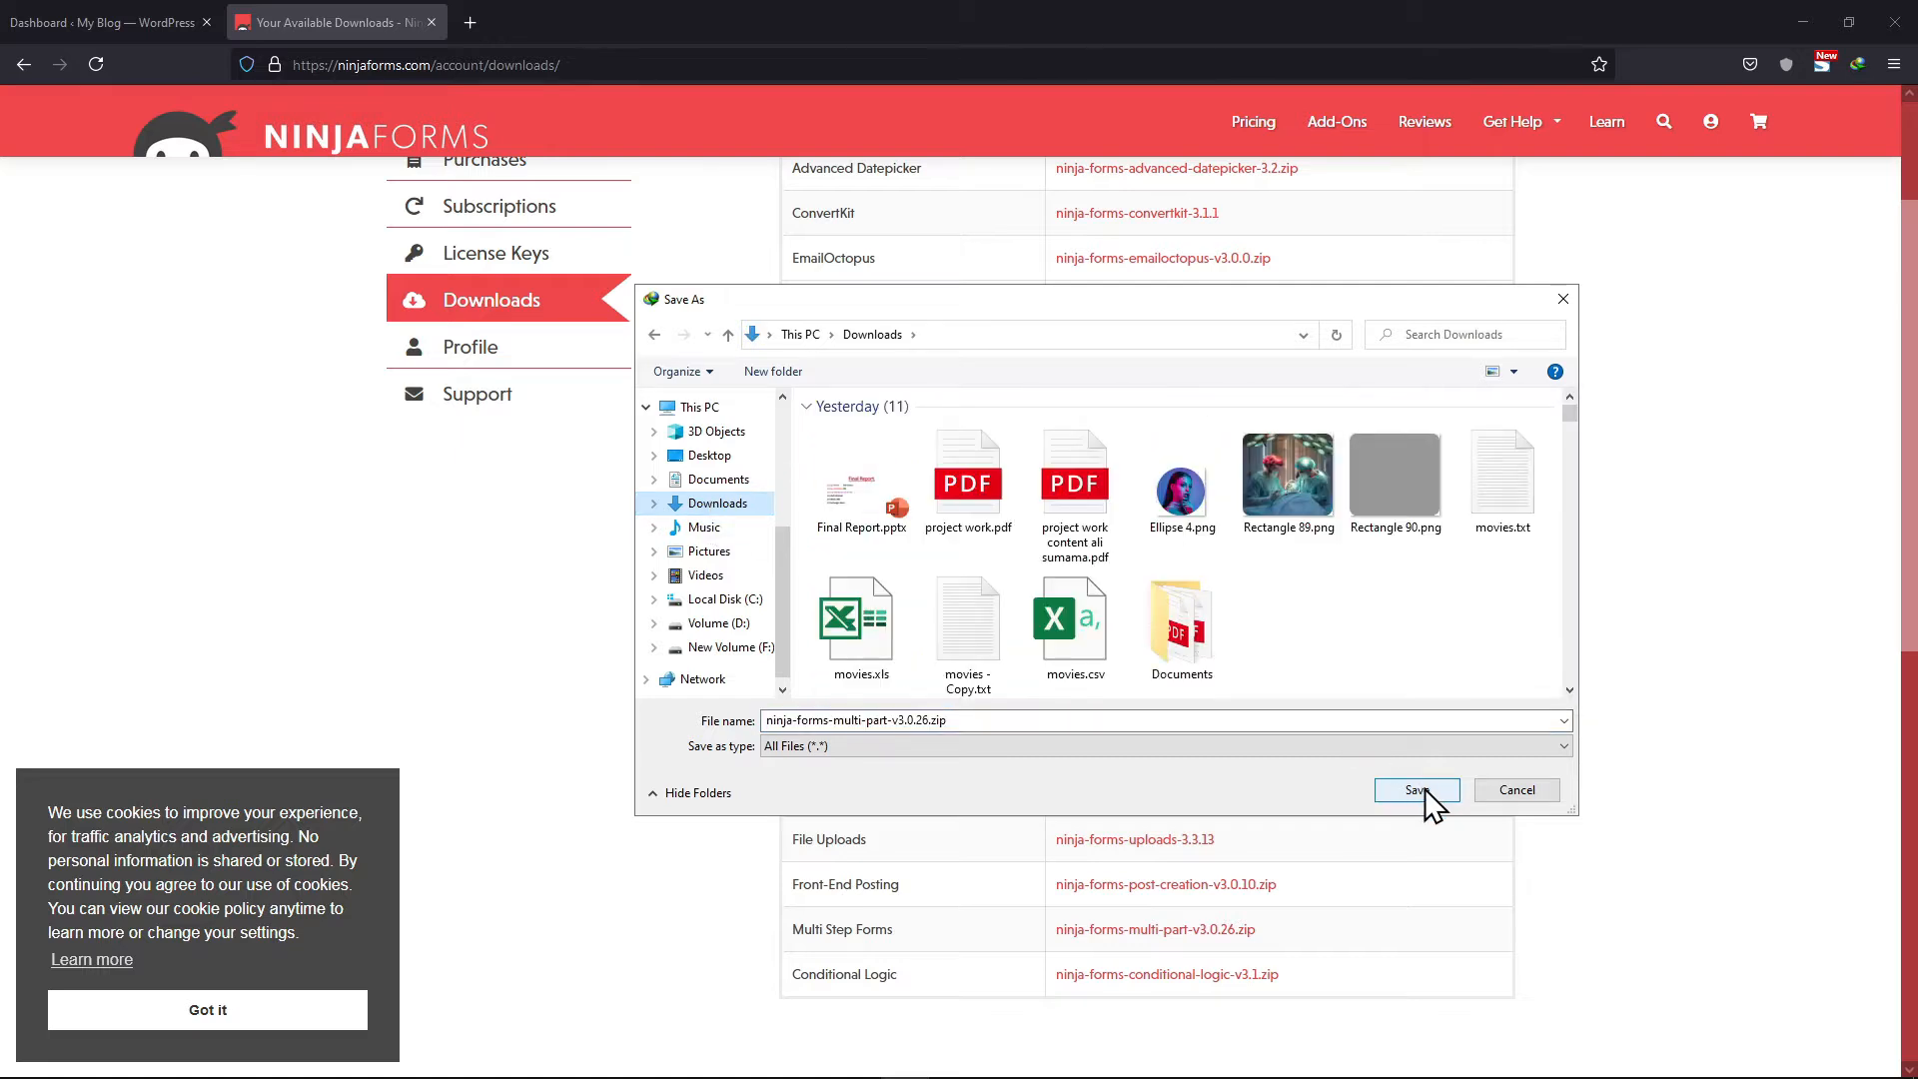
{"action": "left_click", "coordinate": [1416, 789]}
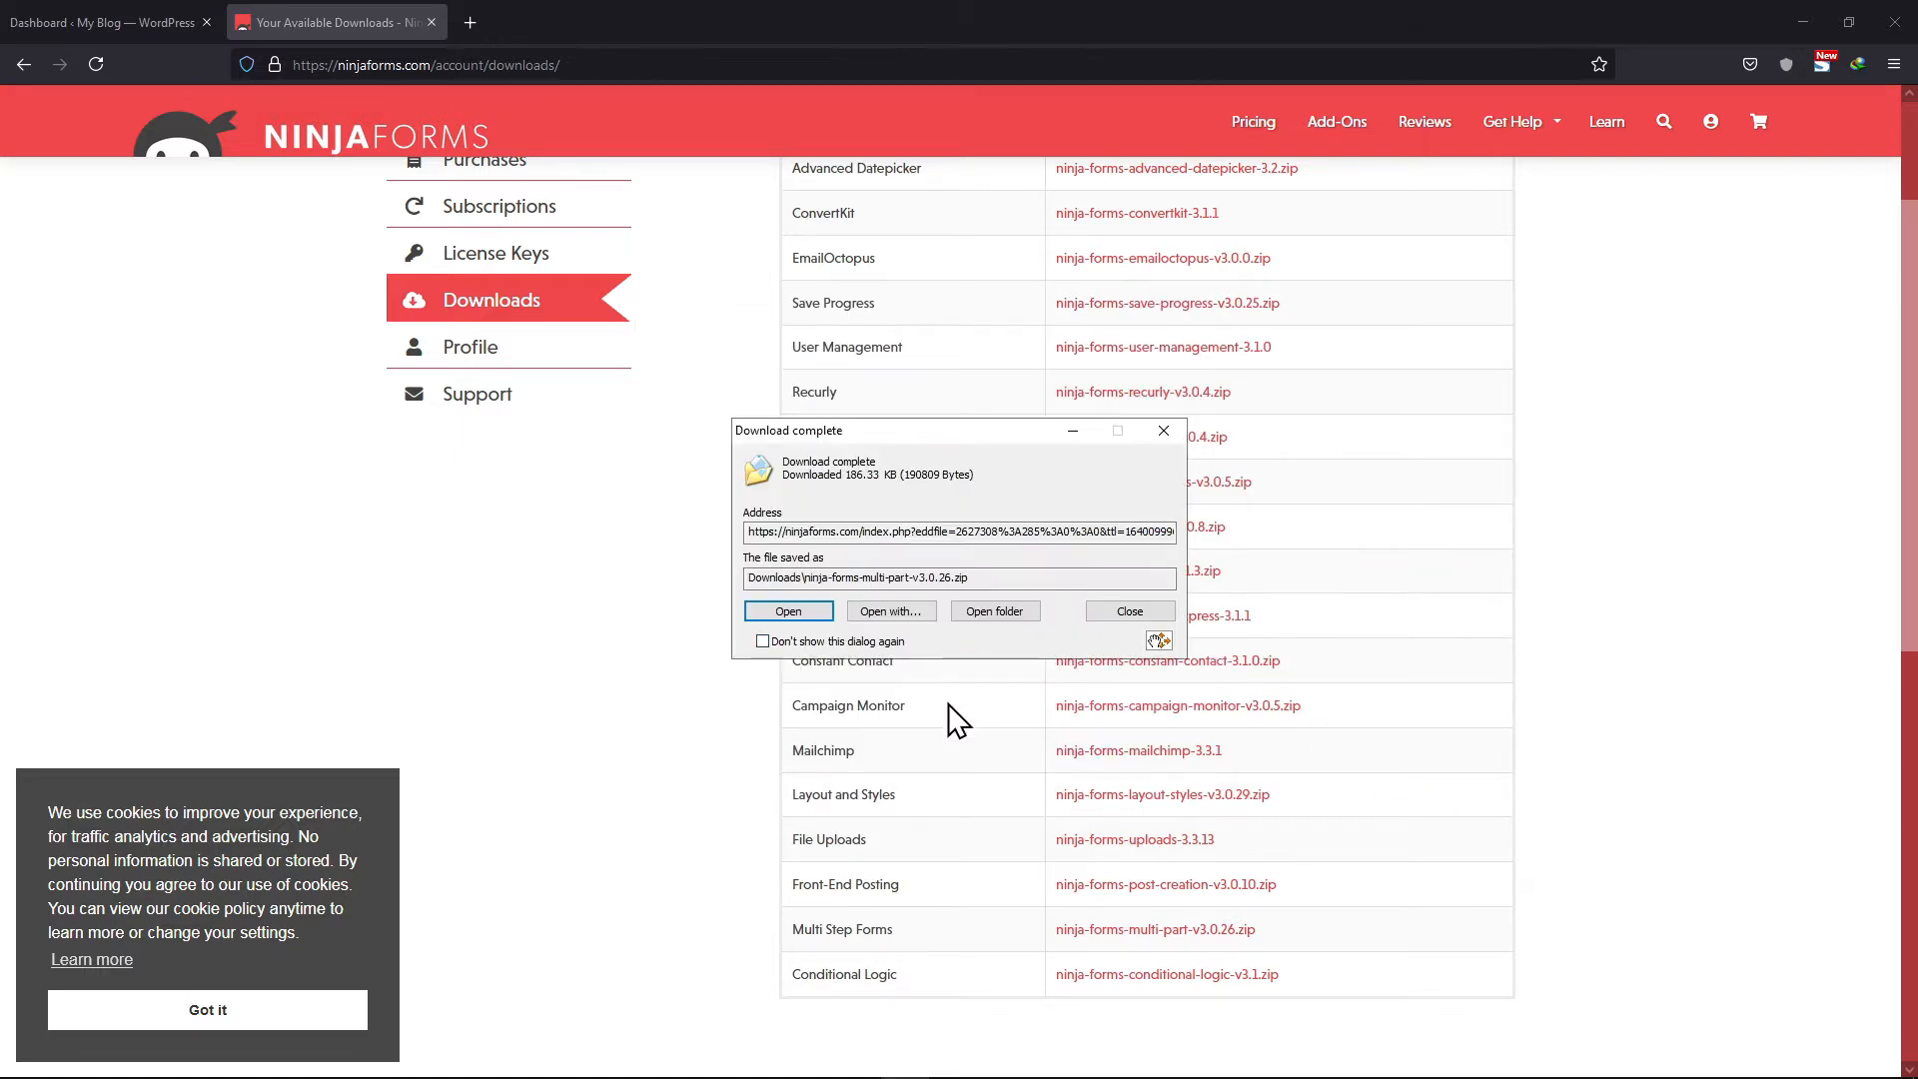
{"action": "left_click", "coordinate": [1126, 611]}
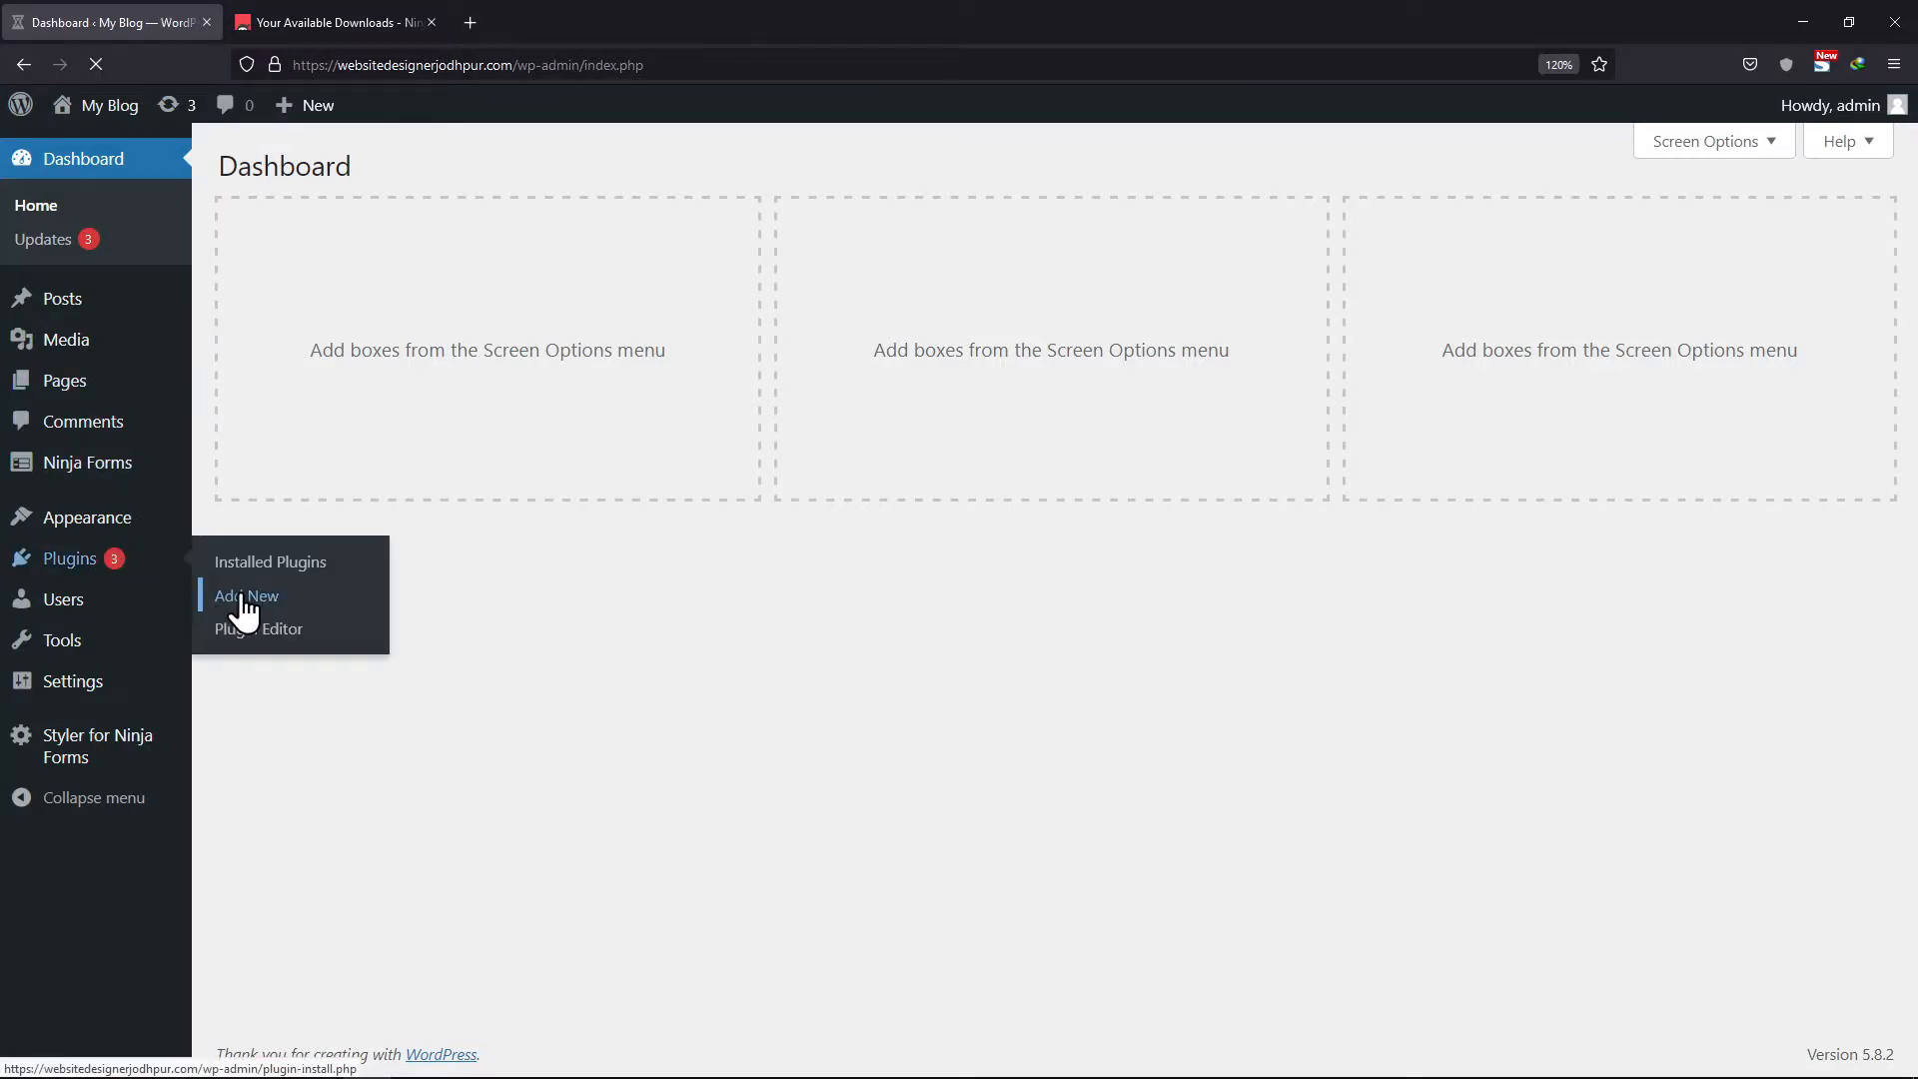
- Upload the multi-part add-on zip as a new plugin, install it and activate it
{"action": "left_click", "coordinate": [245, 595]}
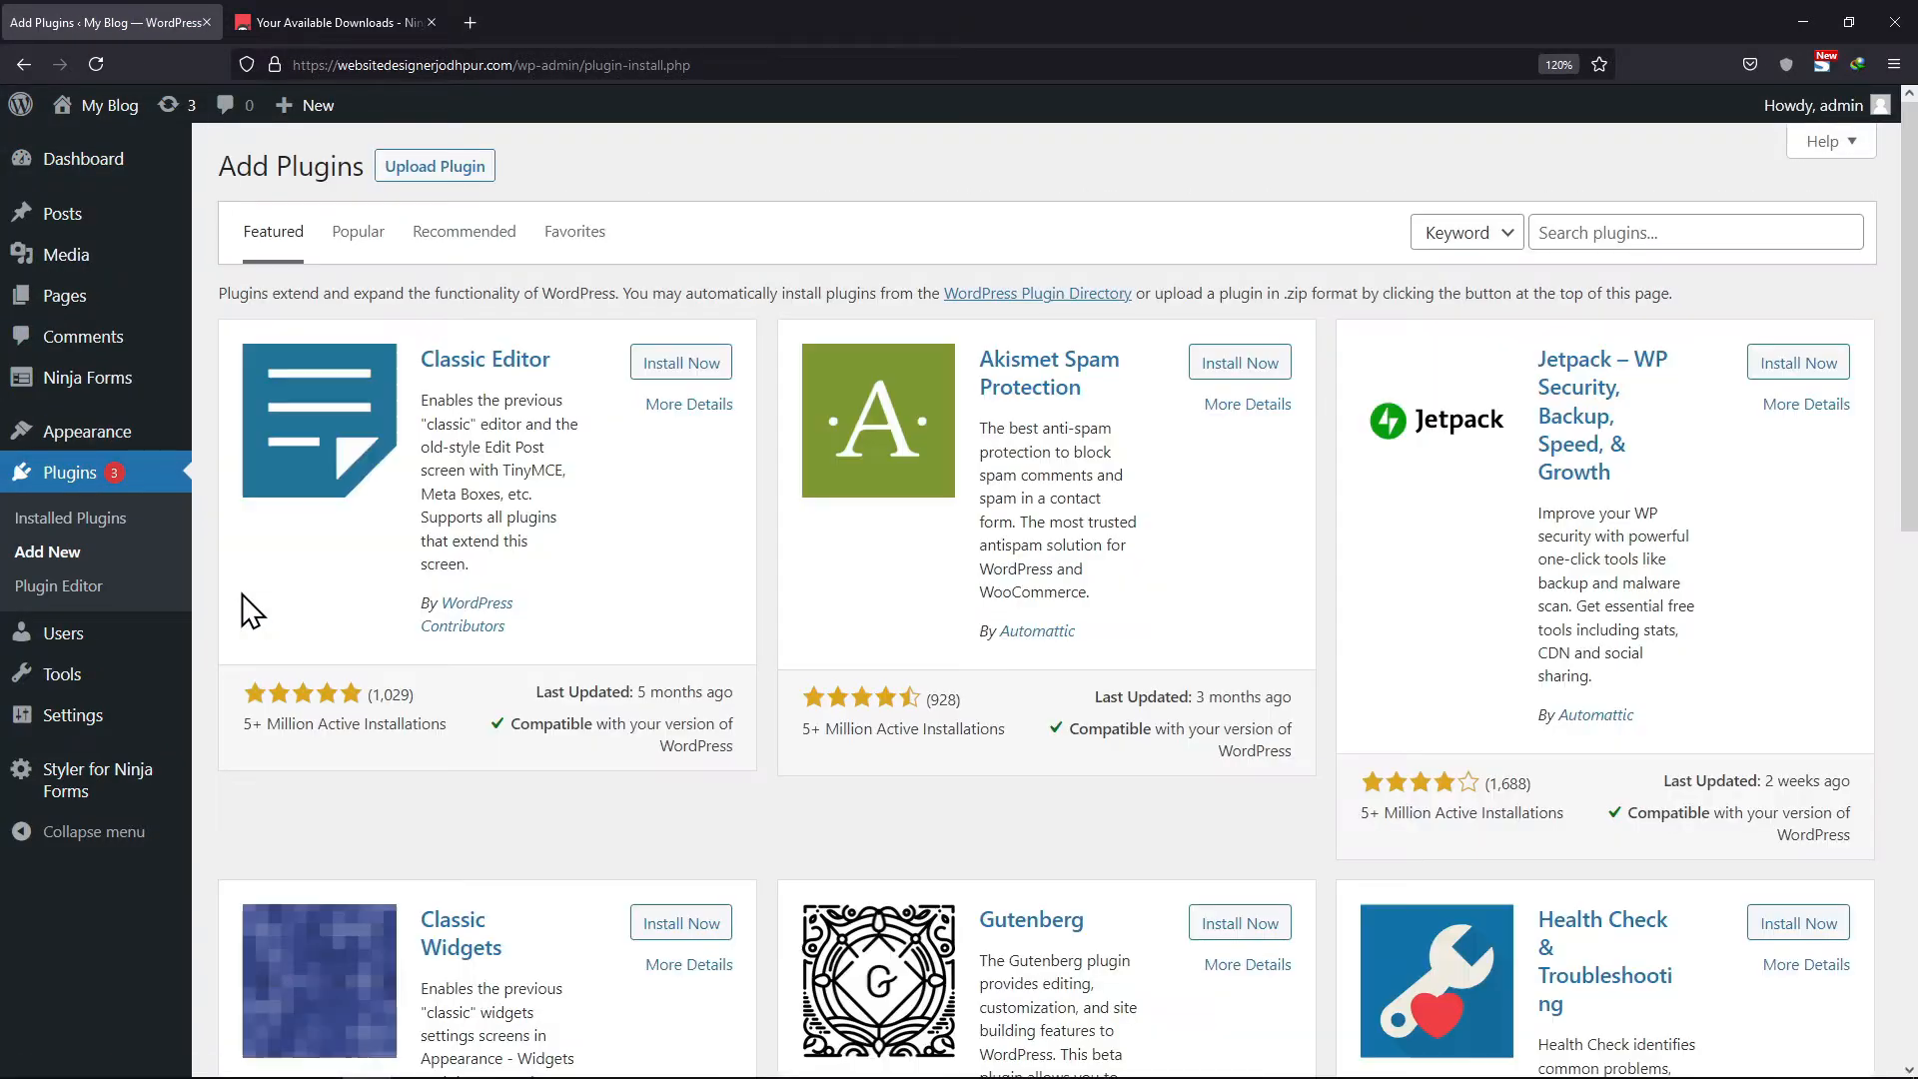
{"action": "left_click", "coordinate": [432, 165]}
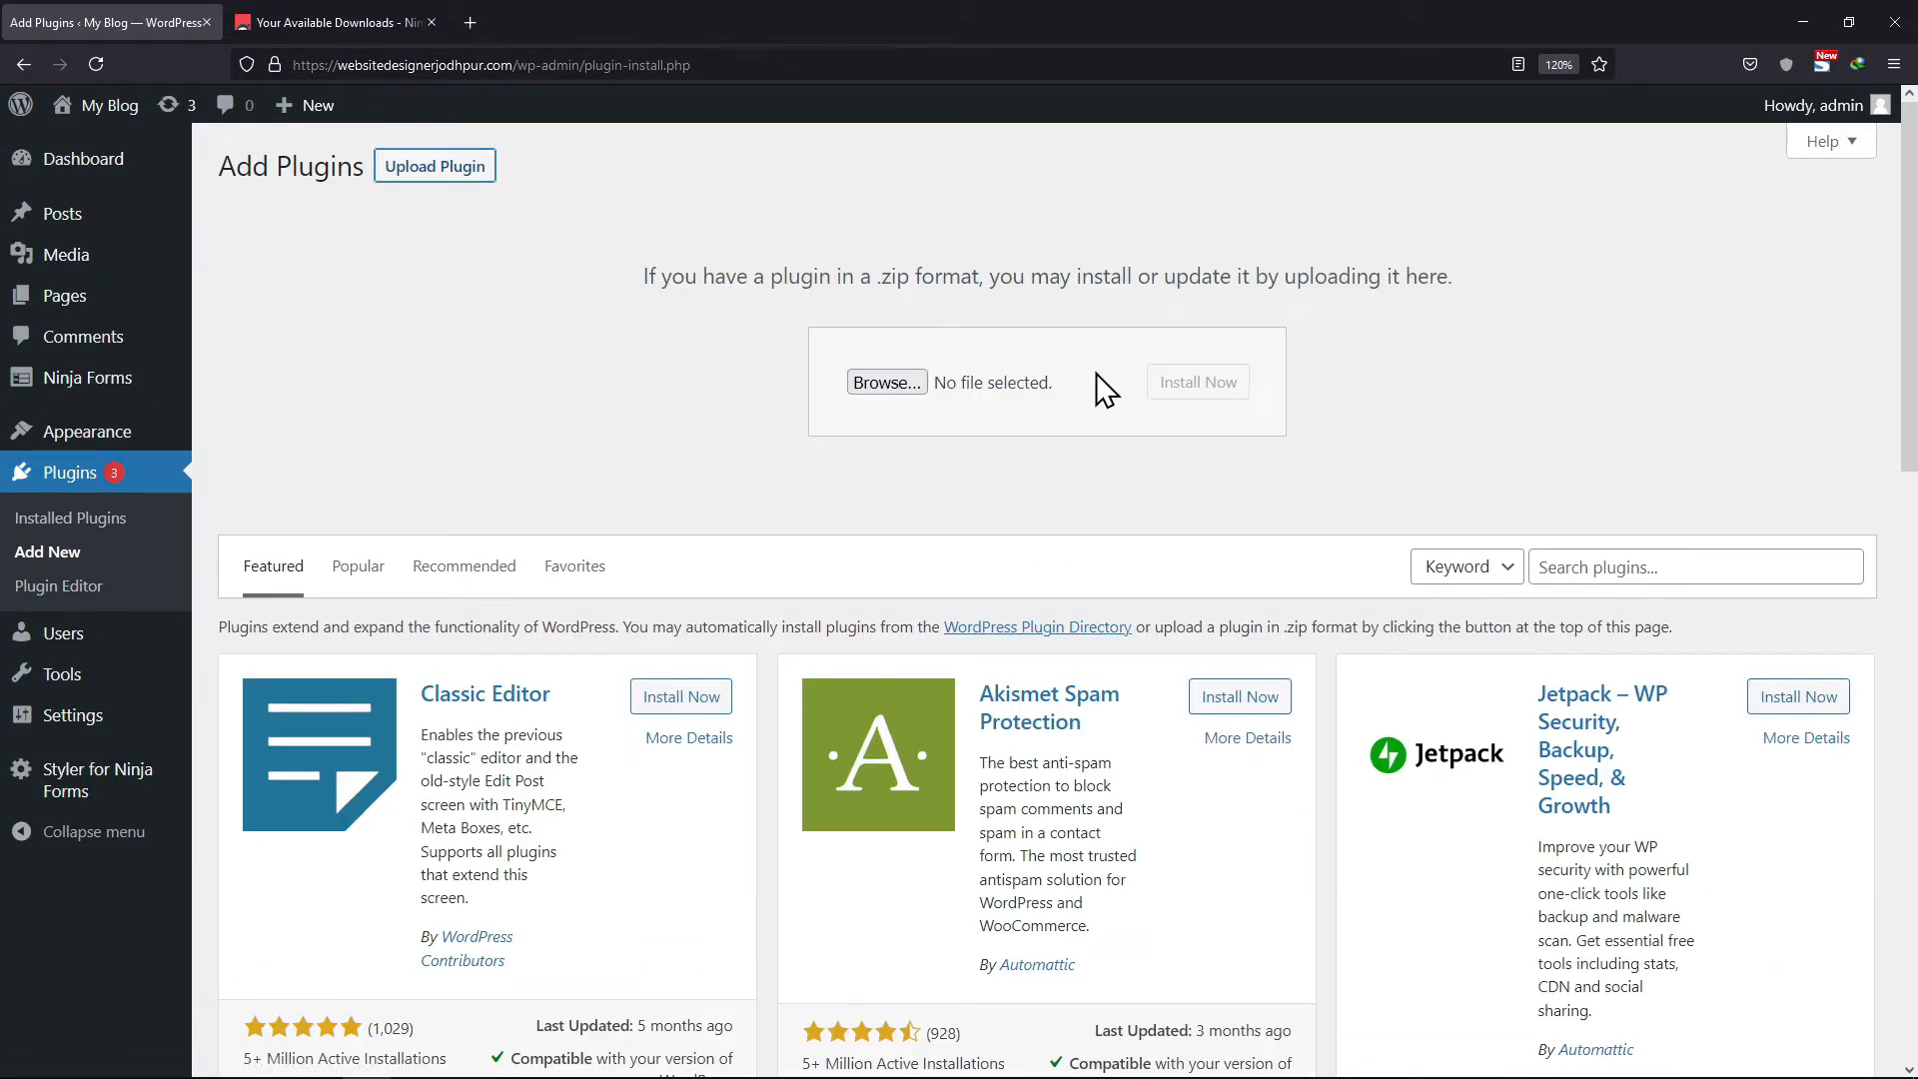
{"action": "left_click", "coordinate": [887, 382]}
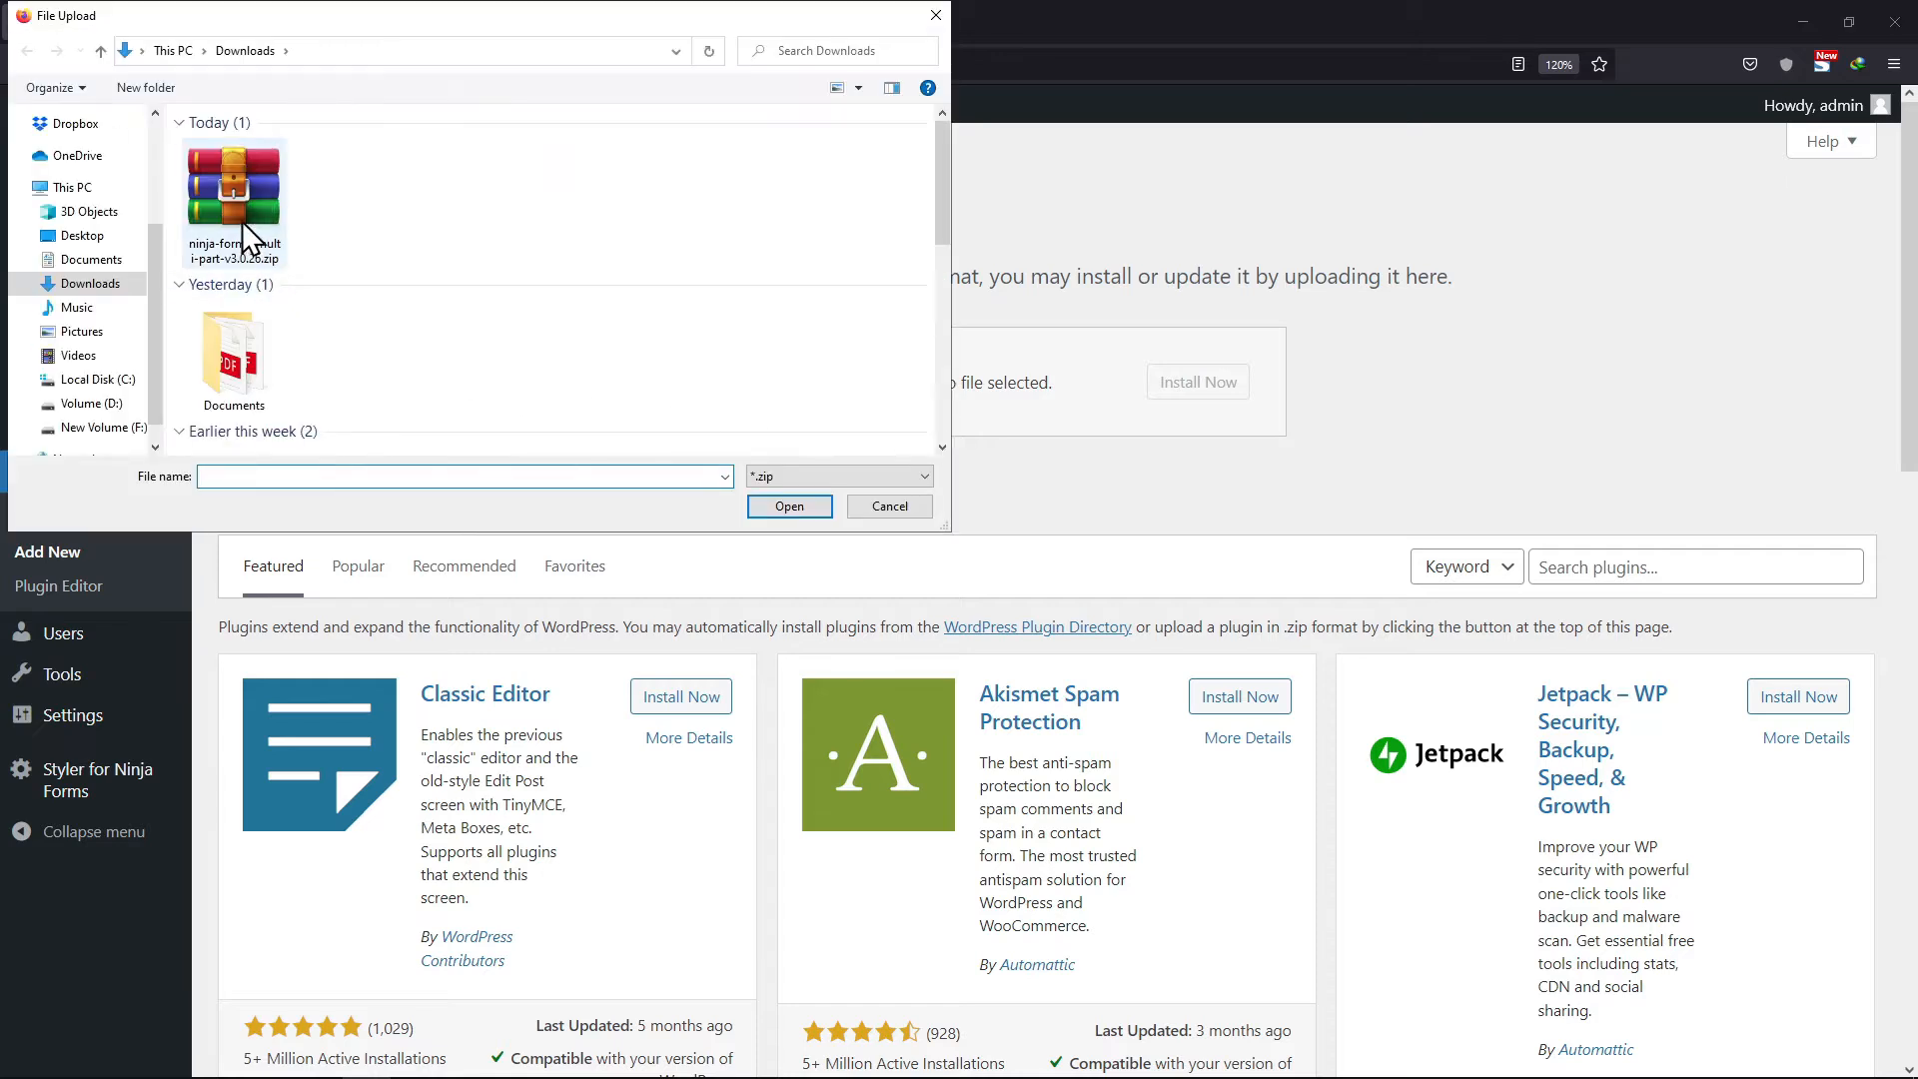
{"action": "double_click", "coordinate": [233, 189]}
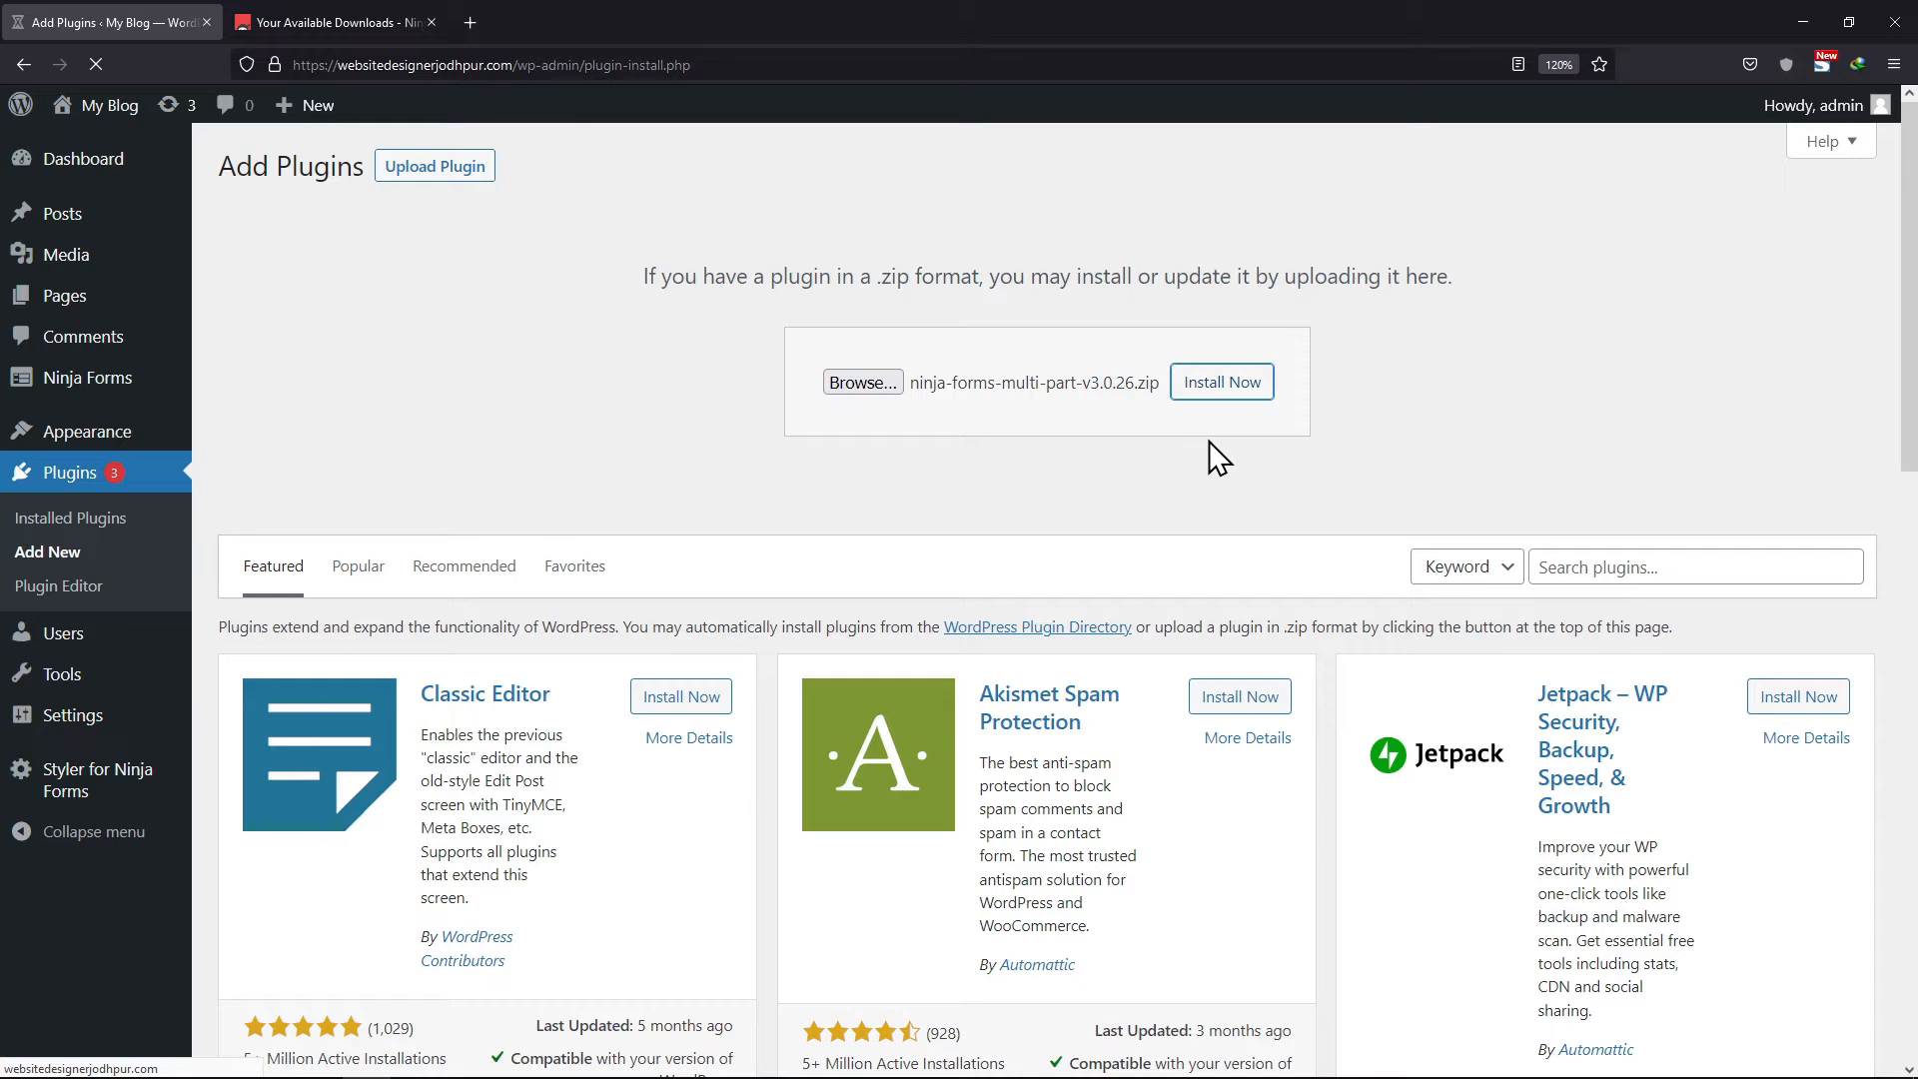
{"action": "left_click", "coordinate": [1220, 382]}
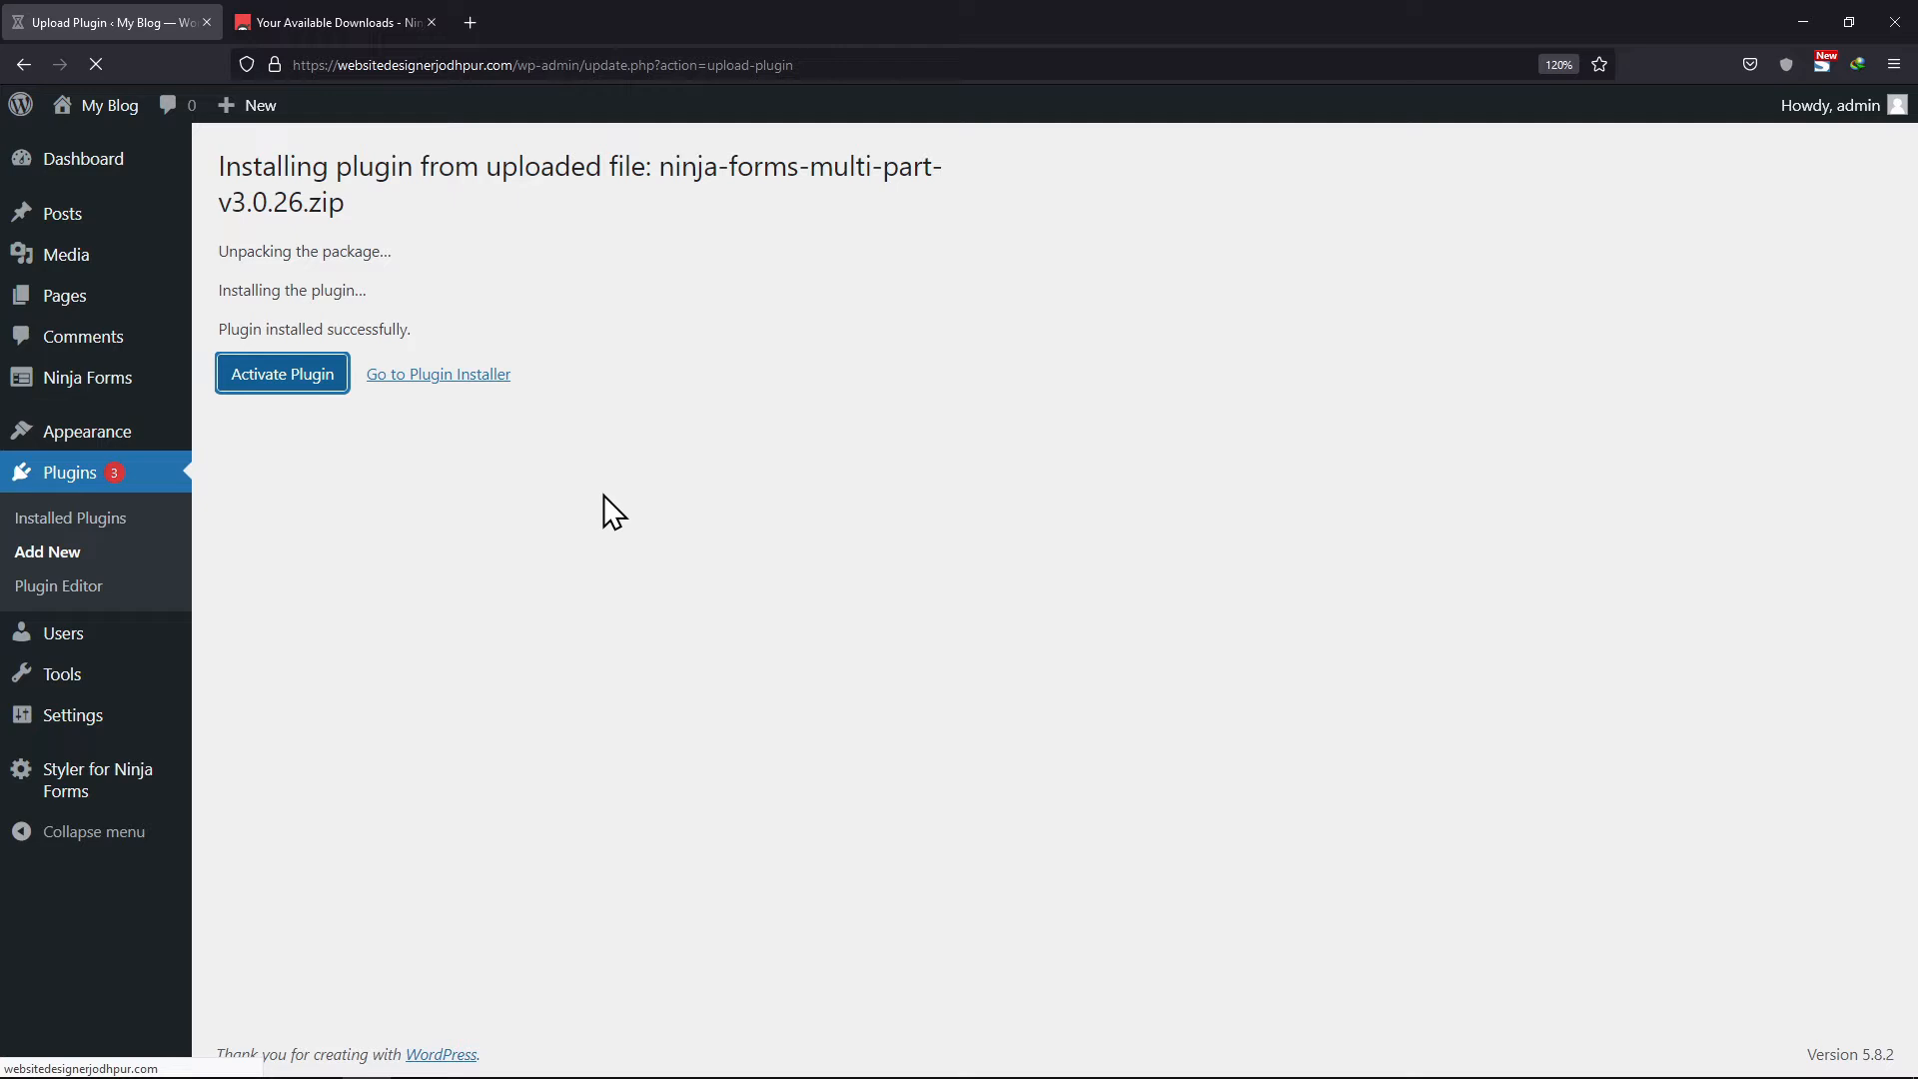
{"action": "mouse_move", "coordinate": [605, 509]}
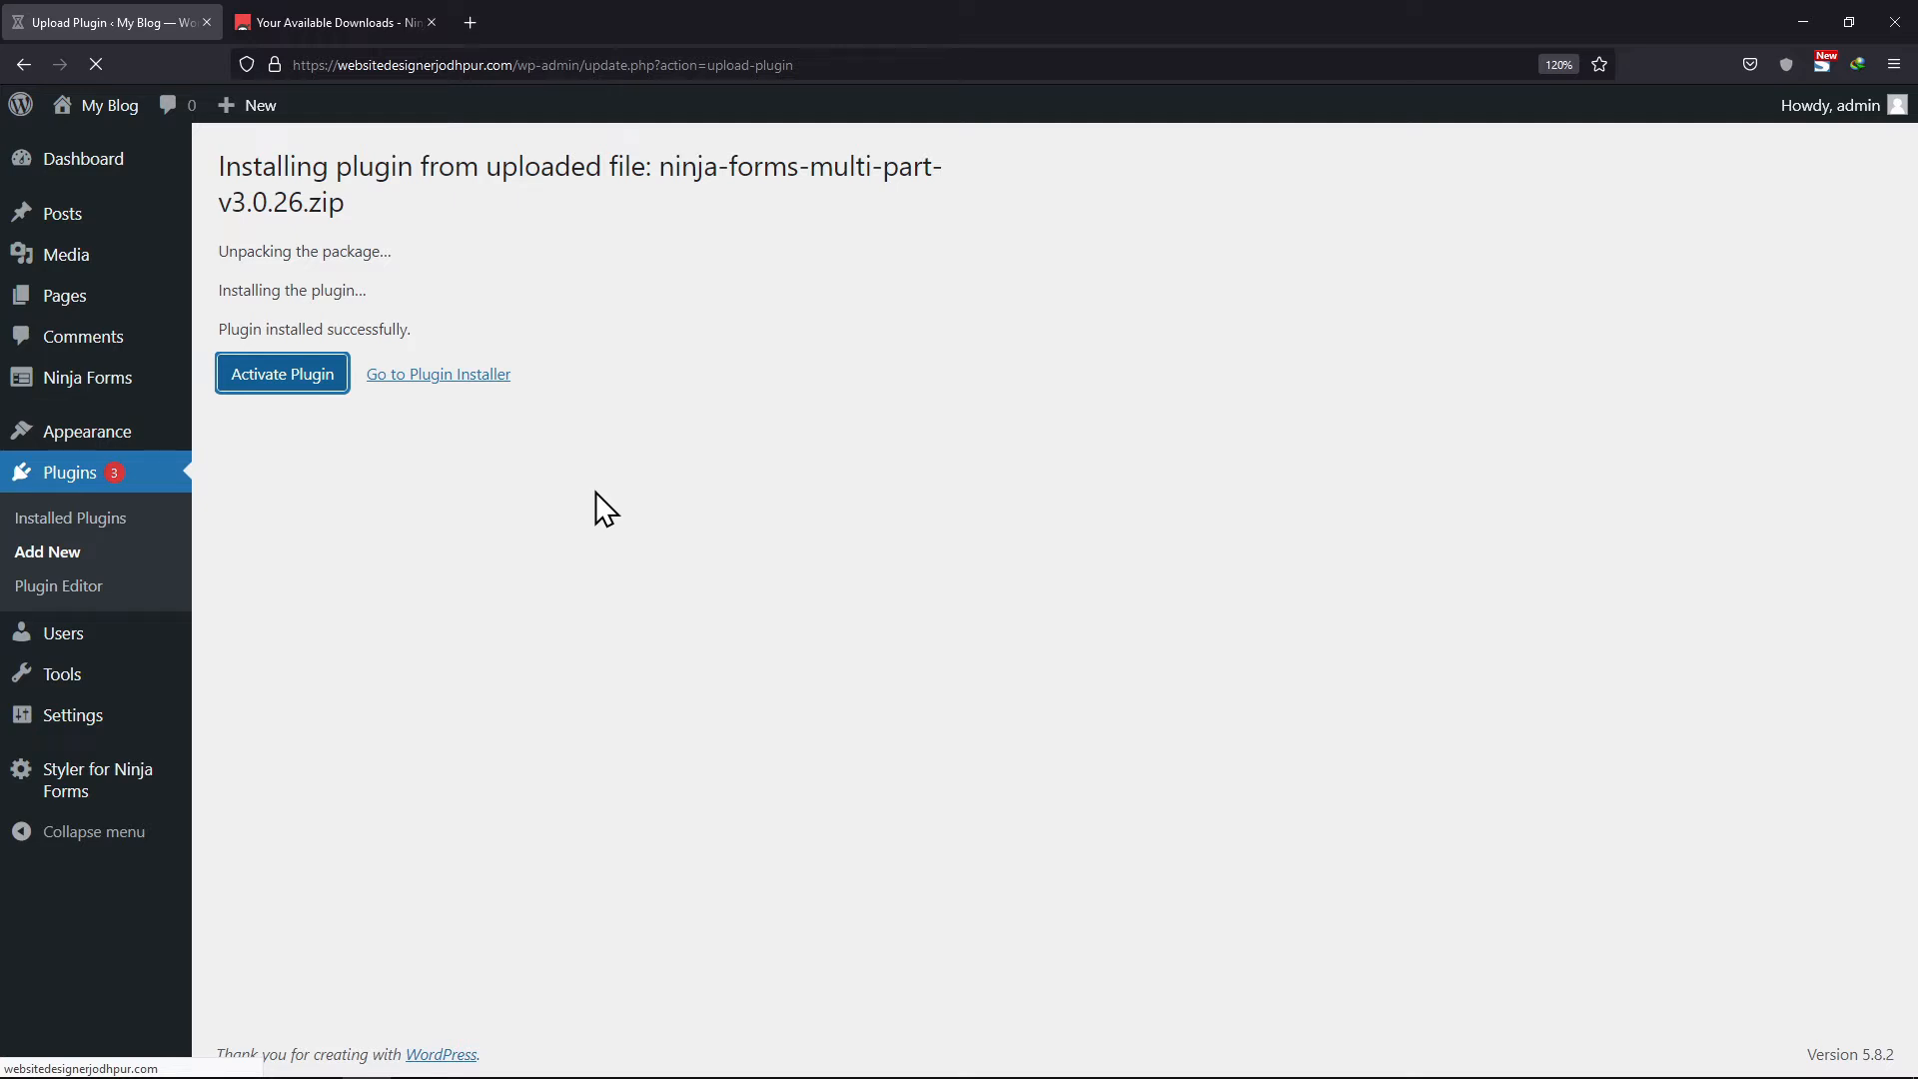
{"action": "left_click", "coordinate": [281, 373]}
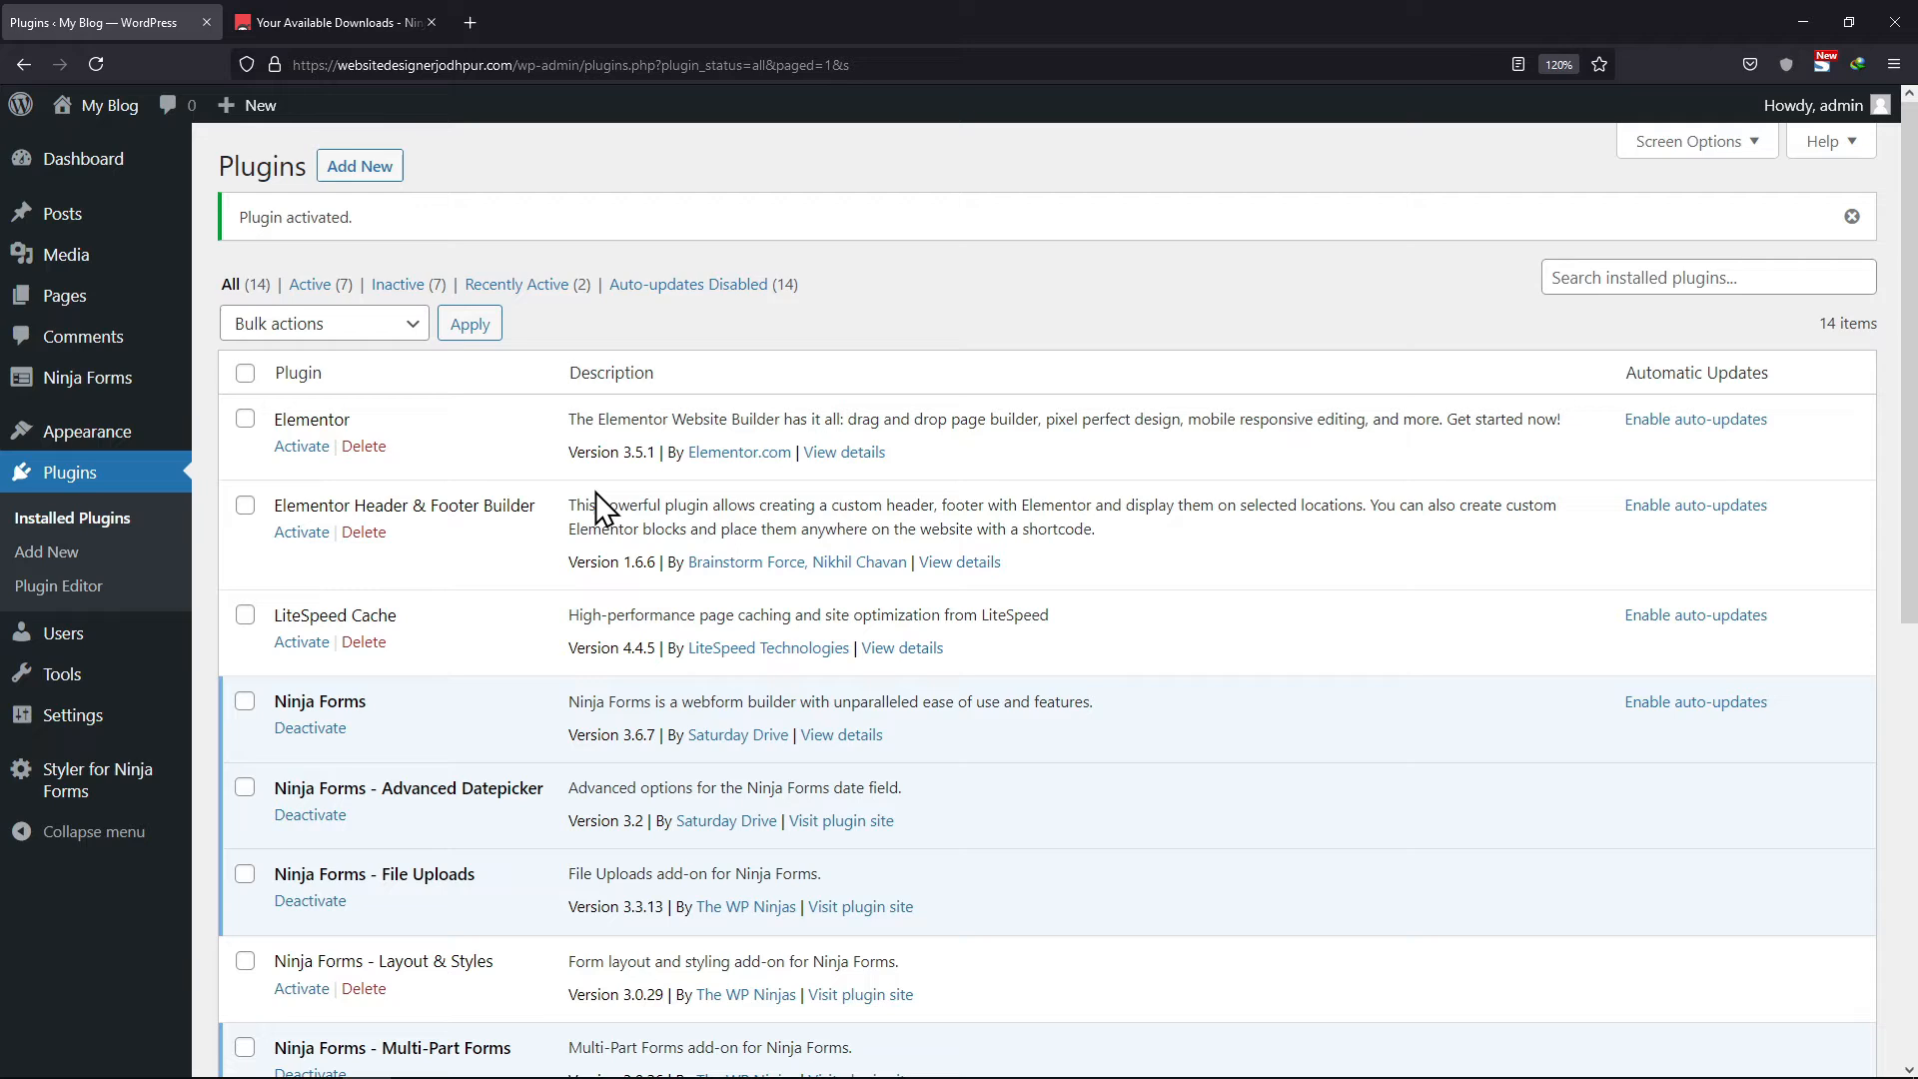
{"action": "mouse_move", "coordinate": [147, 496]}
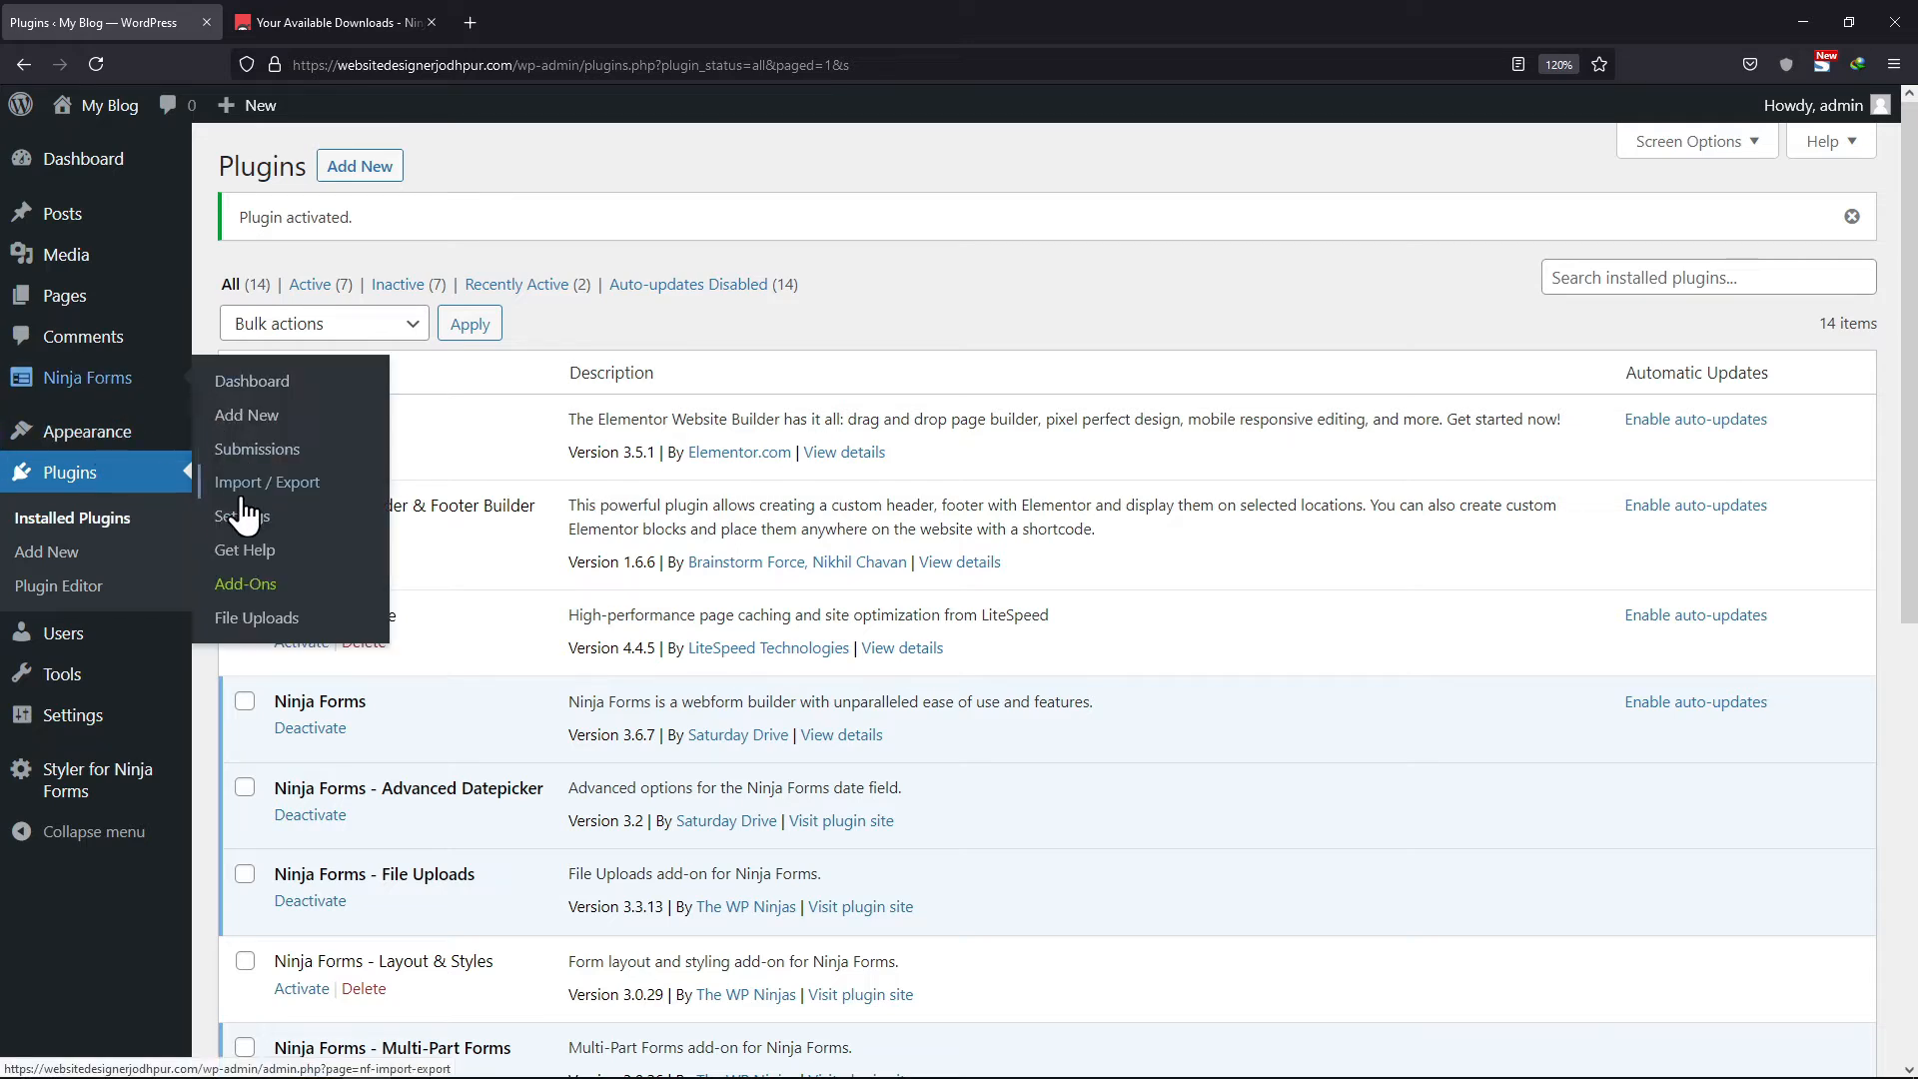
- Enter the saved license key for Multi-Part Forms under Ninja Forms Settings > Licenses and activate it
{"action": "left_click", "coordinate": [244, 513]}
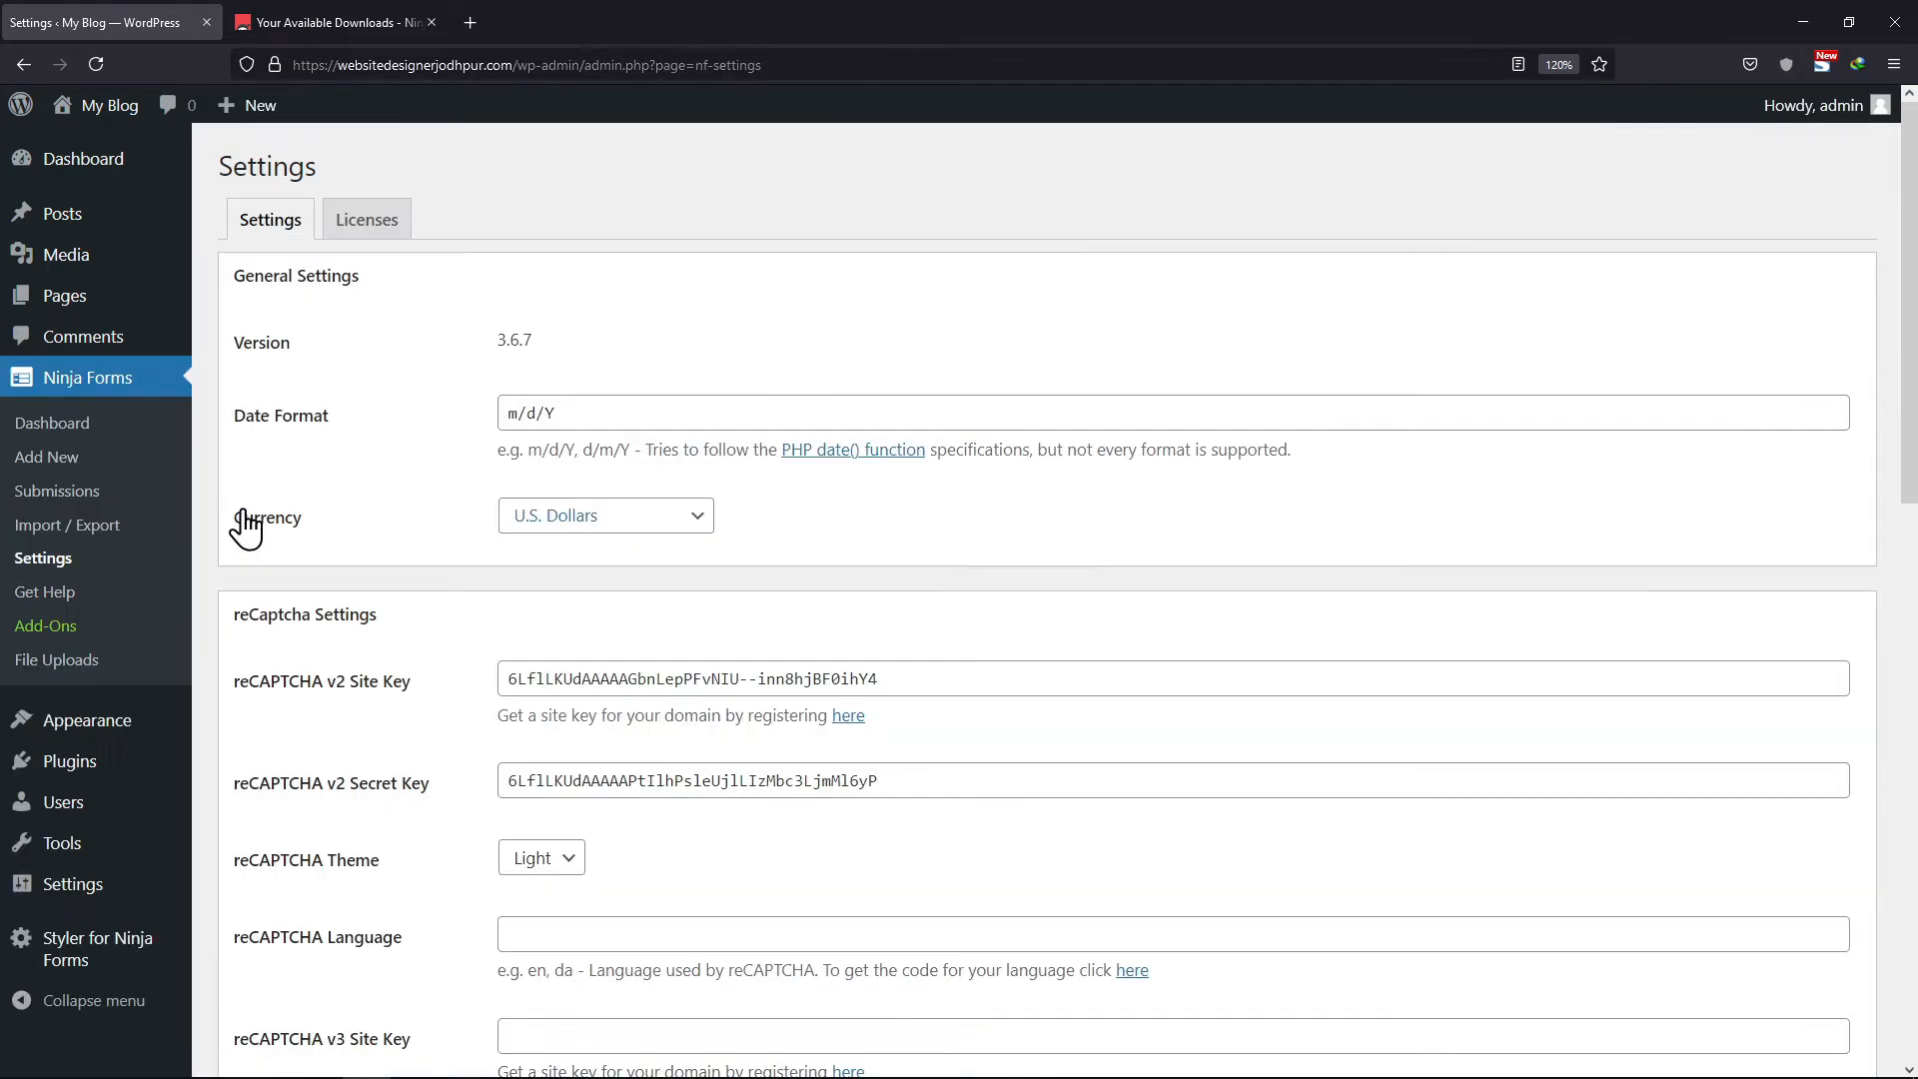
{"action": "left_click", "coordinate": [365, 219]}
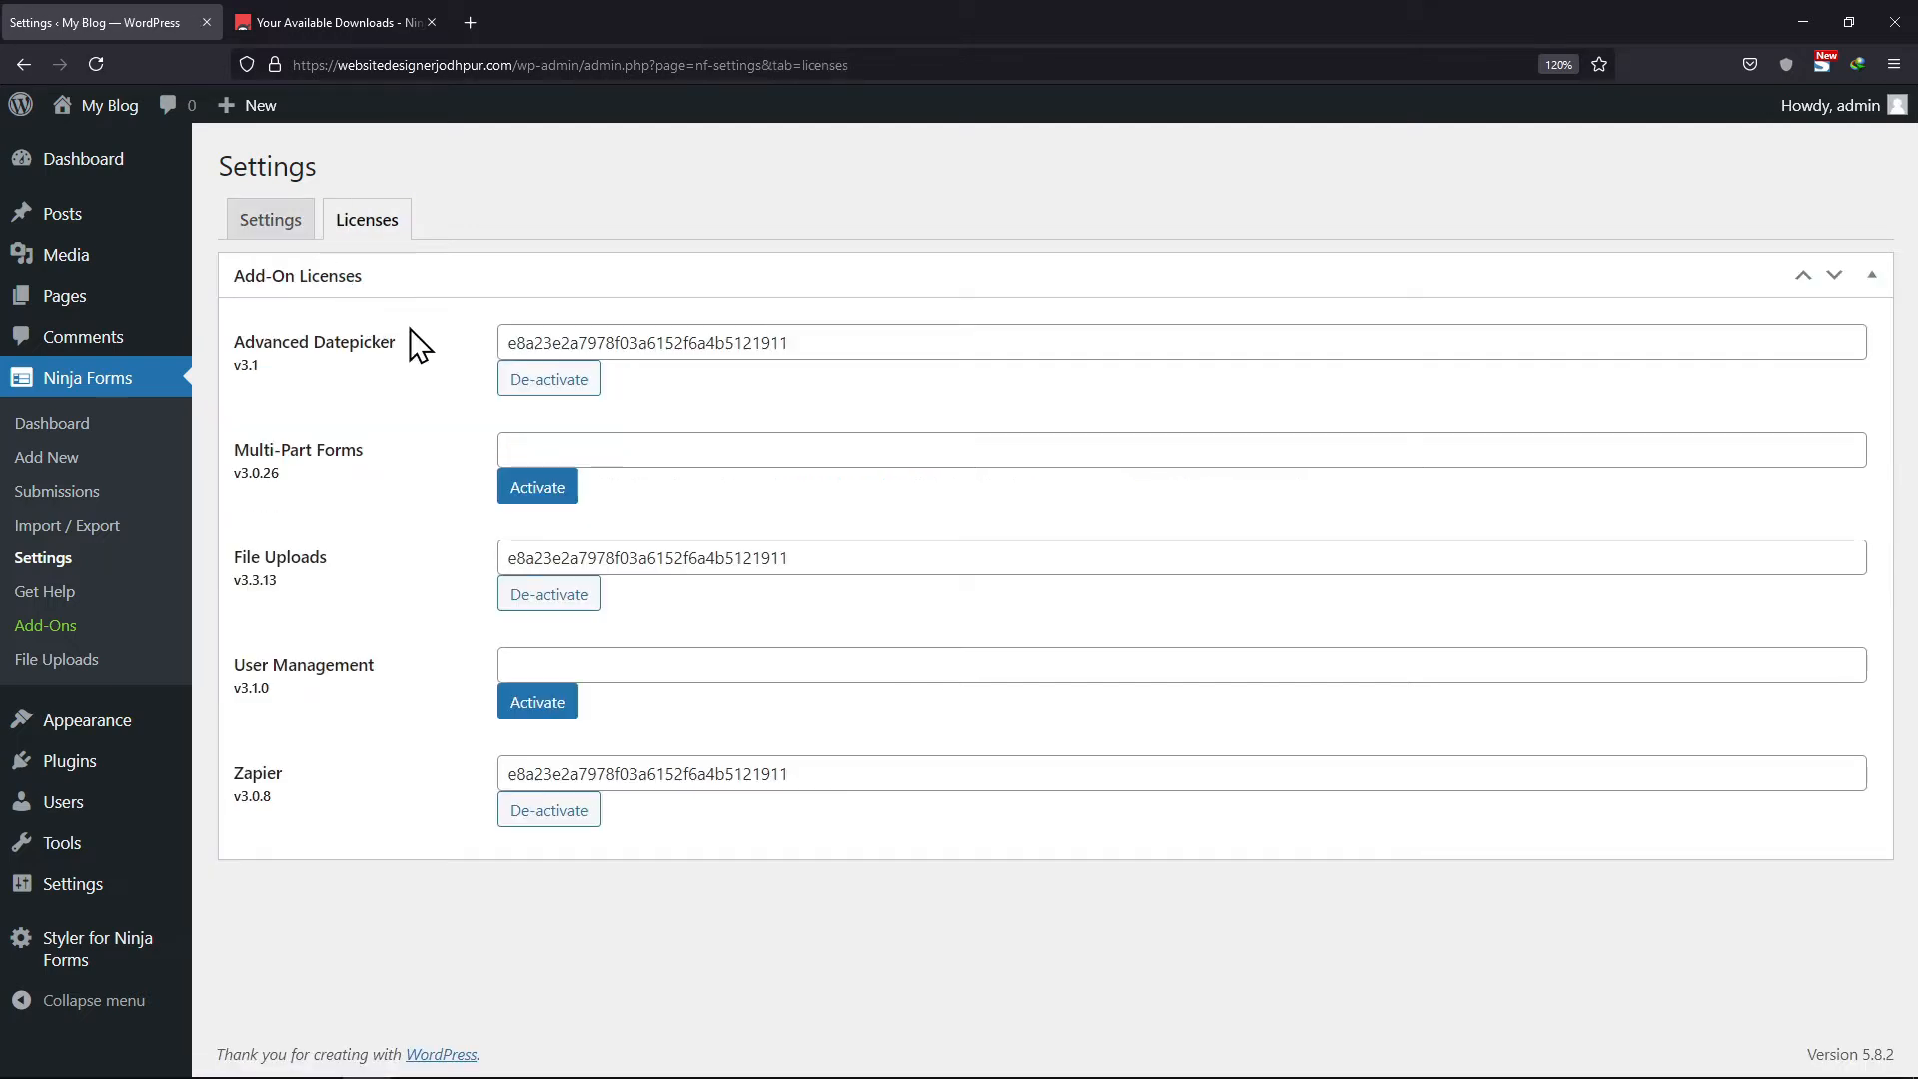
{"action": "double_click", "coordinate": [623, 558]}
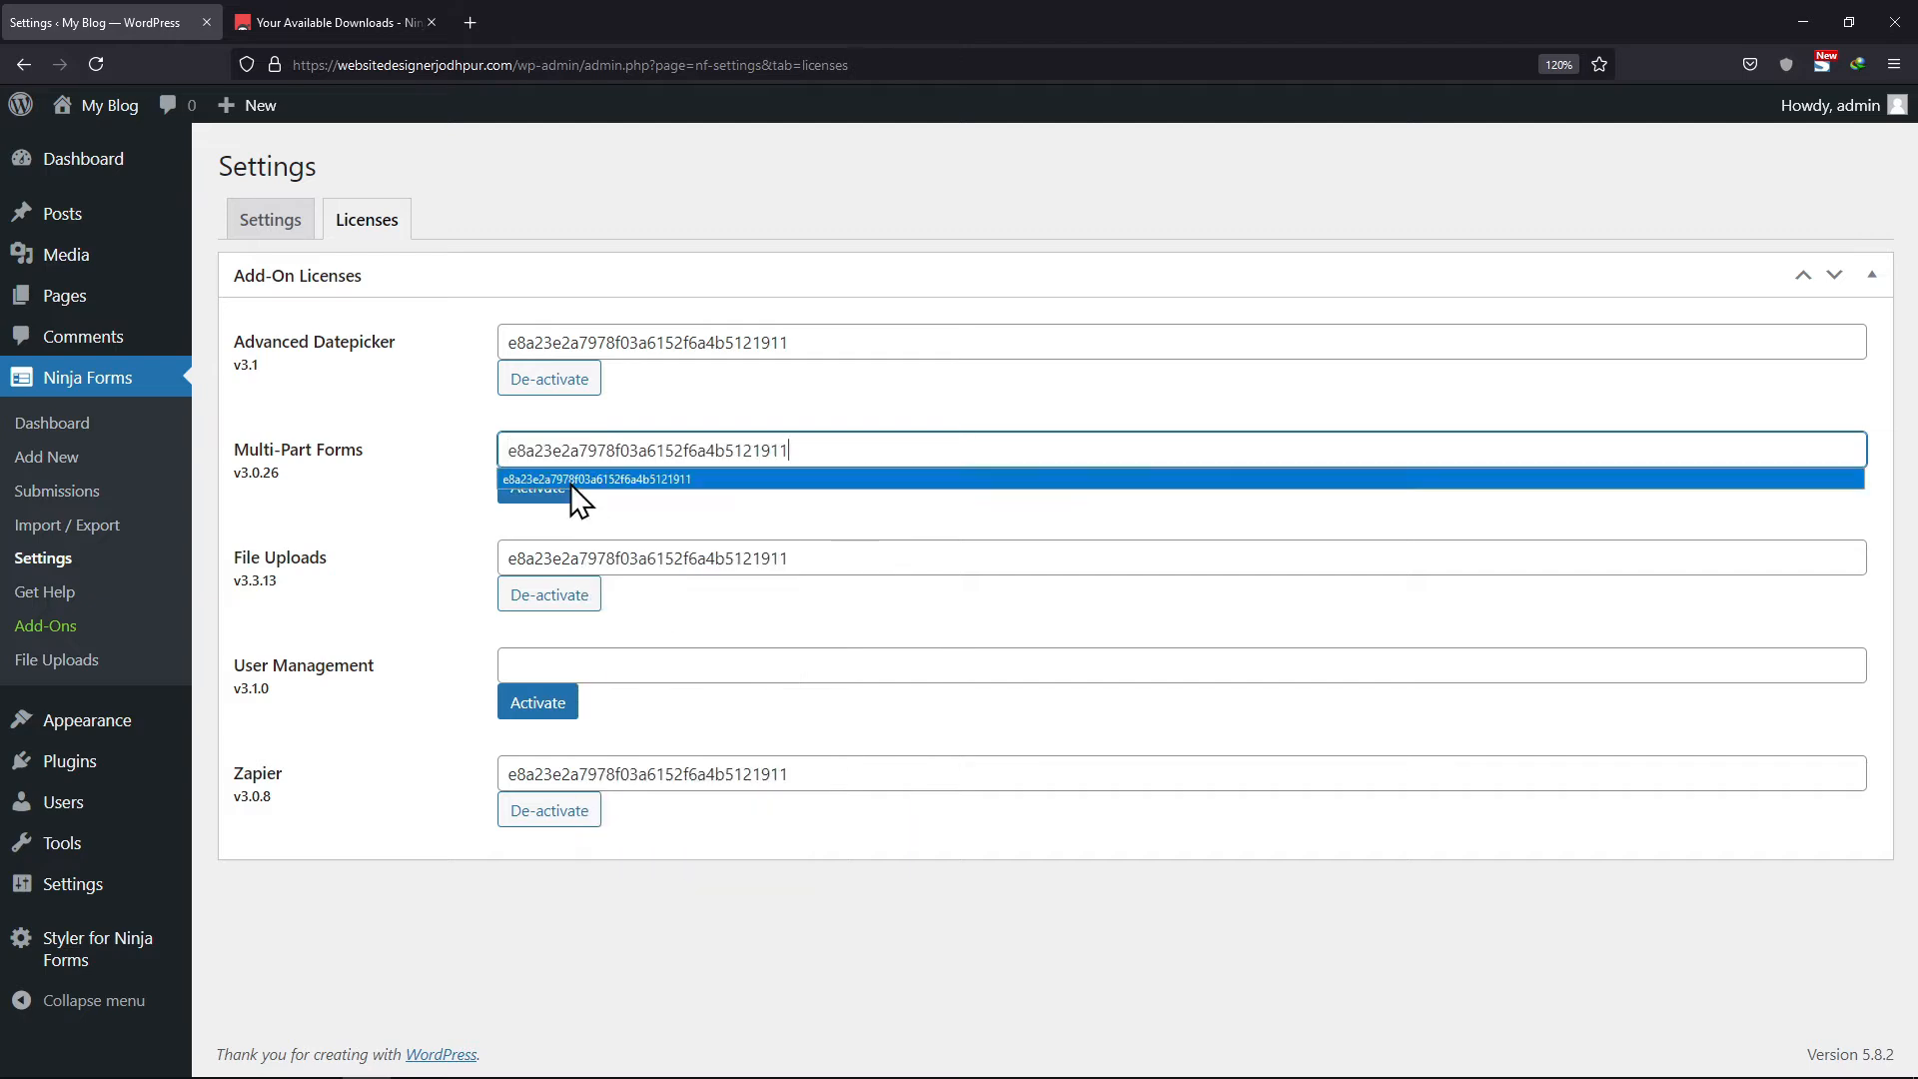
{"action": "left_click", "coordinate": [534, 486]}
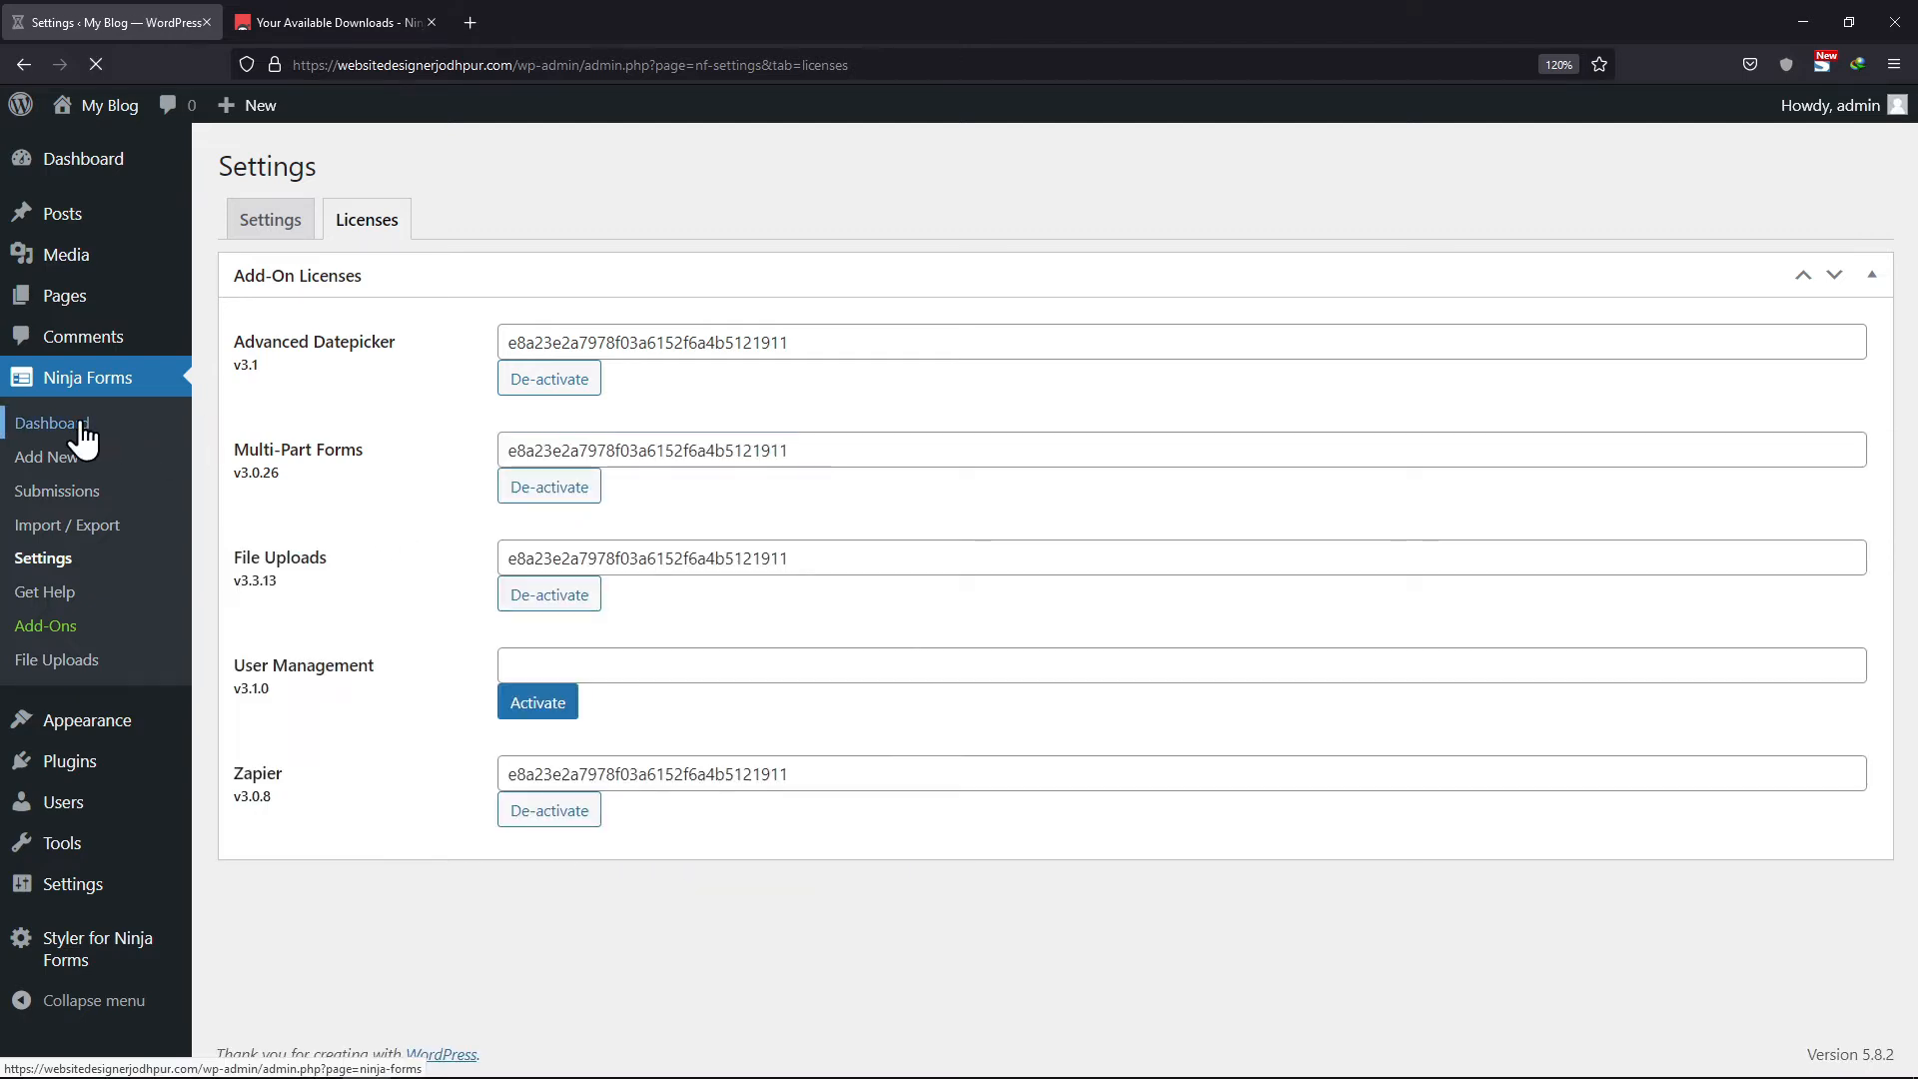
- Start a new form with a single-line text field labelled 'Name'
{"action": "left_click", "coordinate": [53, 424]}
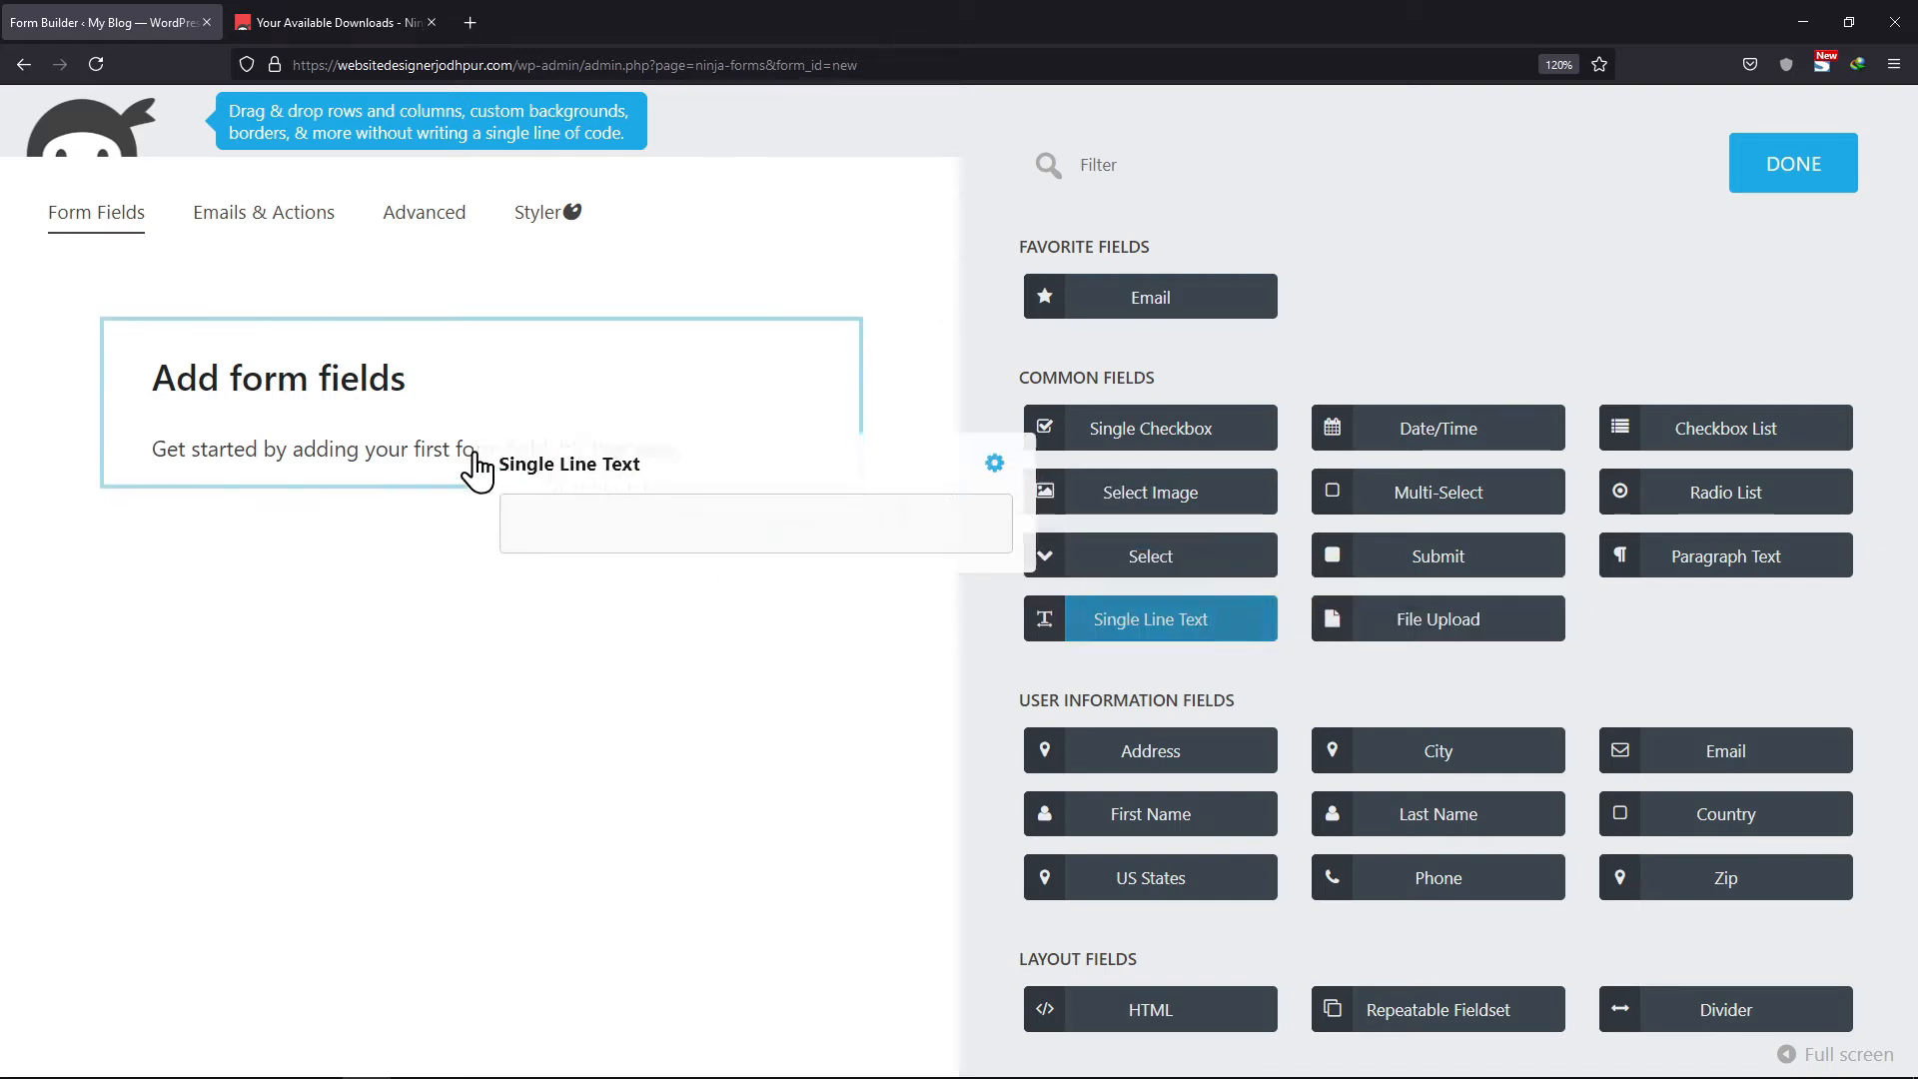
{"action": "left_click", "coordinate": [1148, 617]}
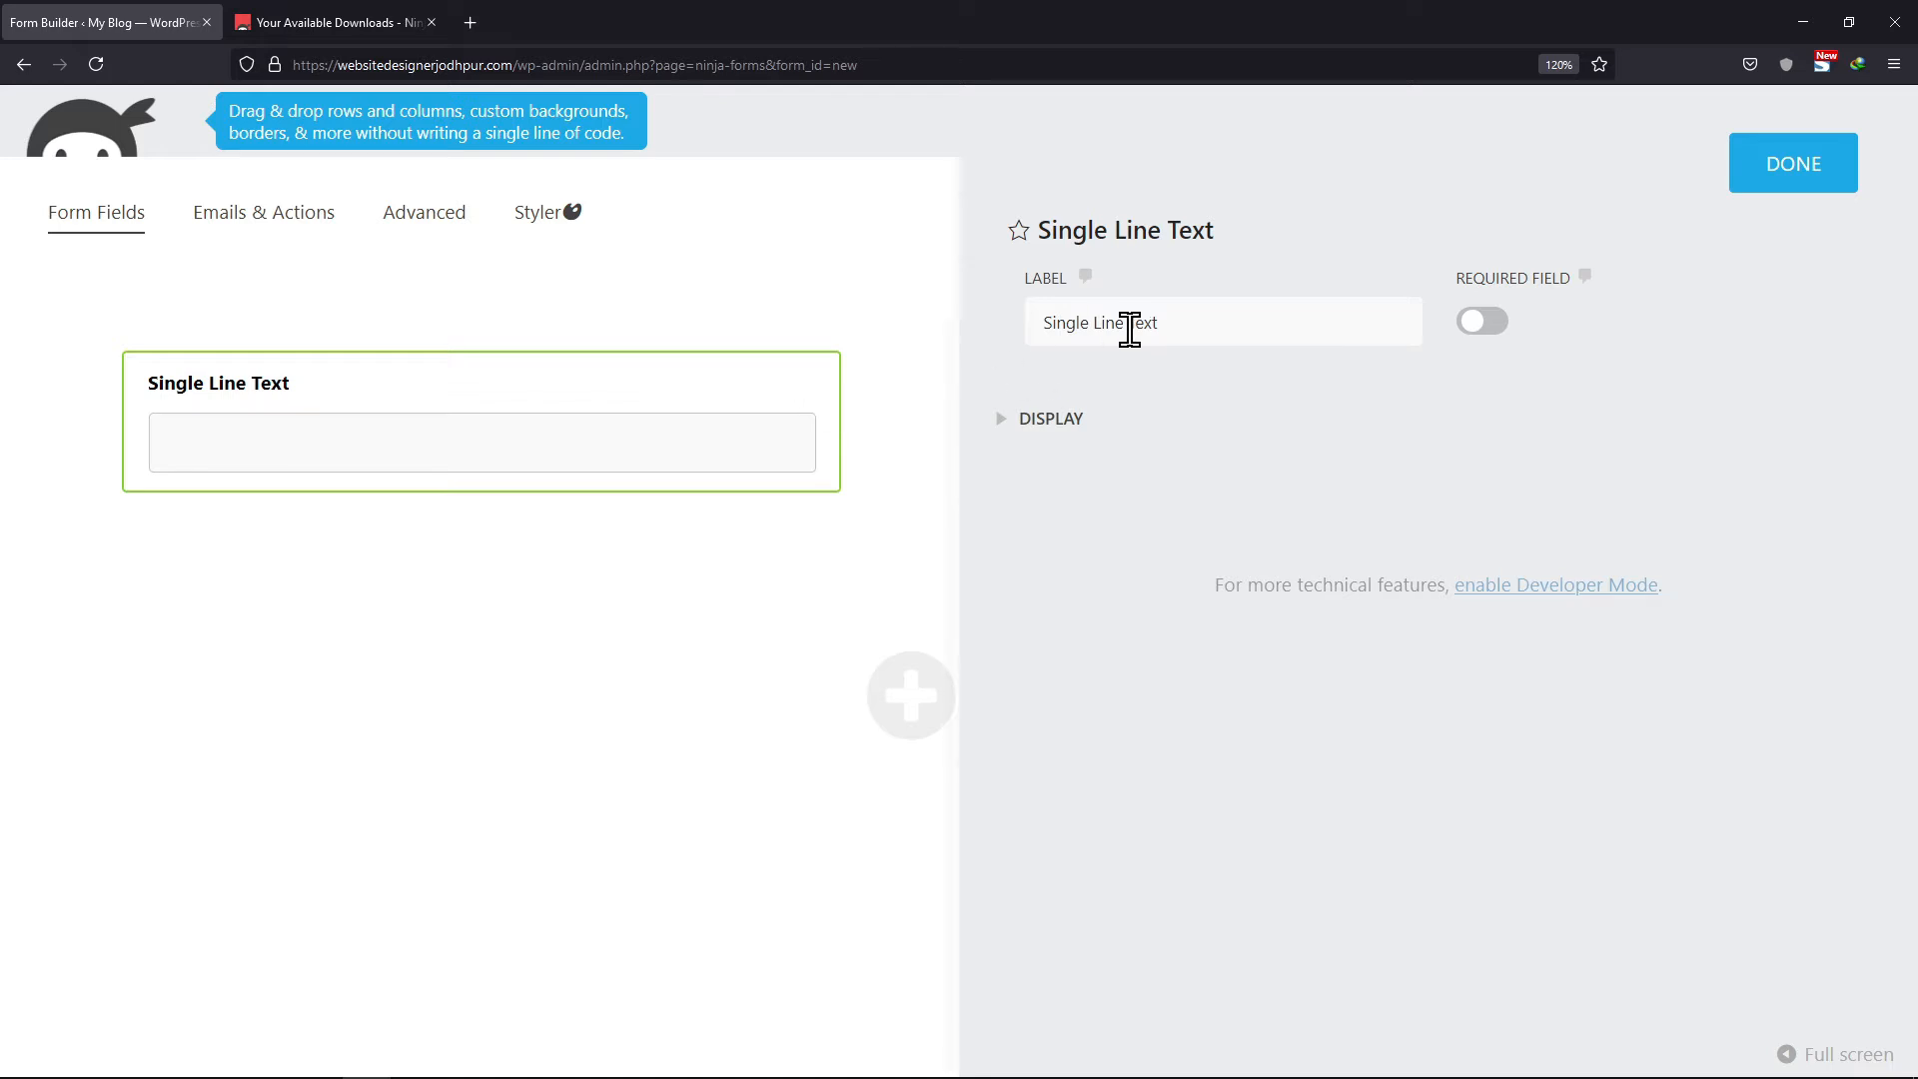
{"action": "type", "text": "N"}
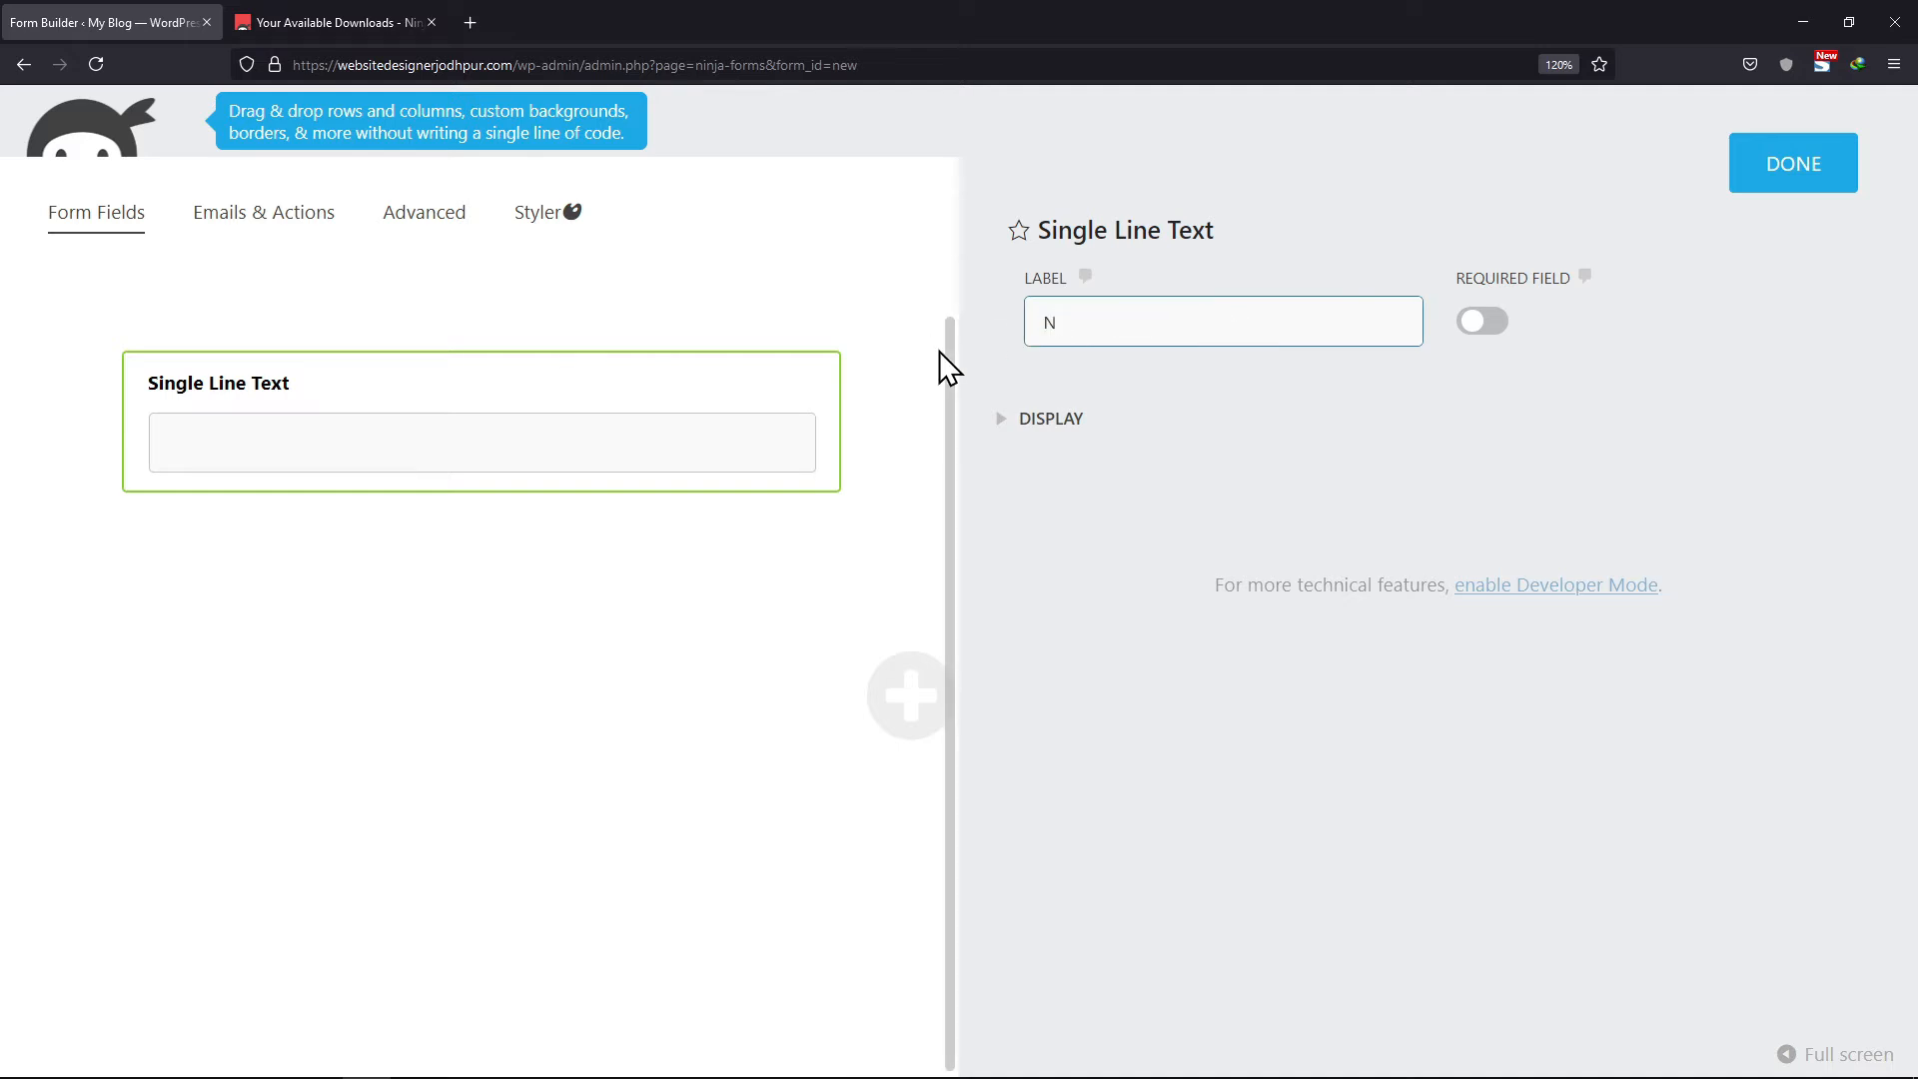
{"action": "type", "text": "ame"}
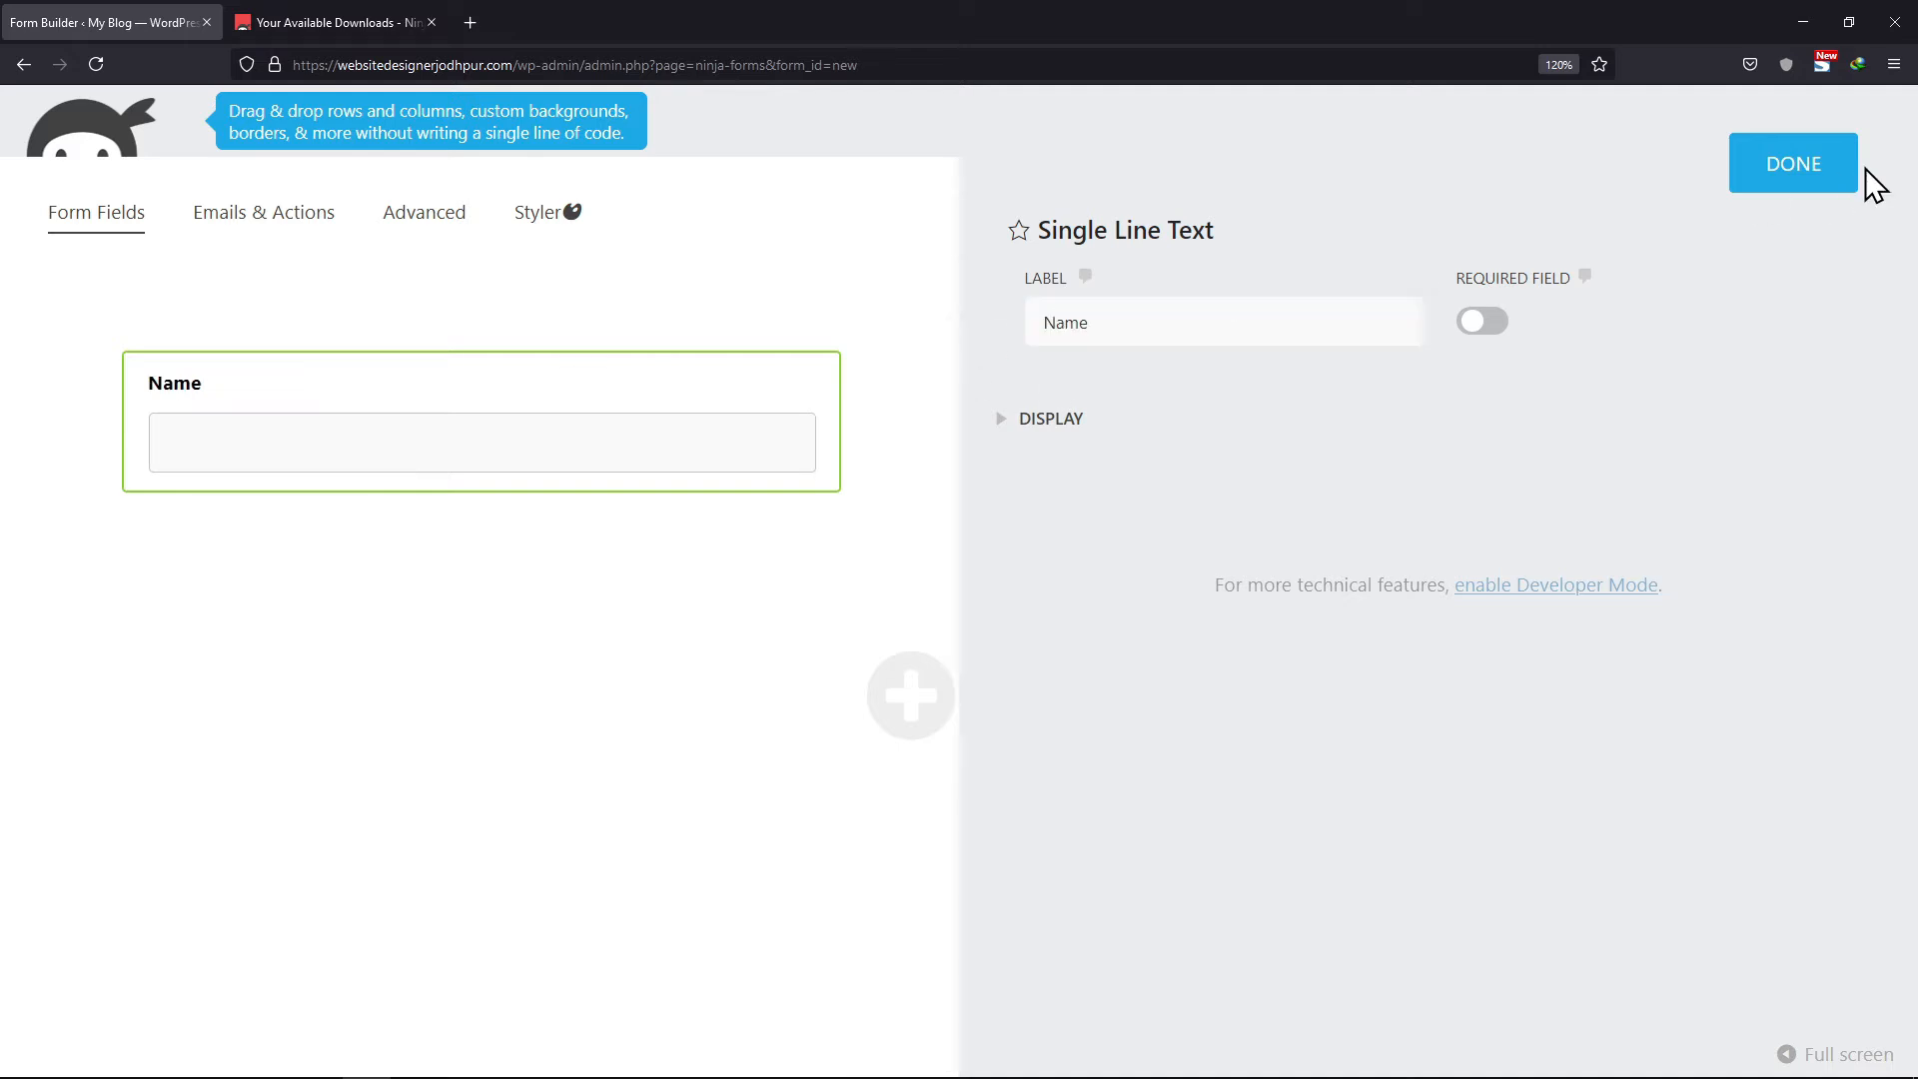
{"action": "left_click", "coordinate": [1793, 163]}
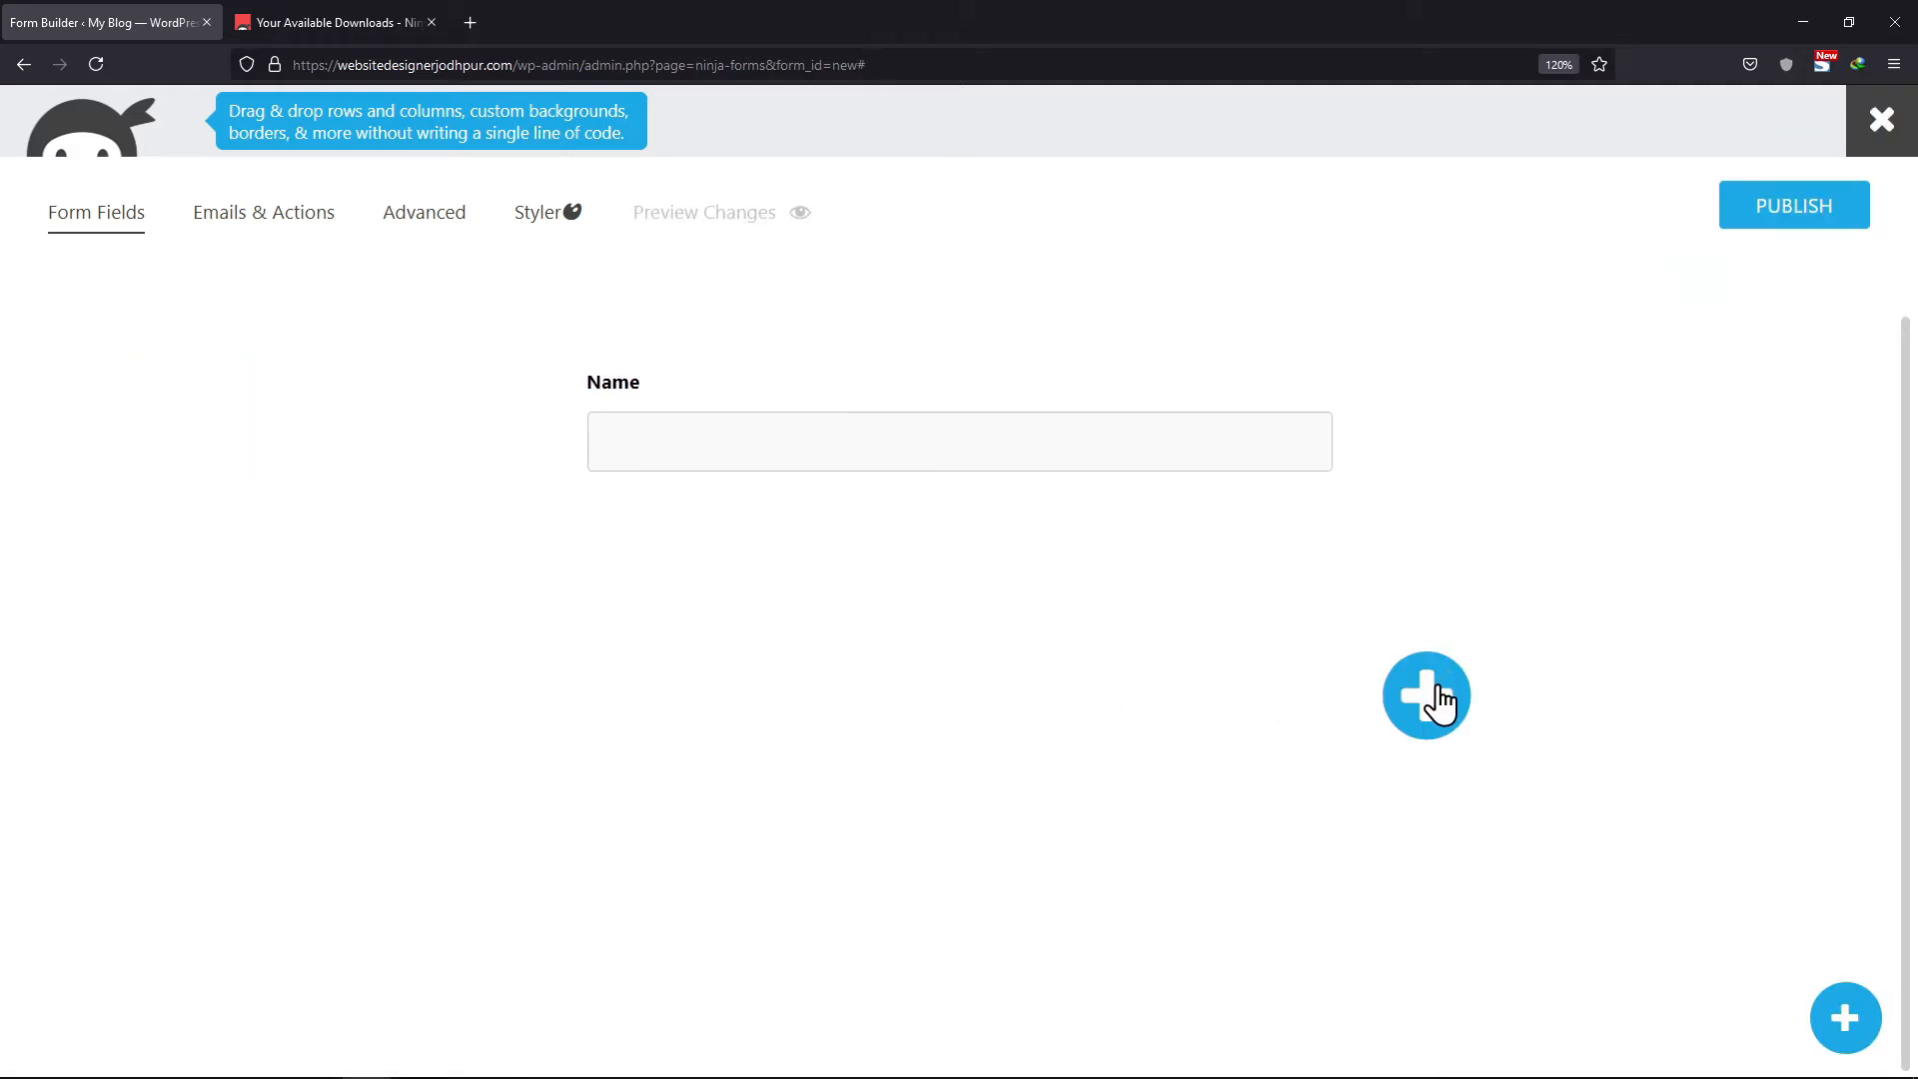
- Add a new, empty part to the form
{"action": "left_click", "coordinate": [1427, 695]}
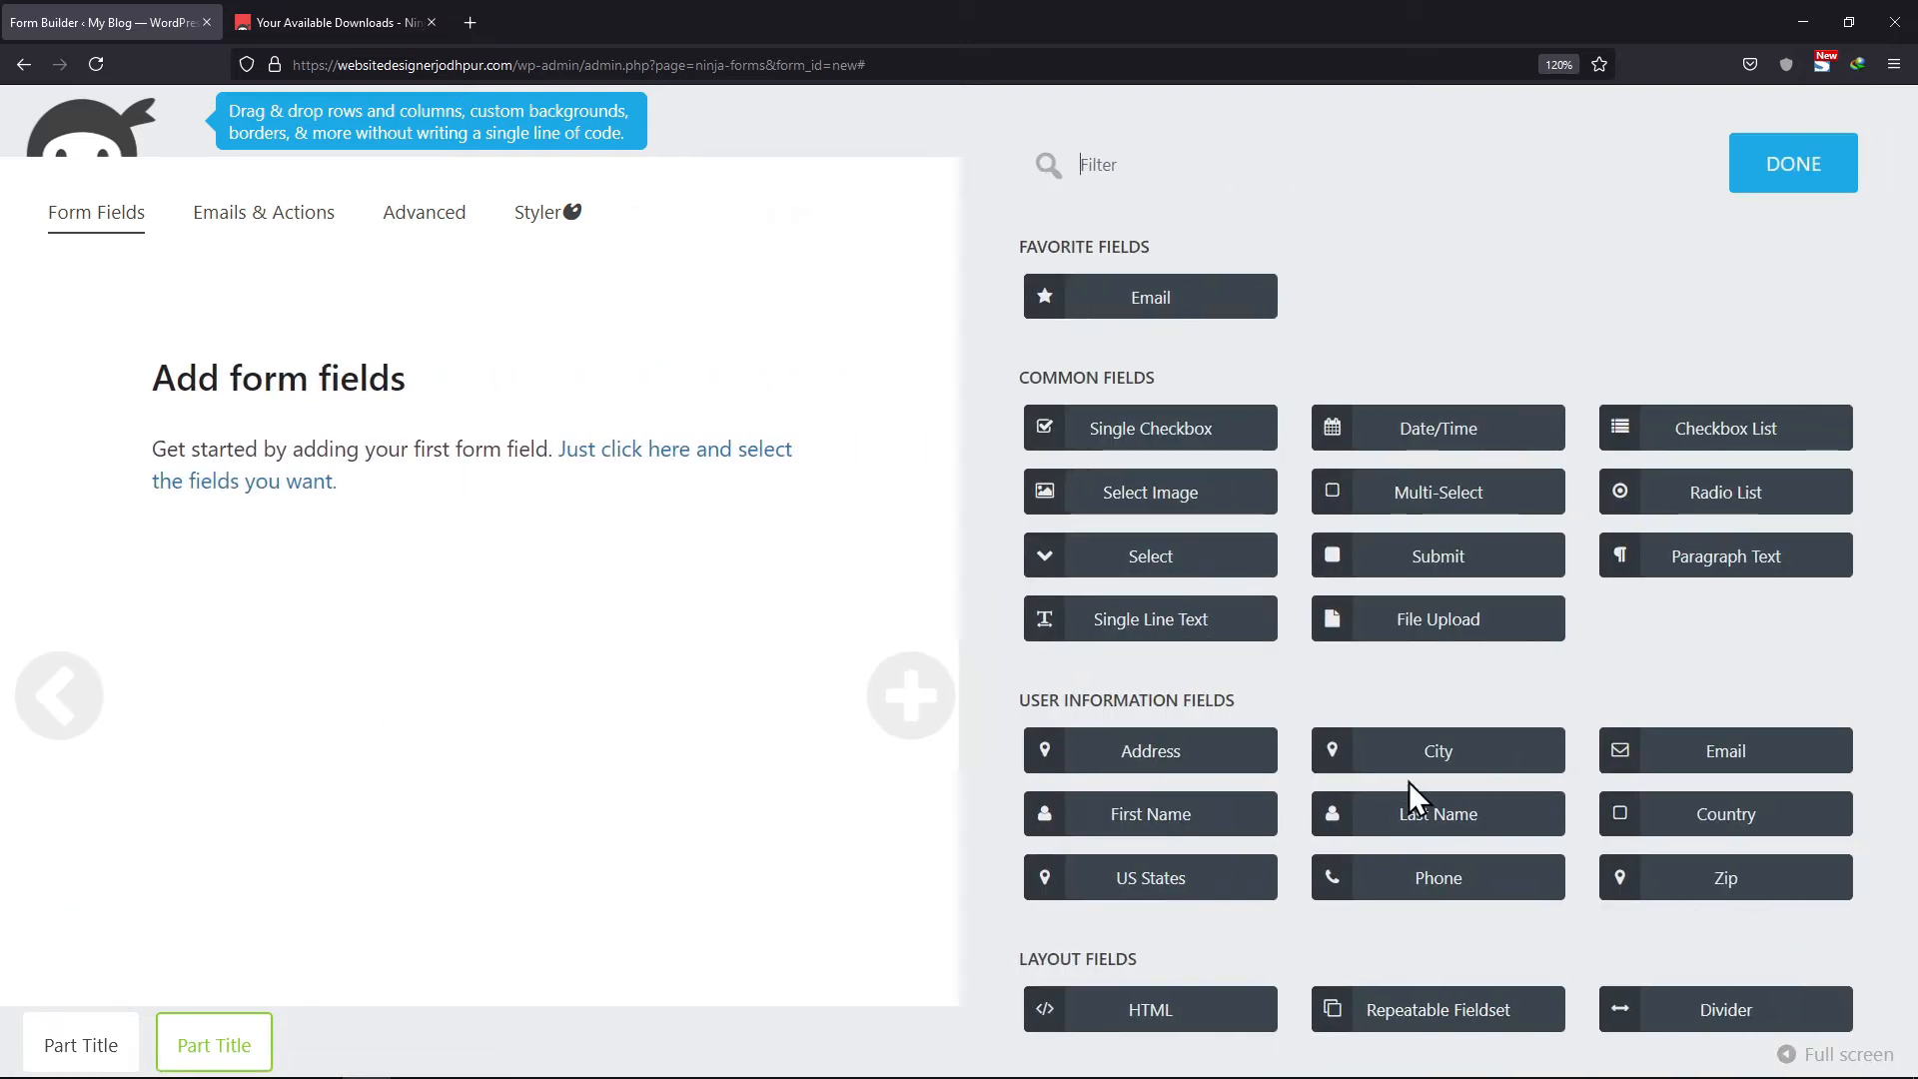
{"action": "mouse_move", "coordinate": [1462, 689]}
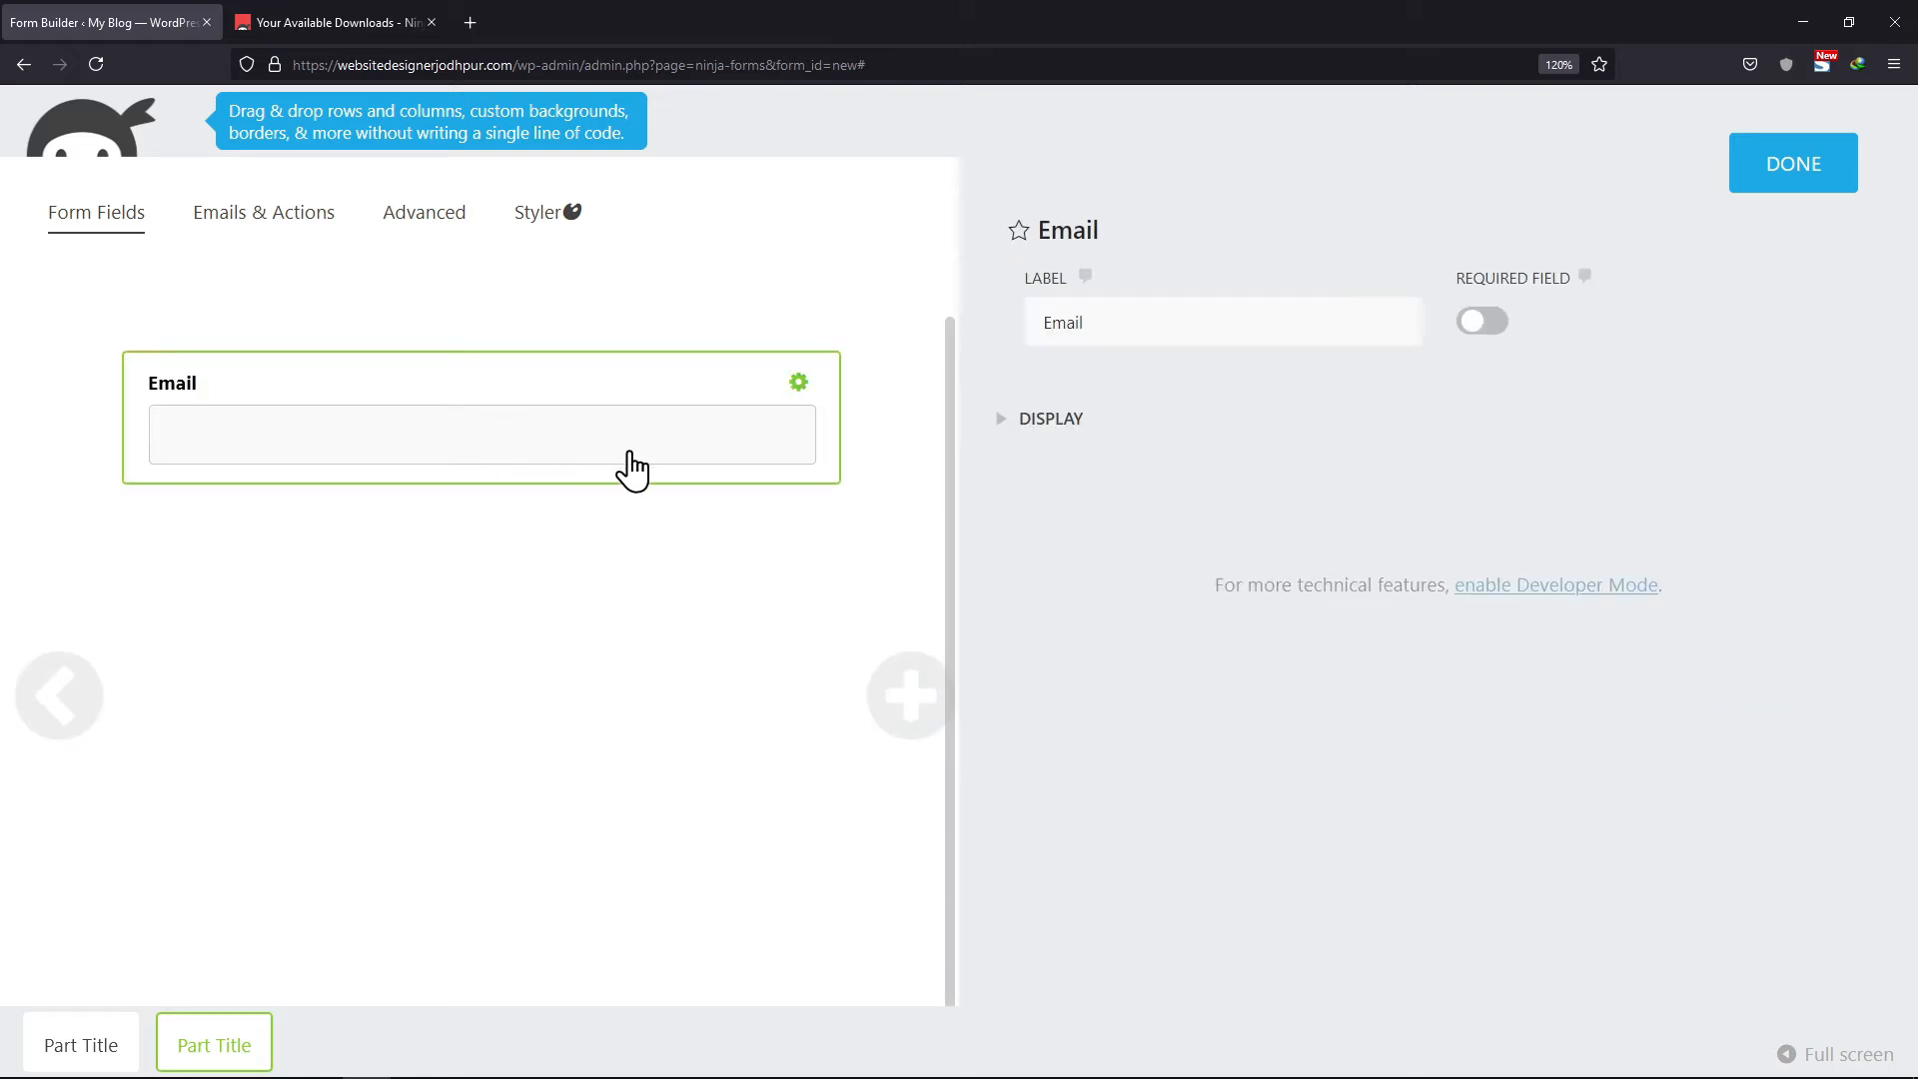
{"action": "mouse_move", "coordinate": [911, 697]}
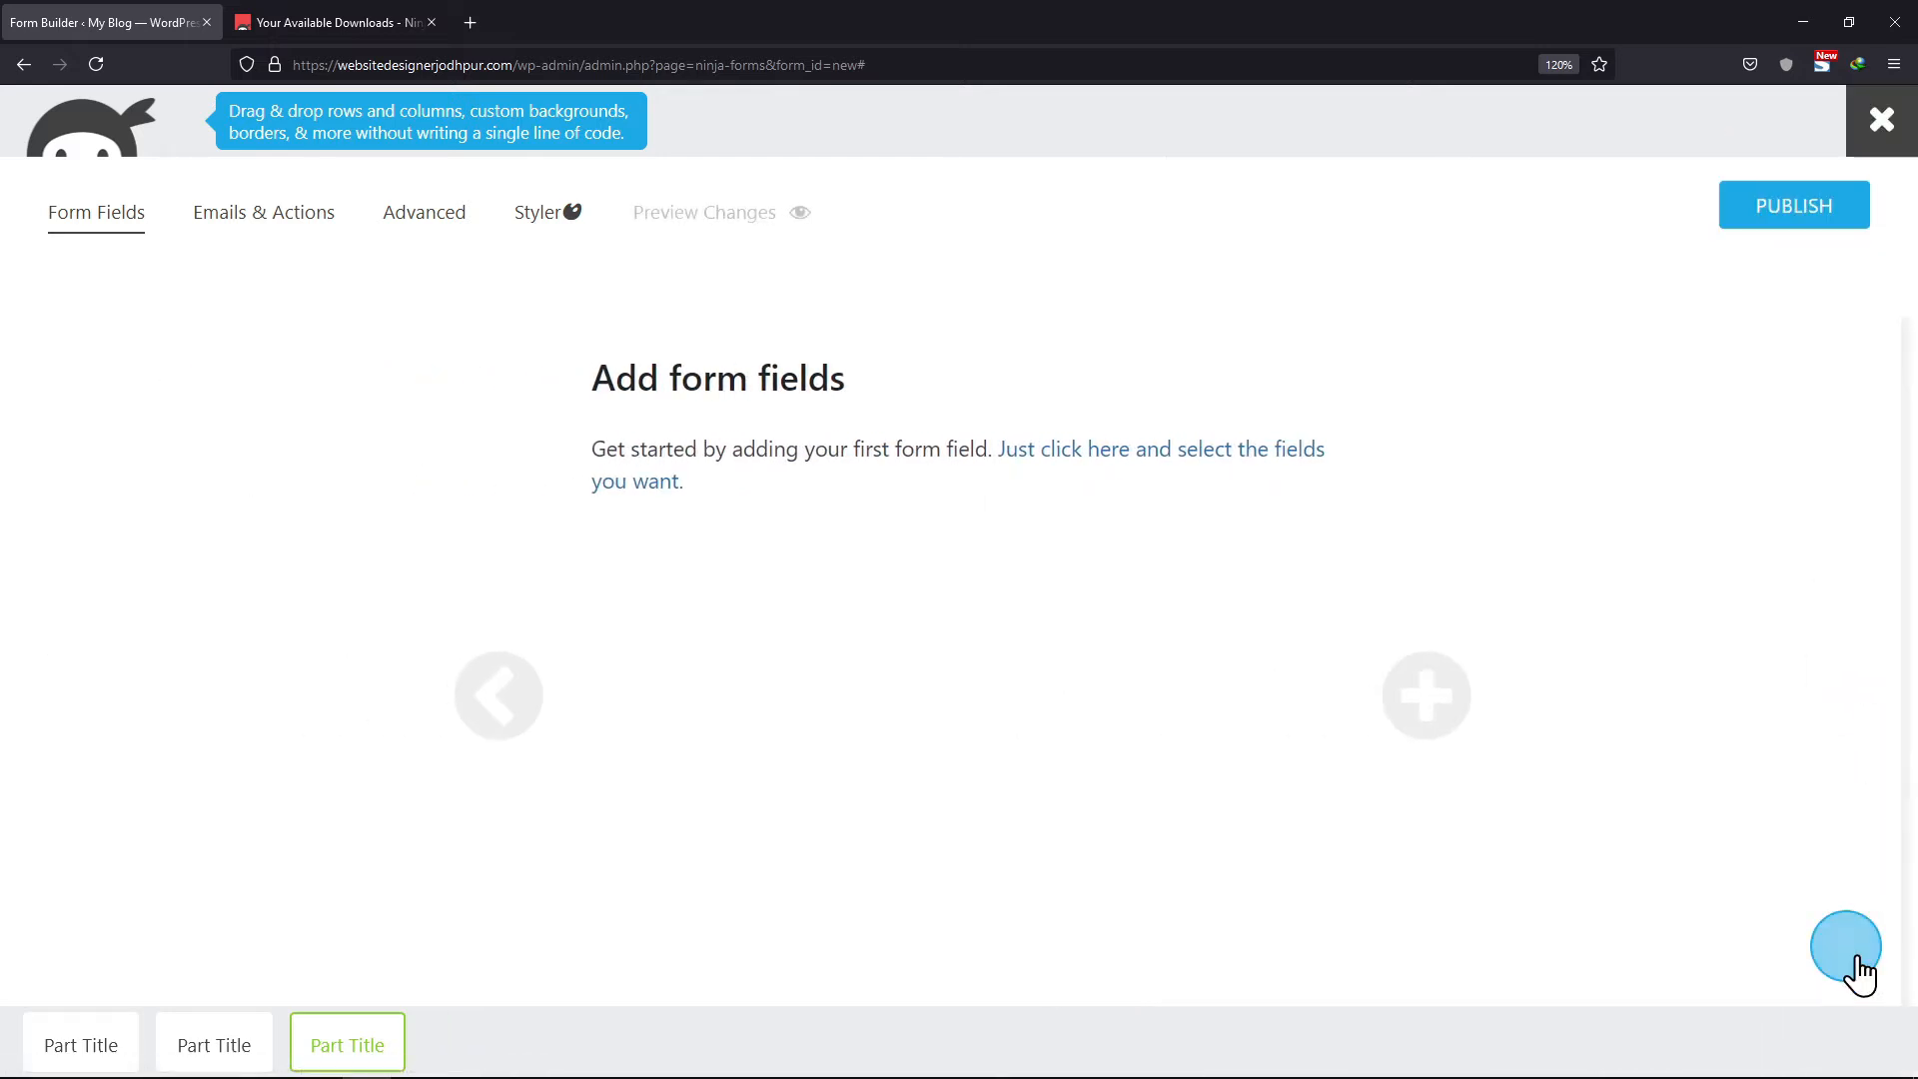
- Add a paragraph text field and a Submit button to the third part, discarding a stray File Upload field
{"action": "left_click", "coordinate": [1426, 696]}
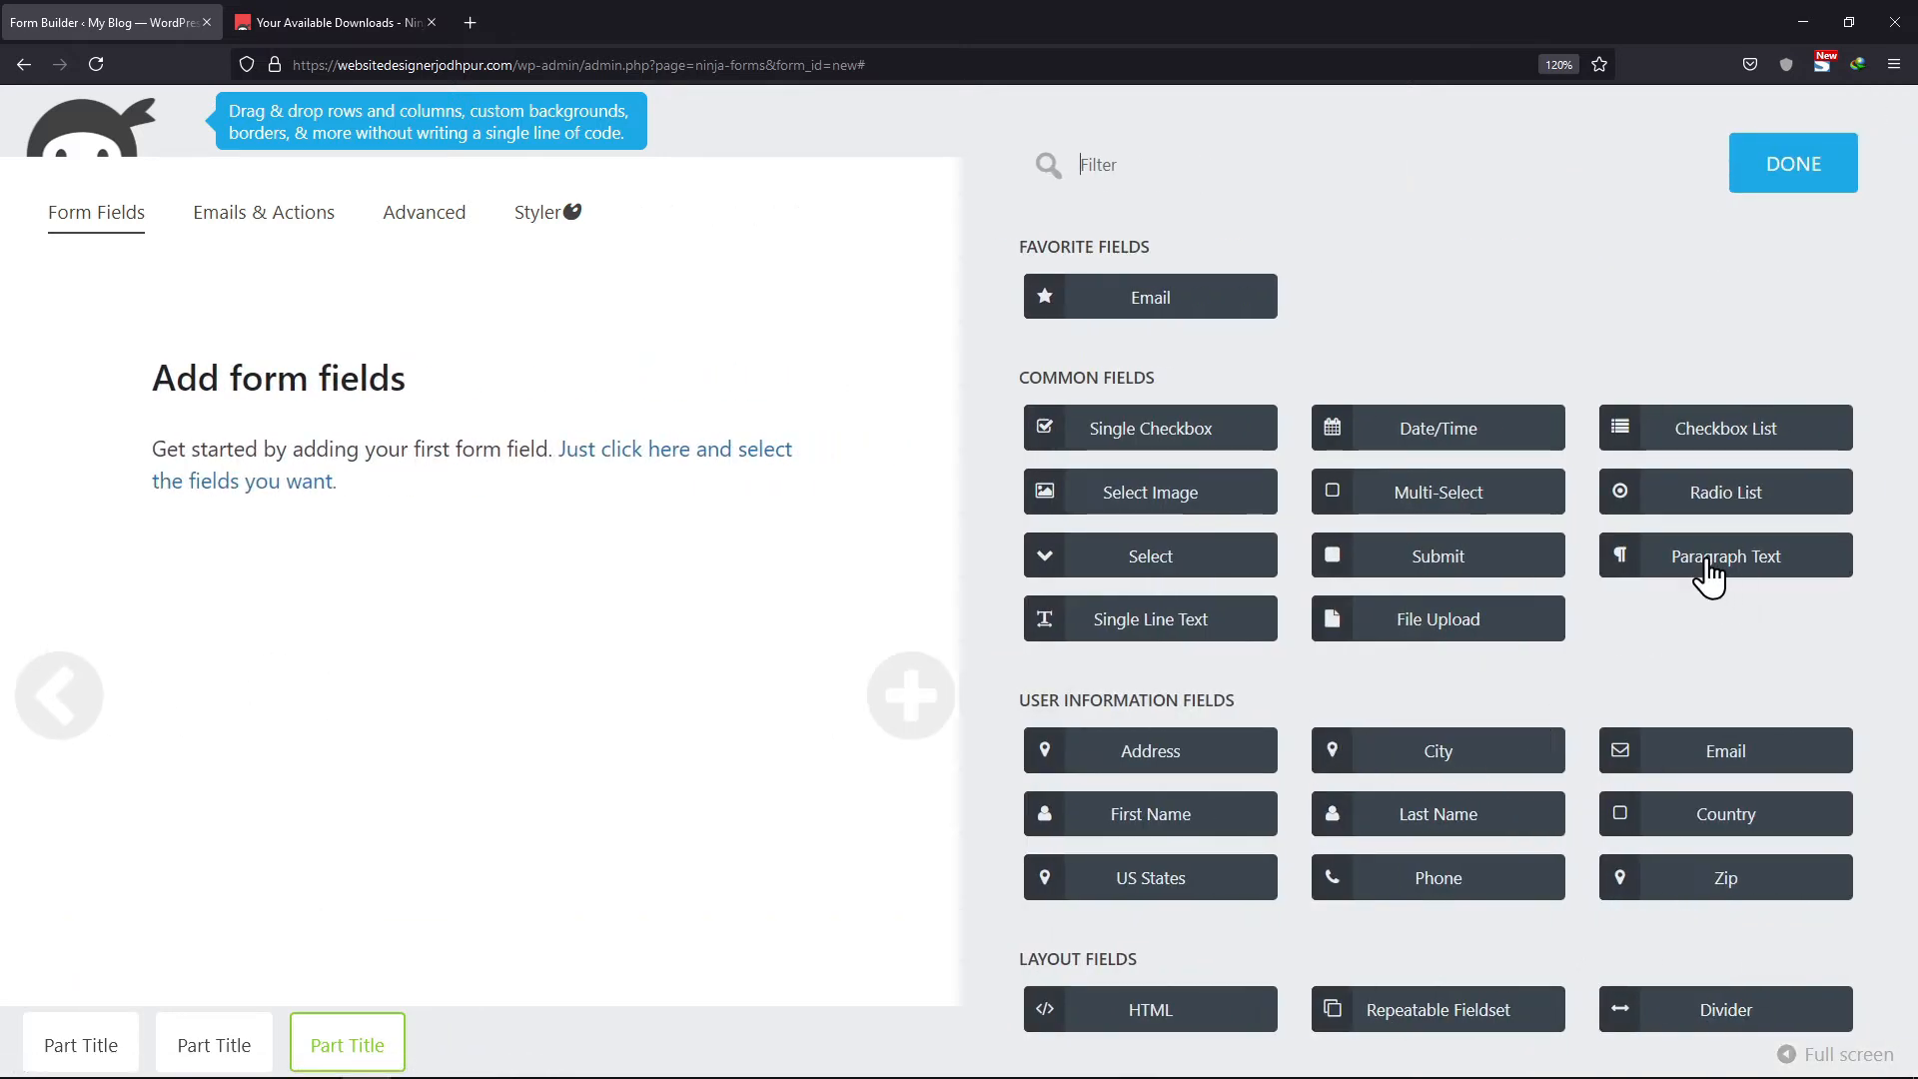
{"action": "left_click", "coordinate": [1723, 555]}
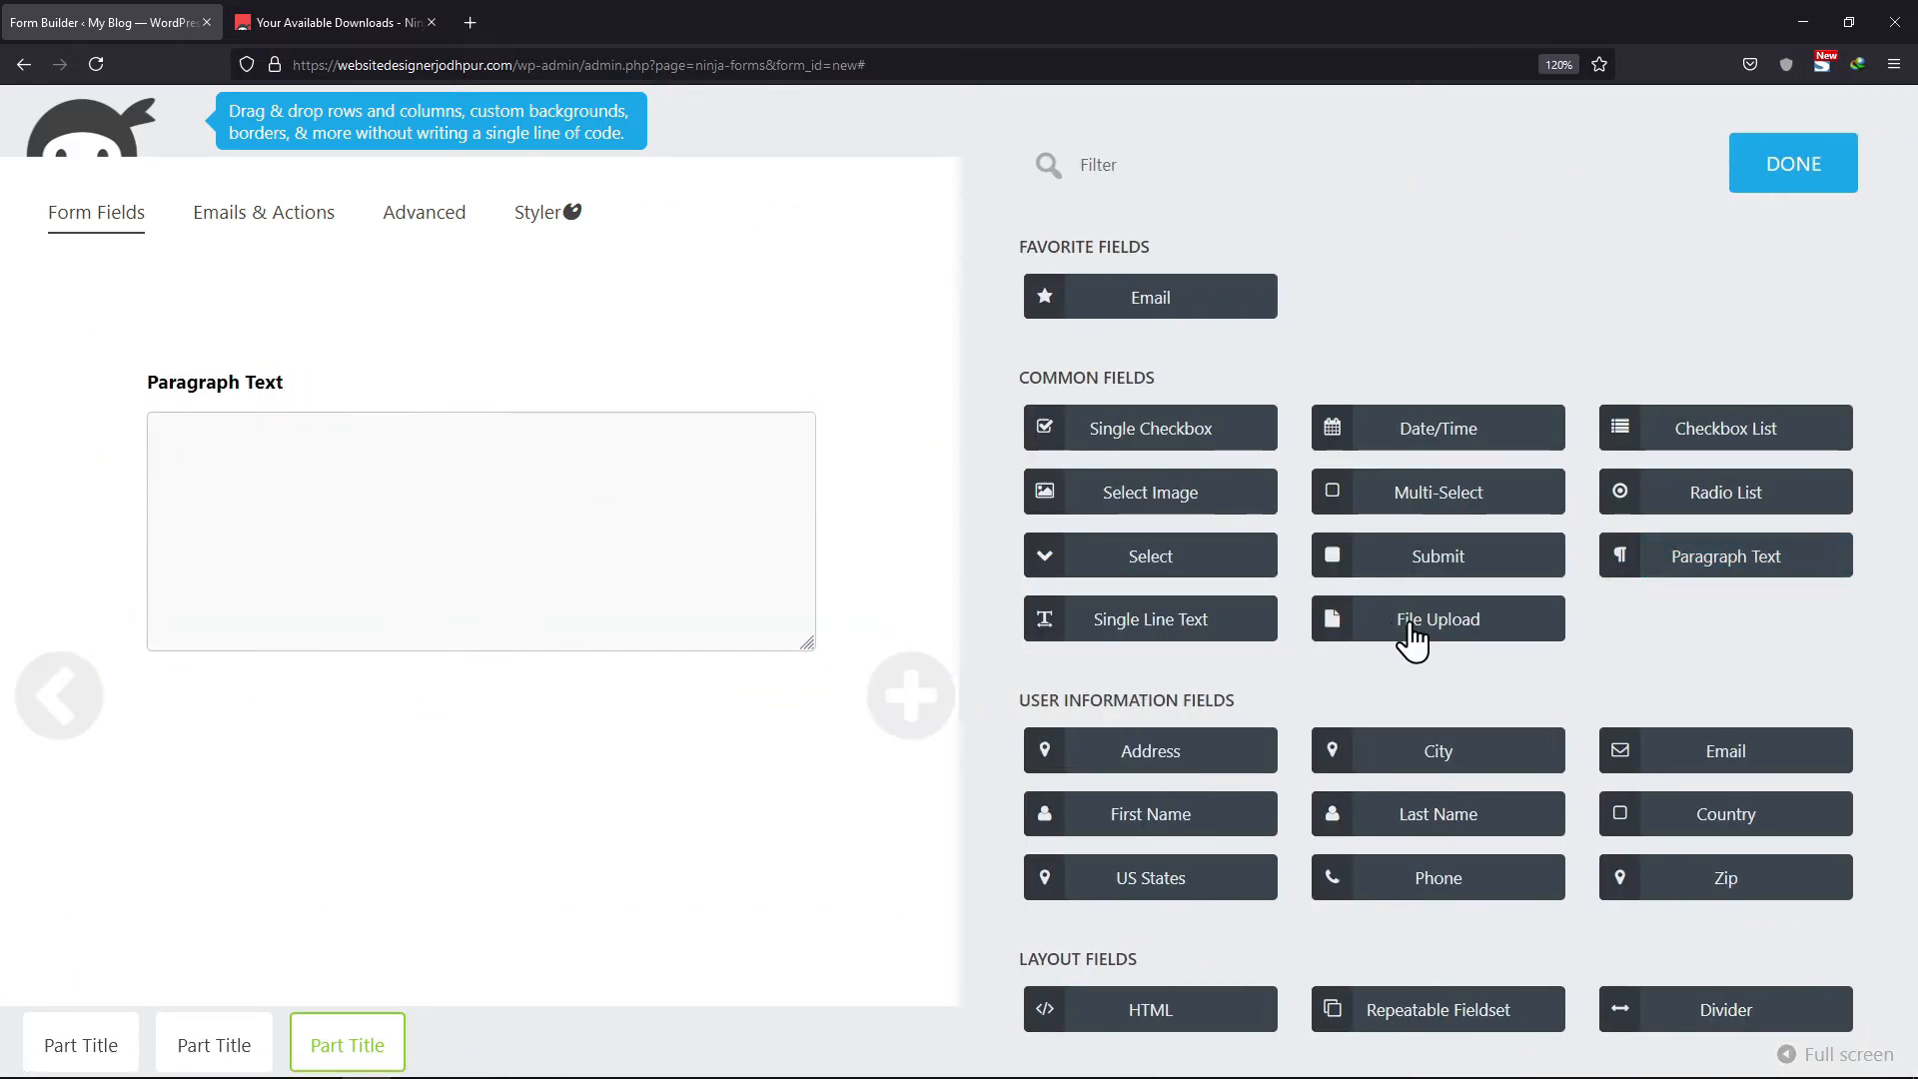
{"action": "left_click", "coordinate": [1438, 618]}
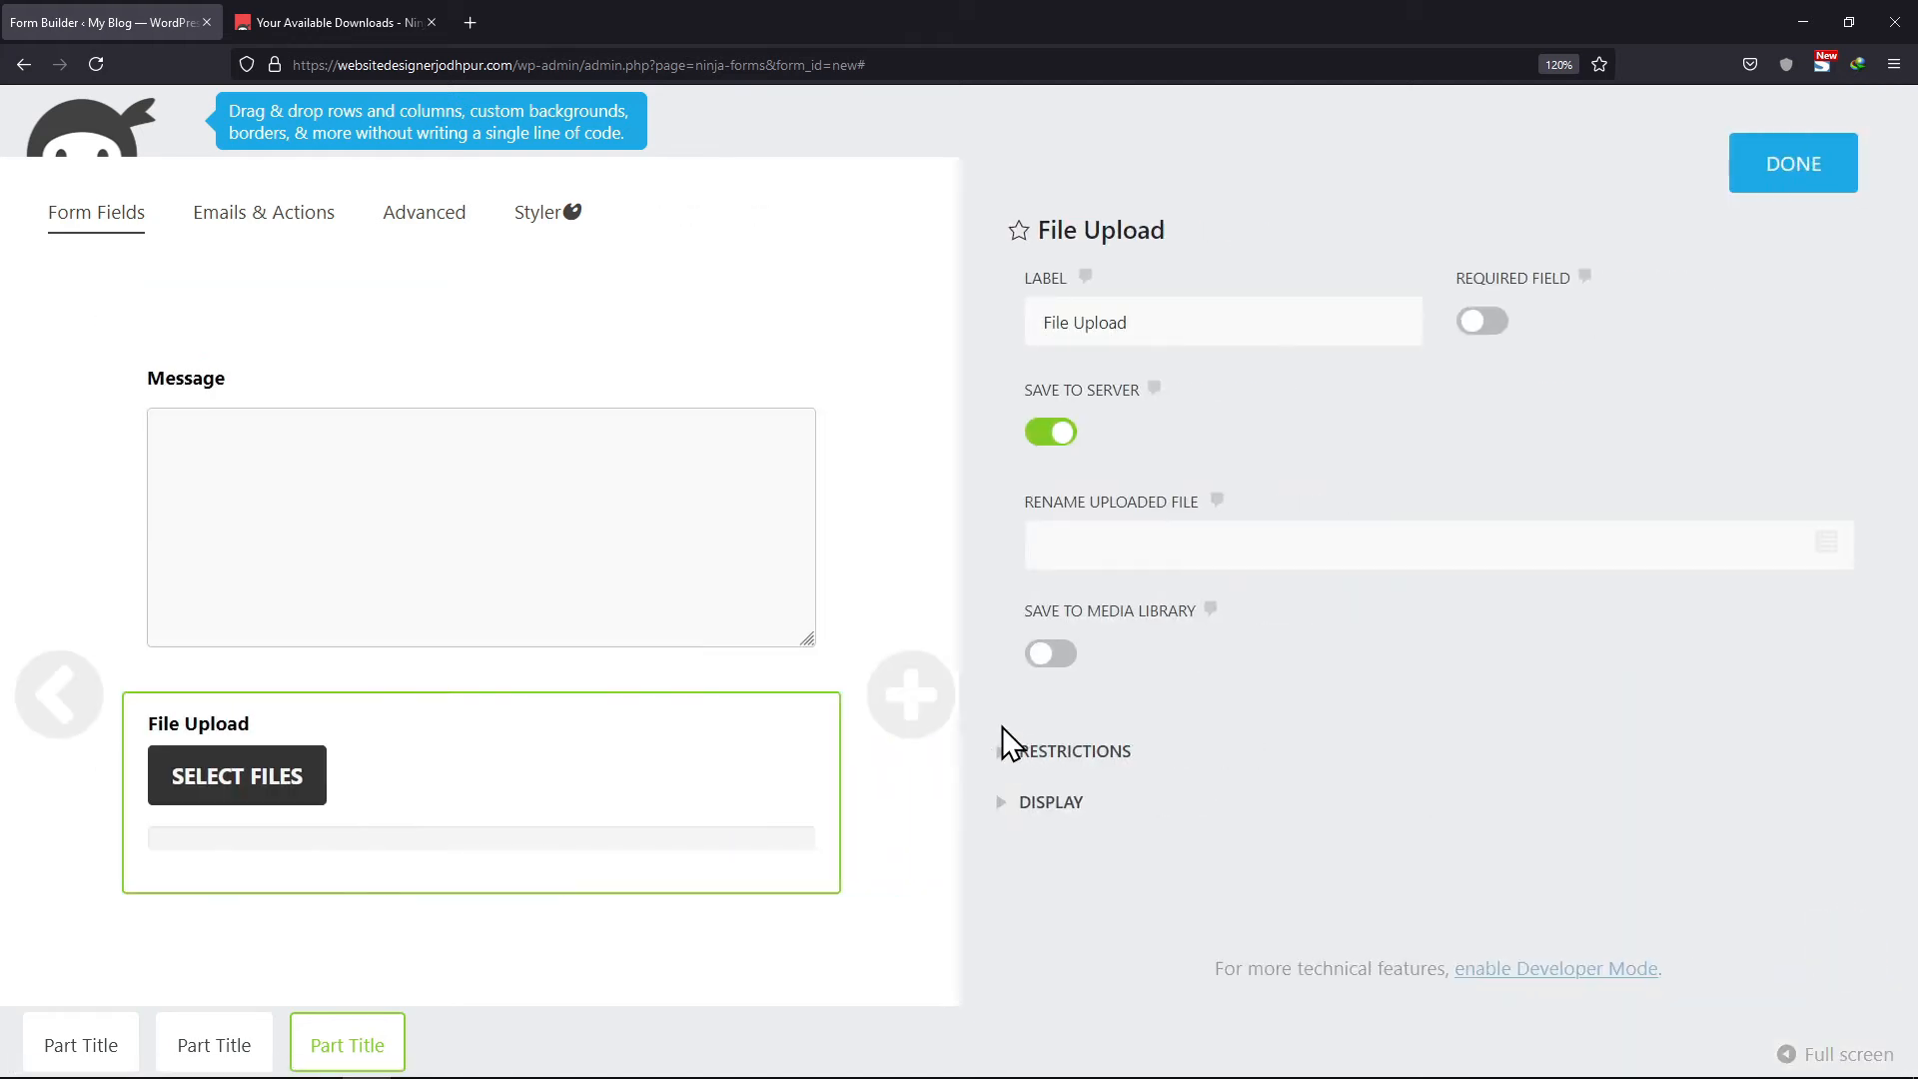
{"action": "left_click", "coordinate": [910, 694]}
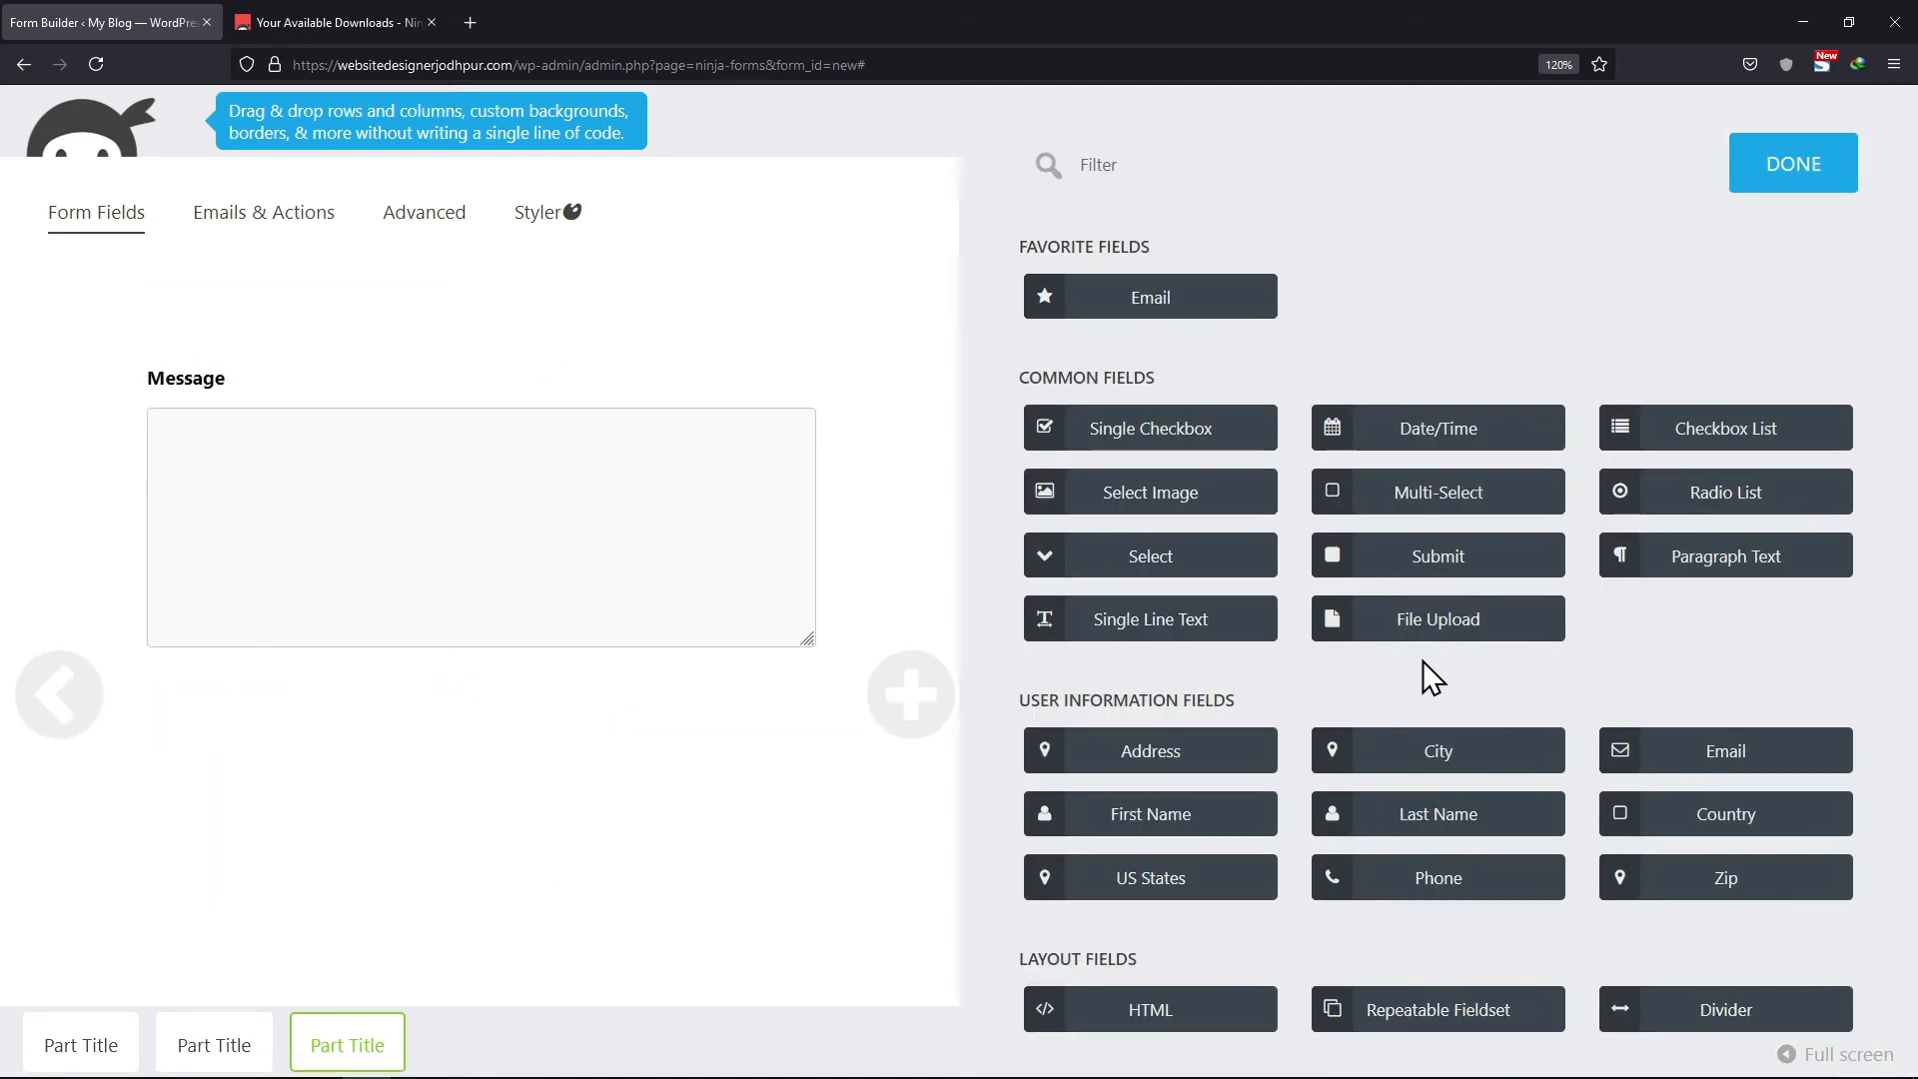
{"action": "left_click", "coordinate": [1437, 555]}
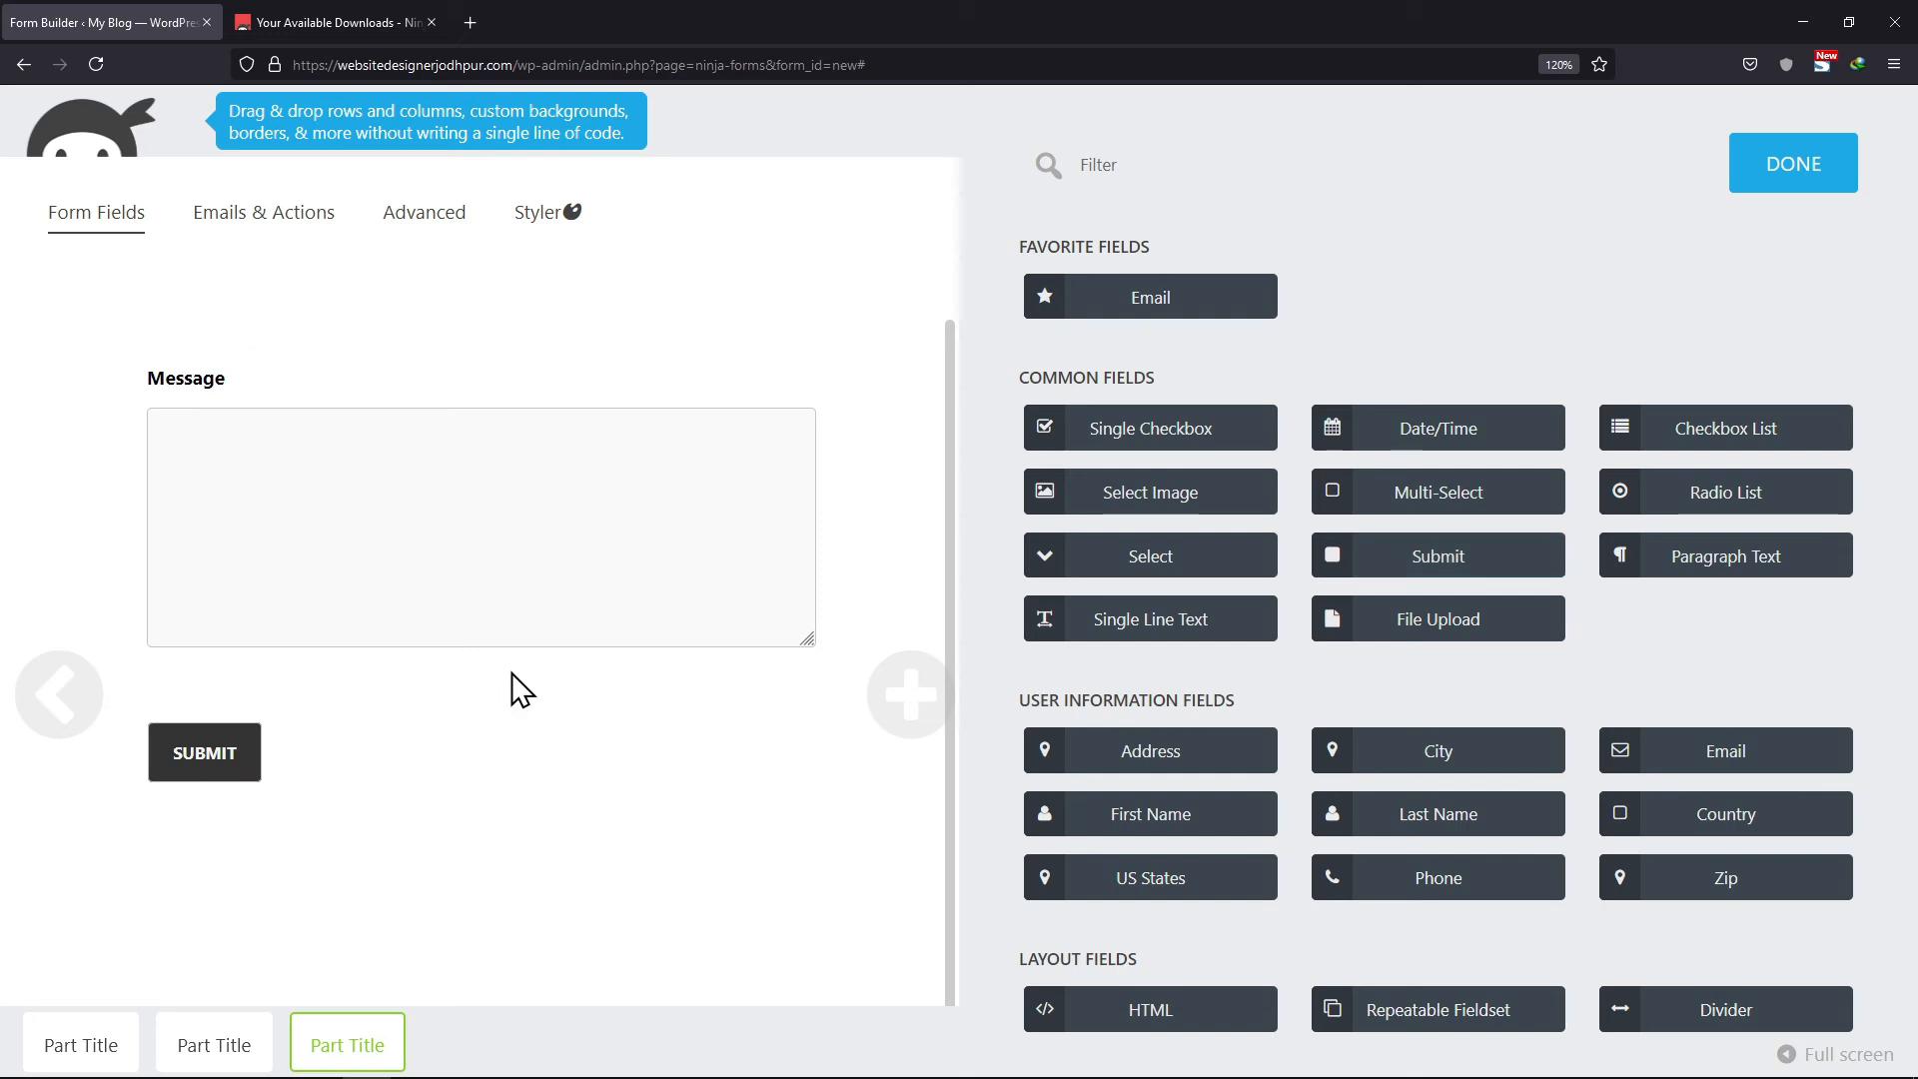
{"action": "left_click", "coordinate": [1793, 163]}
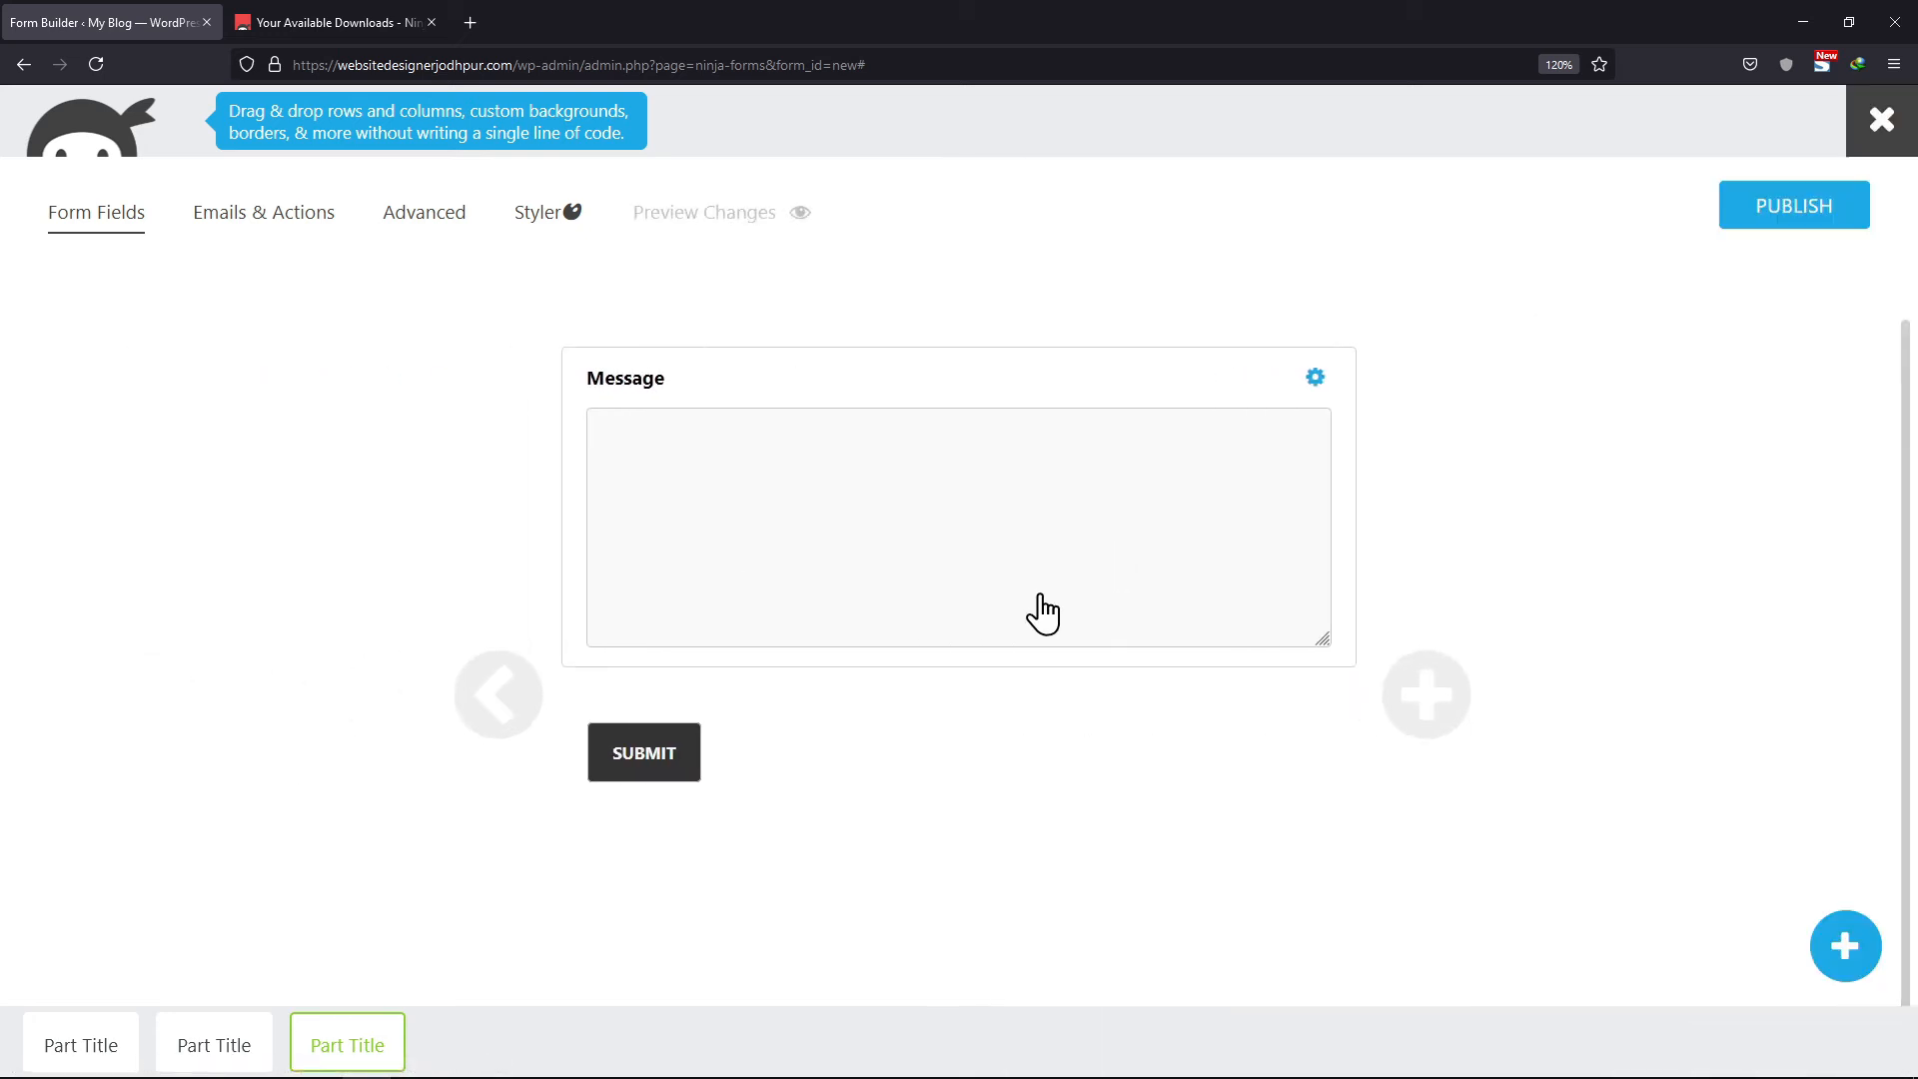
- Return to the first part and publish the form titled 'Multi parts'
{"action": "left_click", "coordinate": [498, 694]}
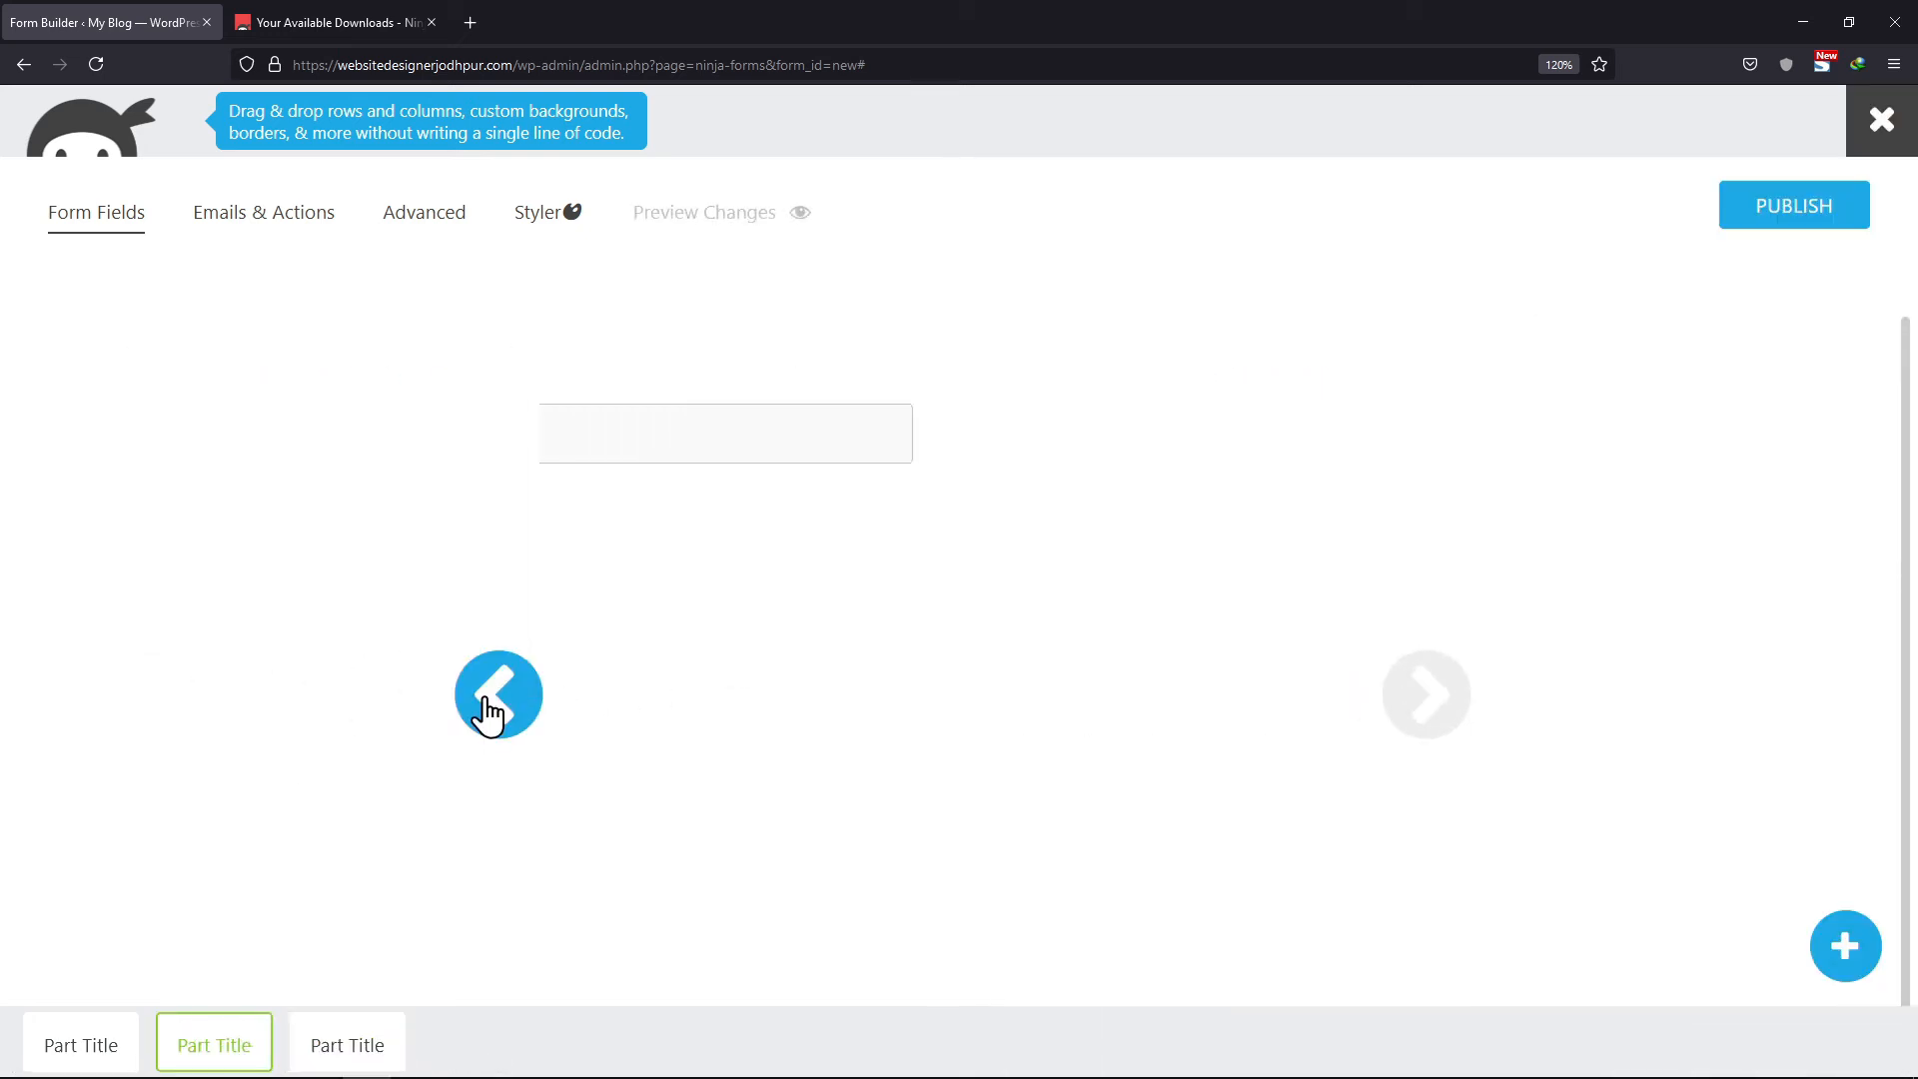
{"action": "left_click", "coordinate": [497, 694]}
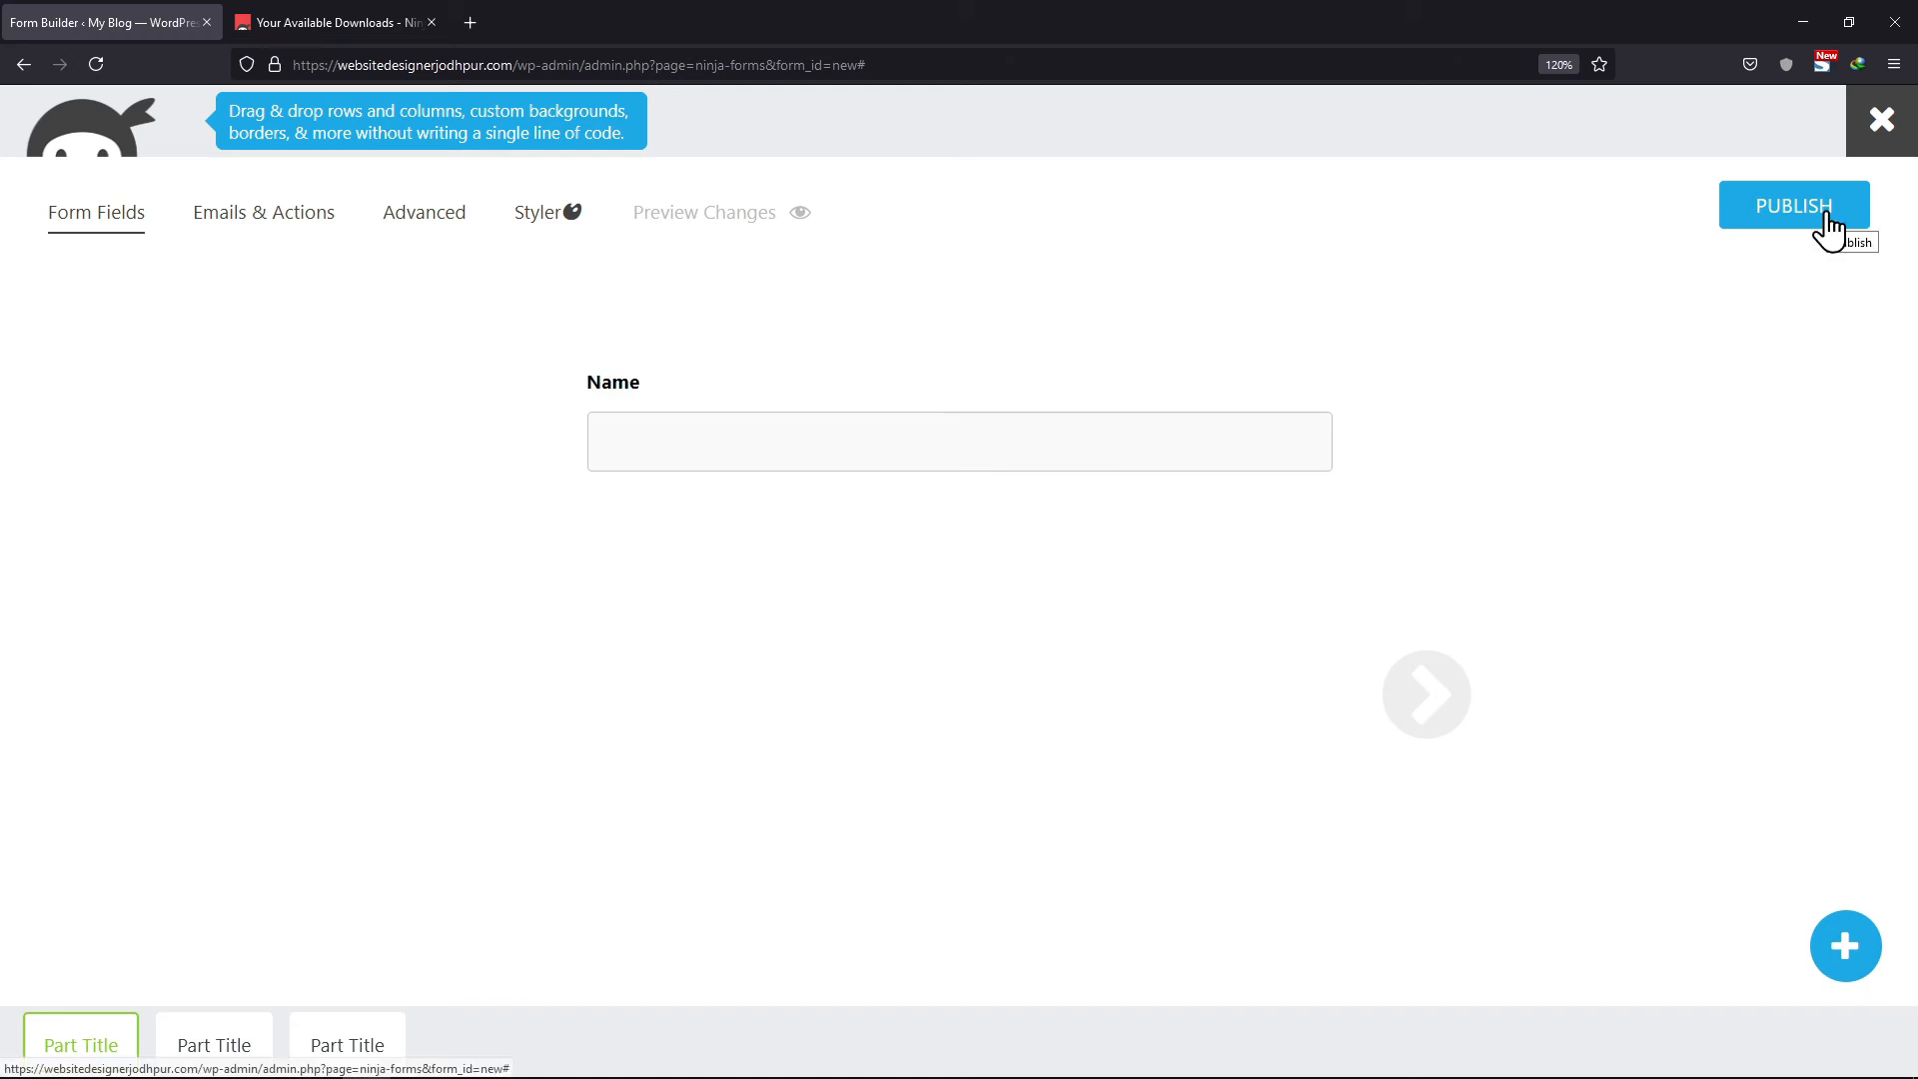
{"action": "left_click", "coordinate": [1793, 204]}
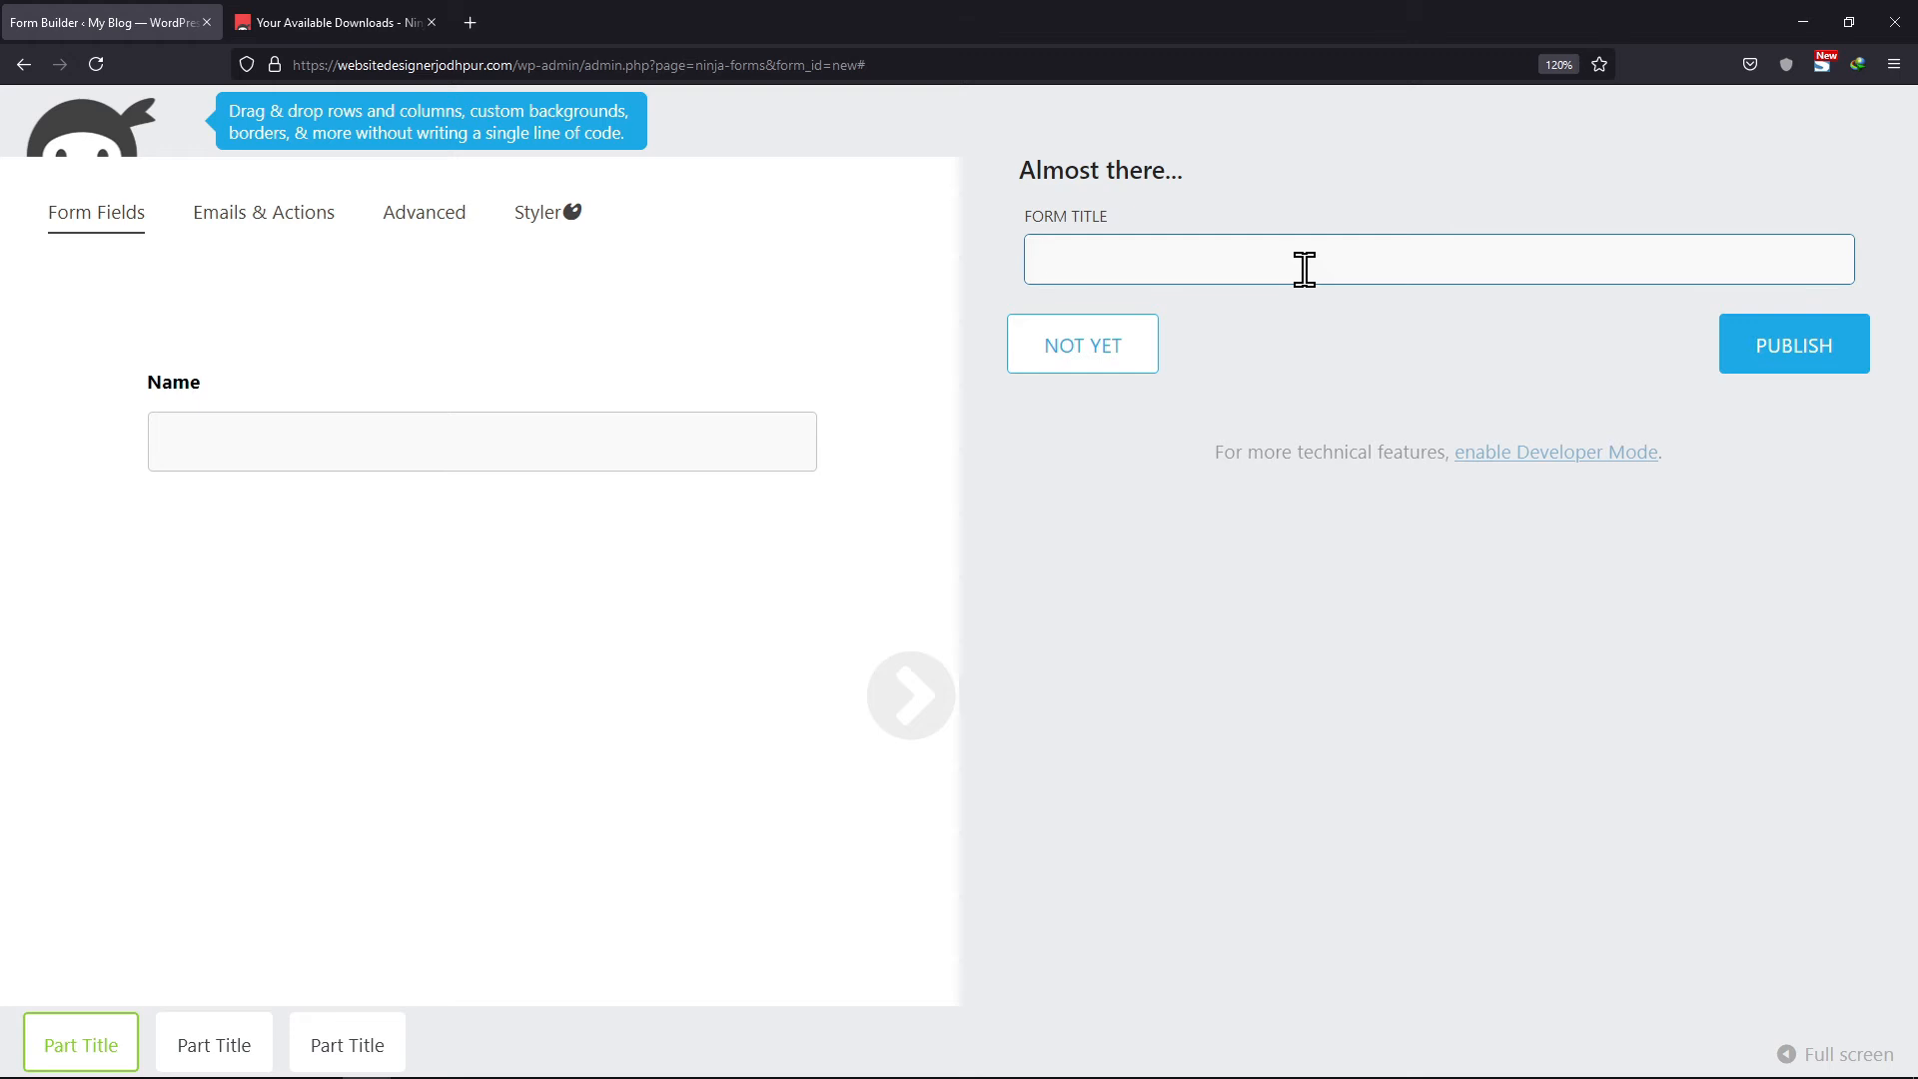
{"action": "type", "text": "Multi p"}
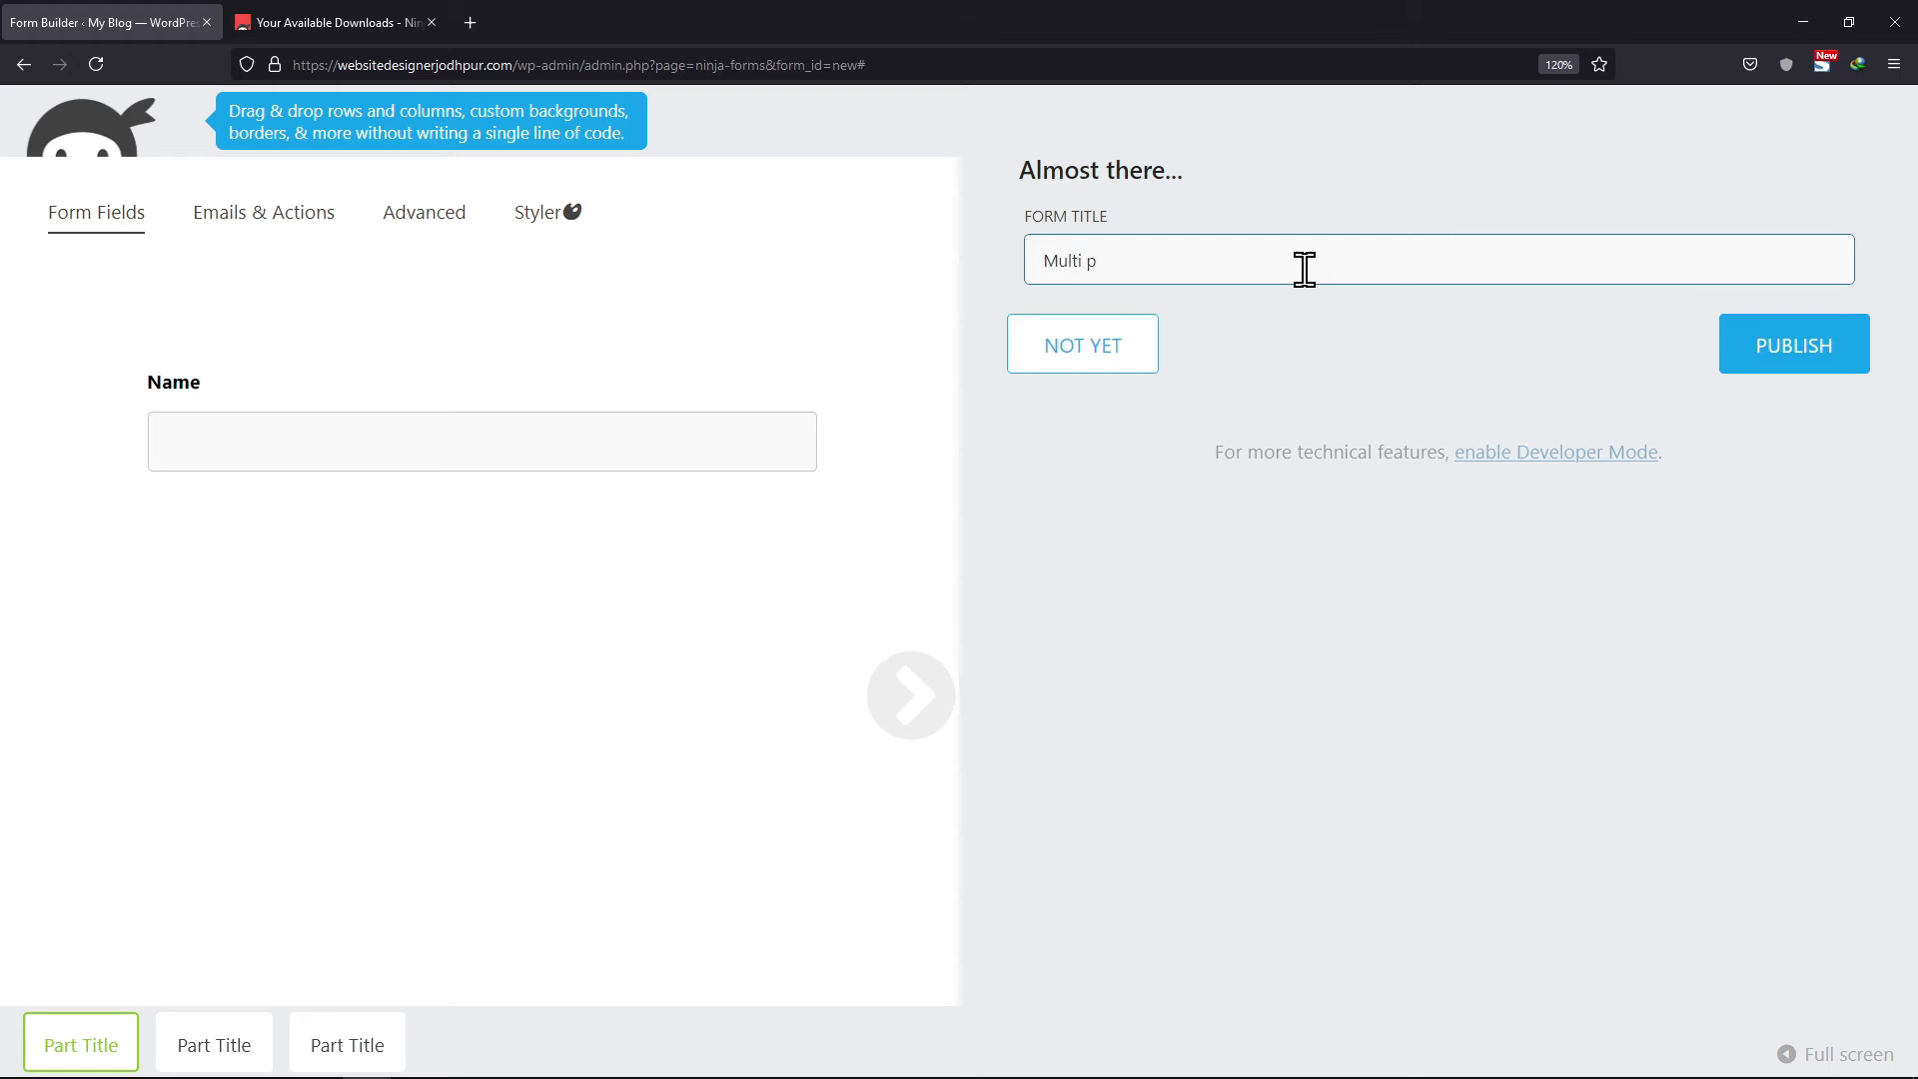
{"action": "type", "text": "arta"}
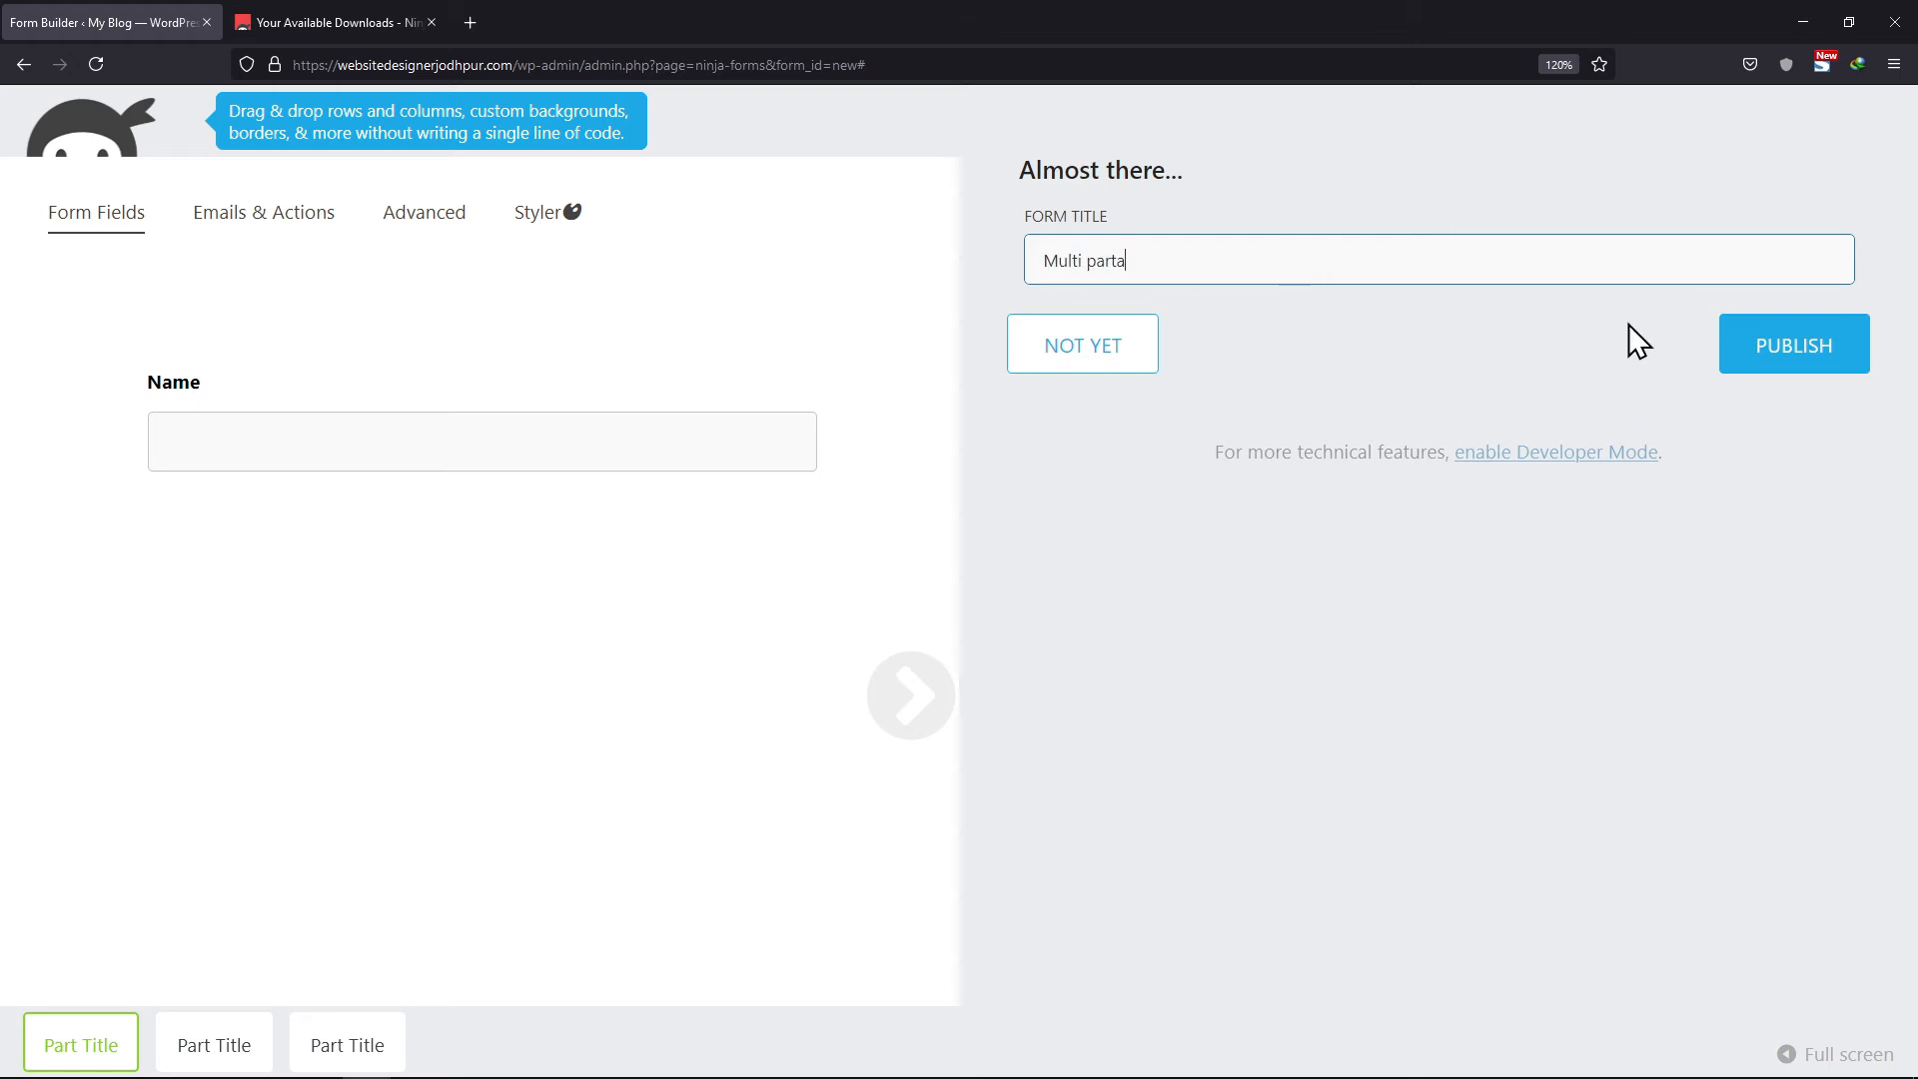
{"action": "left_click", "coordinate": [1792, 344]}
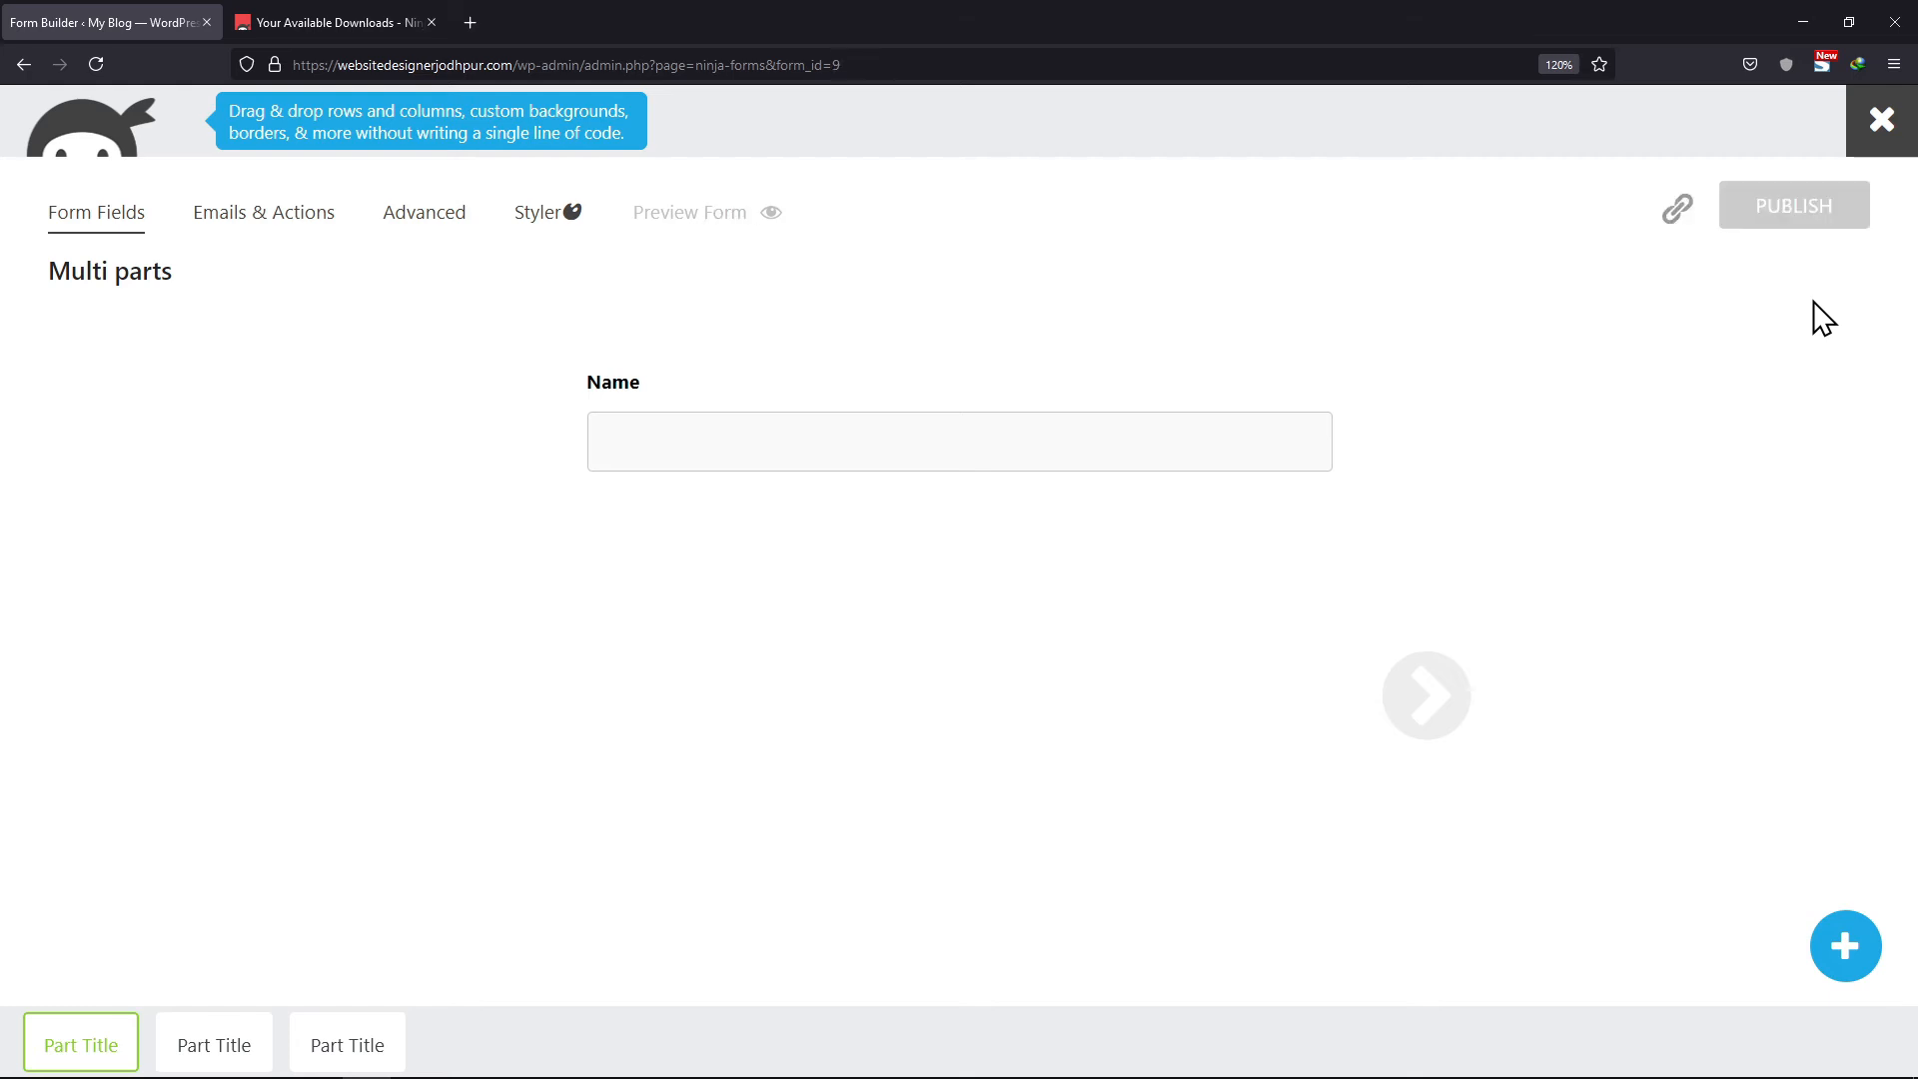
{"action": "left_click", "coordinate": [687, 212]}
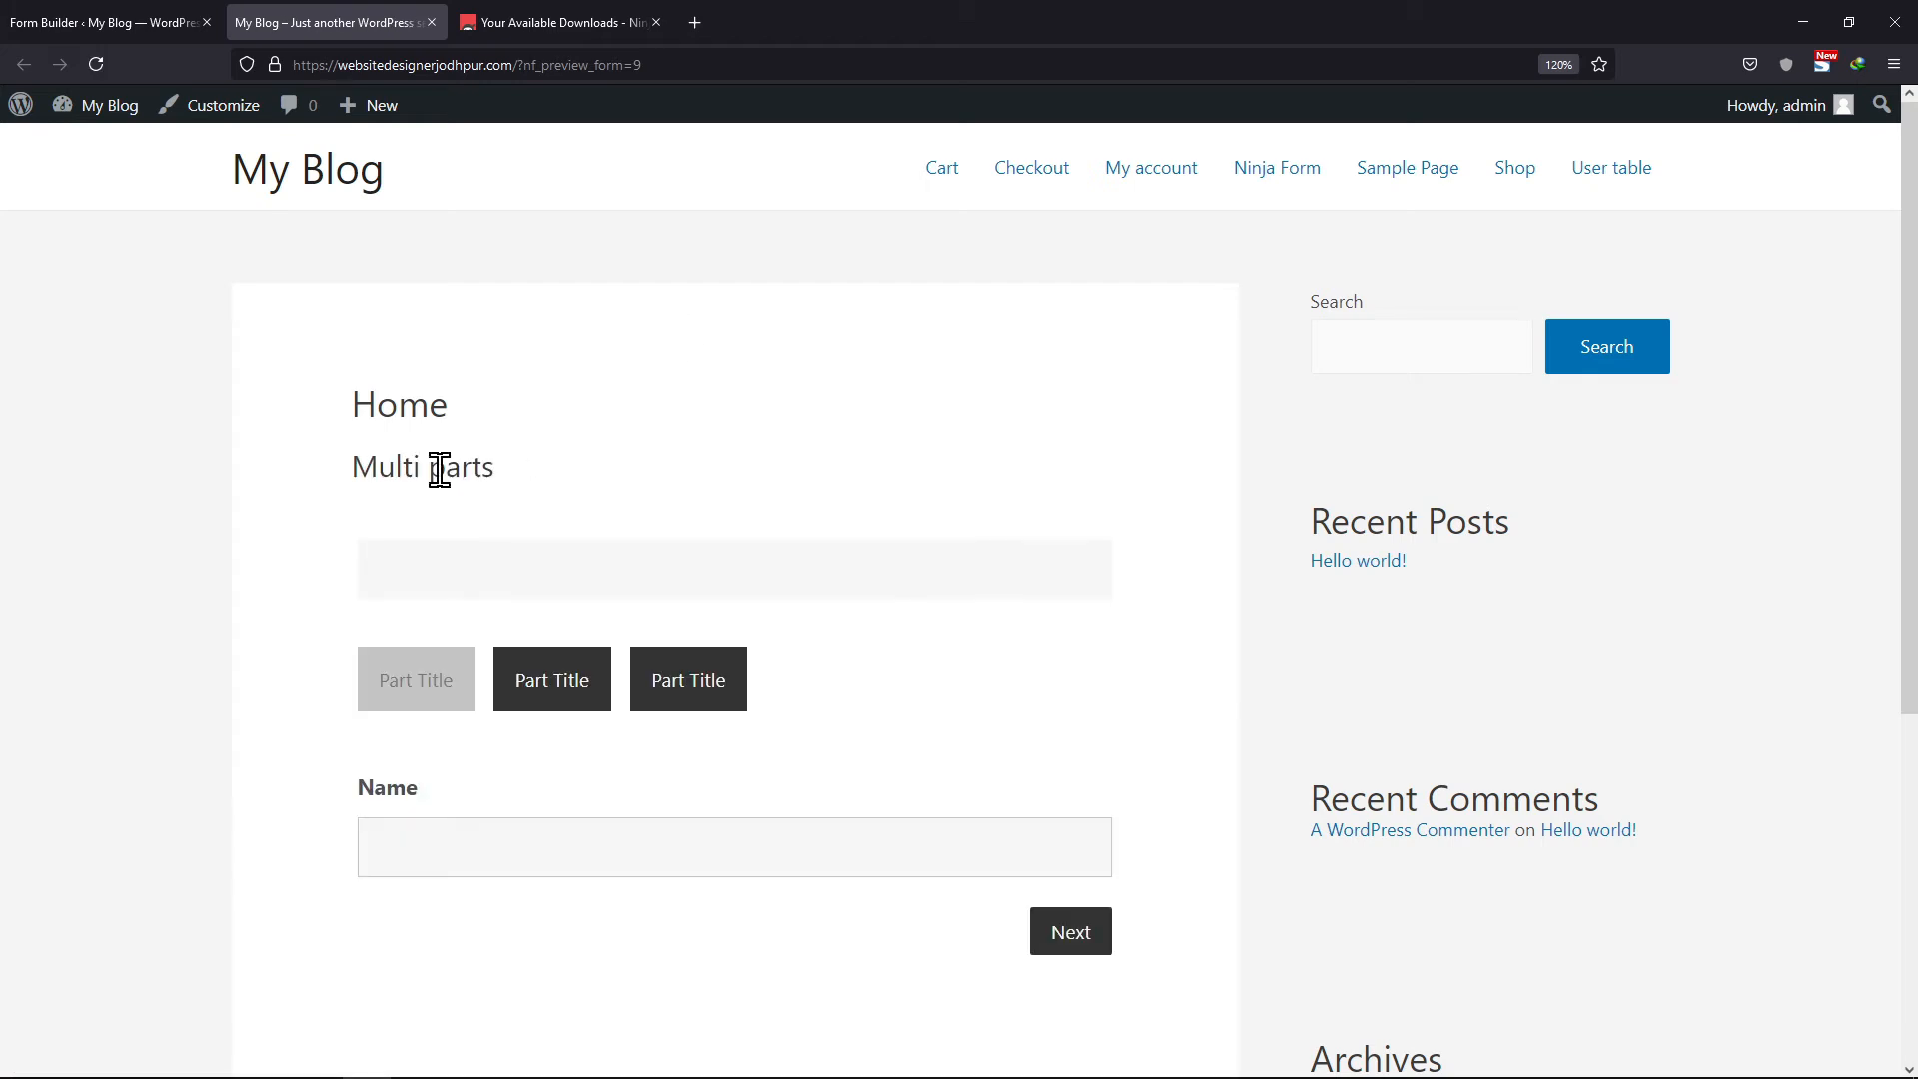
{"action": "left_click", "coordinate": [734, 720]}
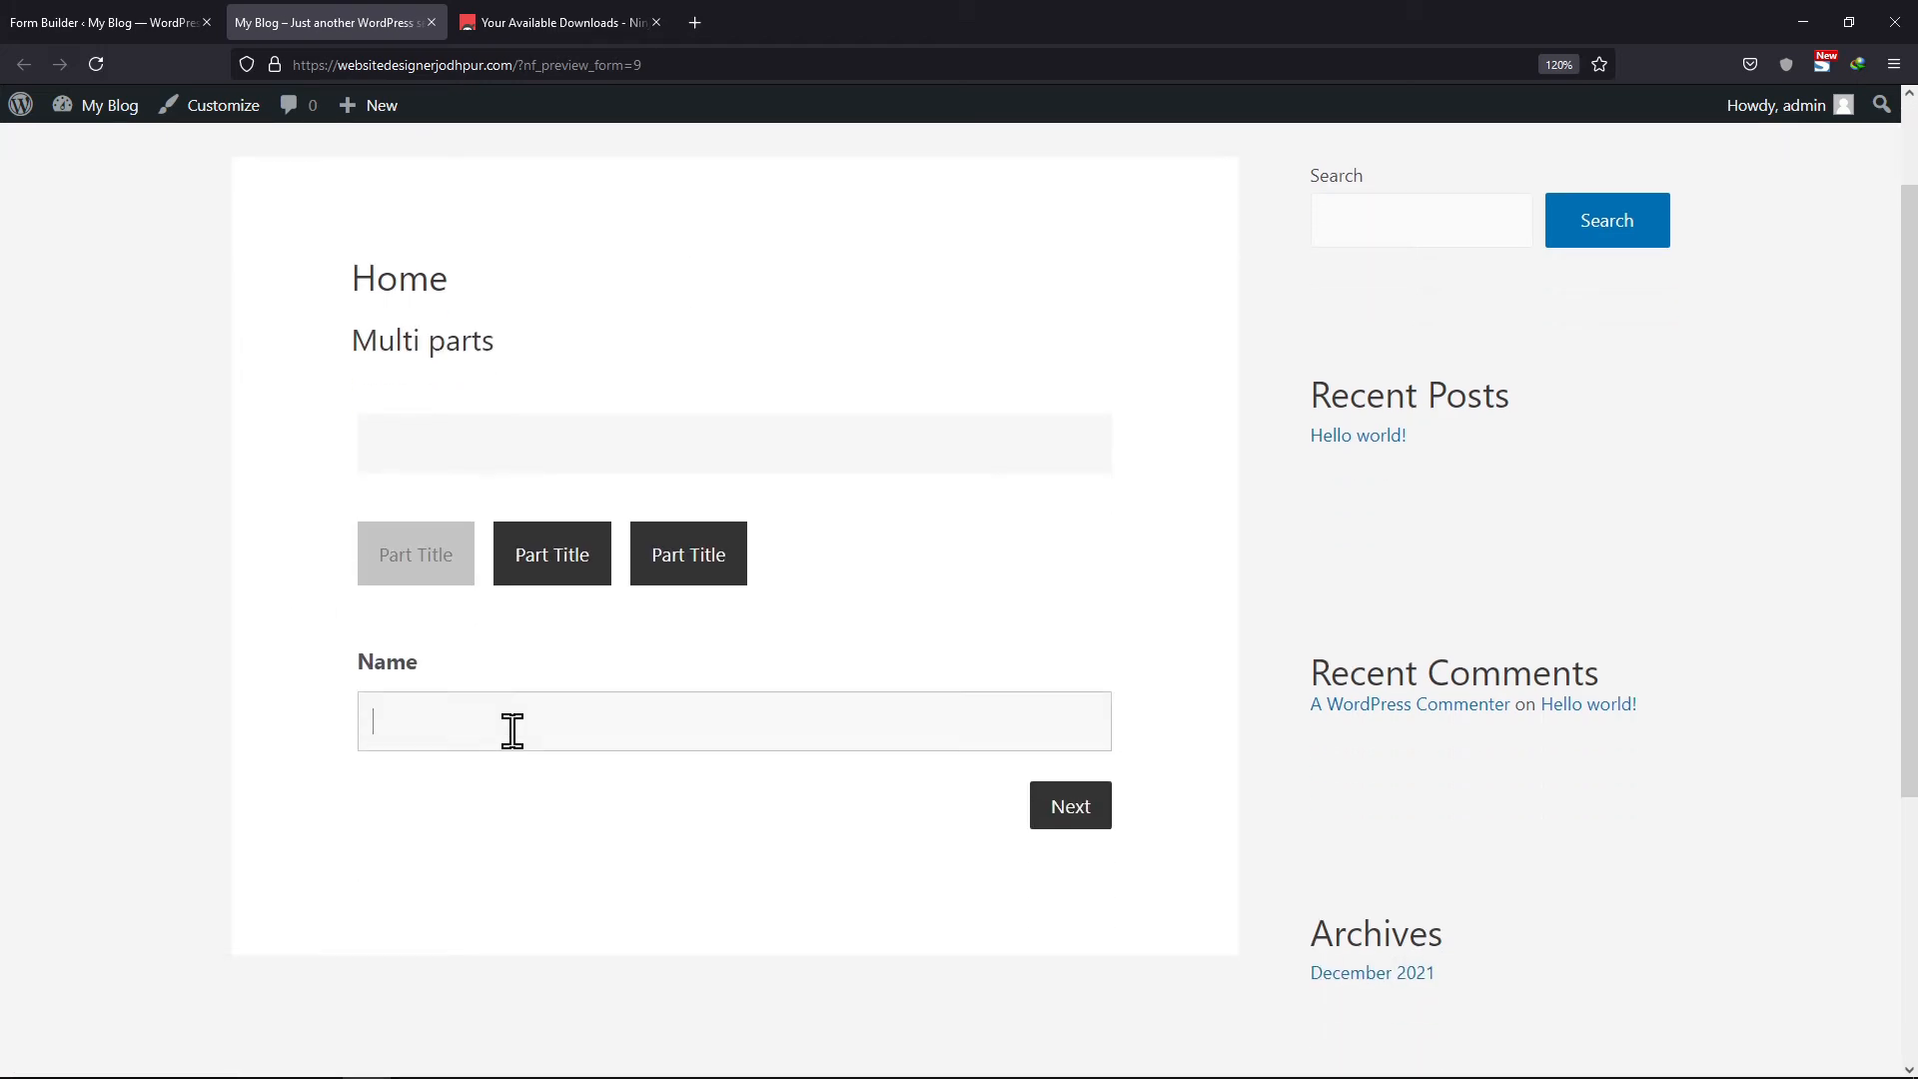
{"action": "type", "text": "Hat"}
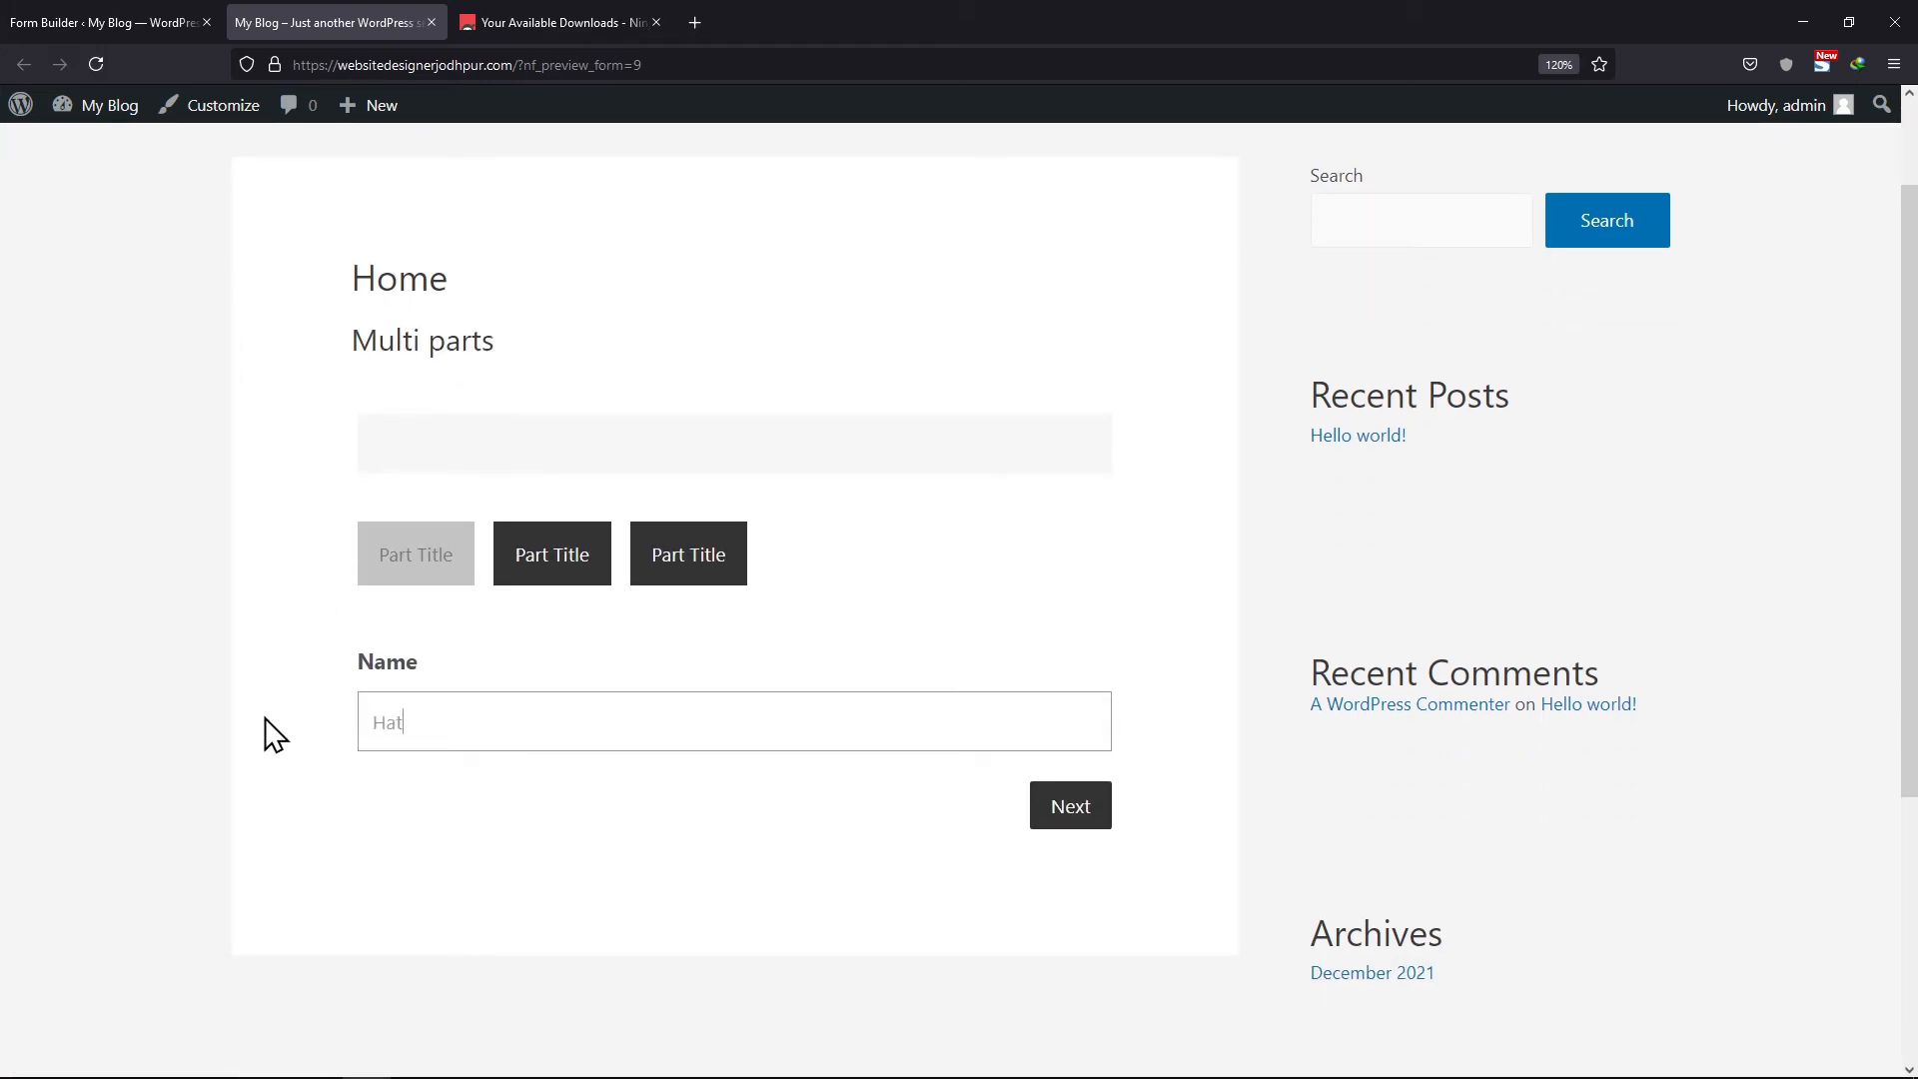
{"action": "type", "text": "Harshit bhoot"}
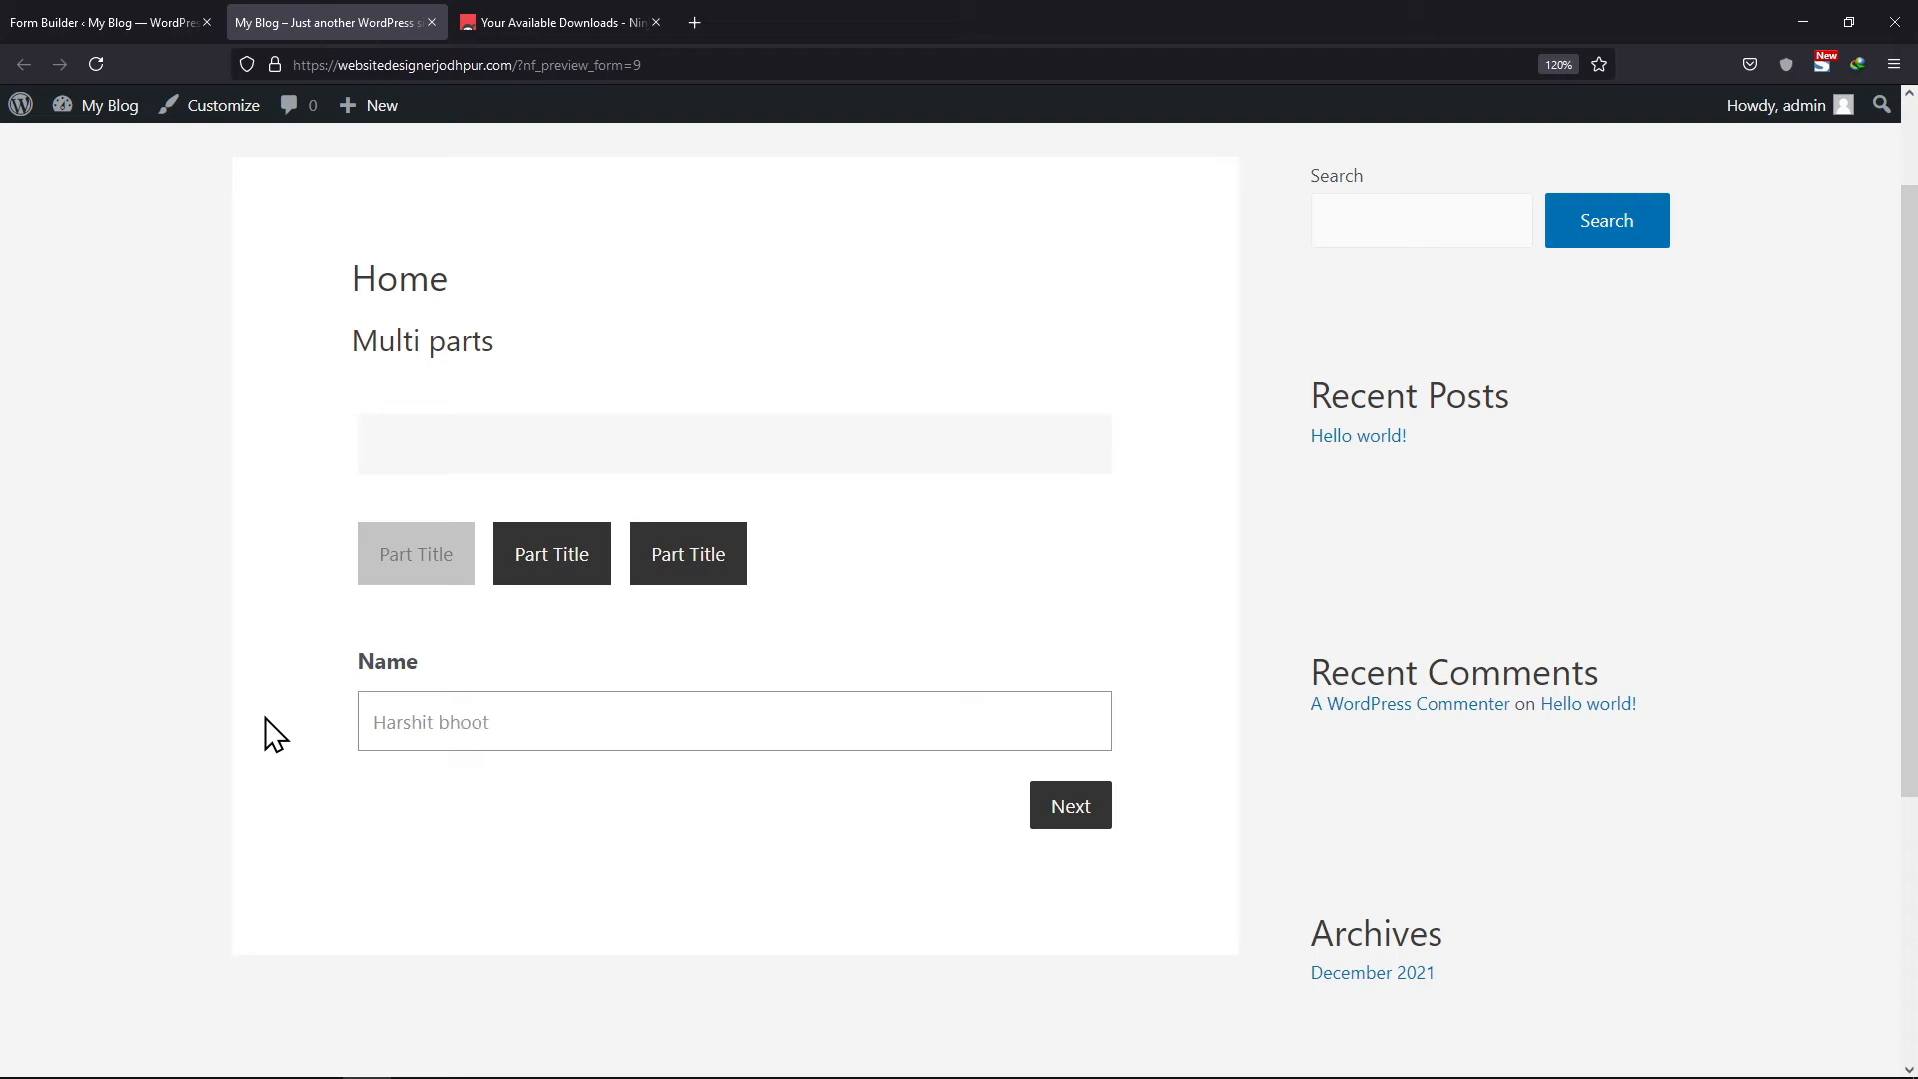
{"action": "left_click", "coordinate": [1069, 805]}
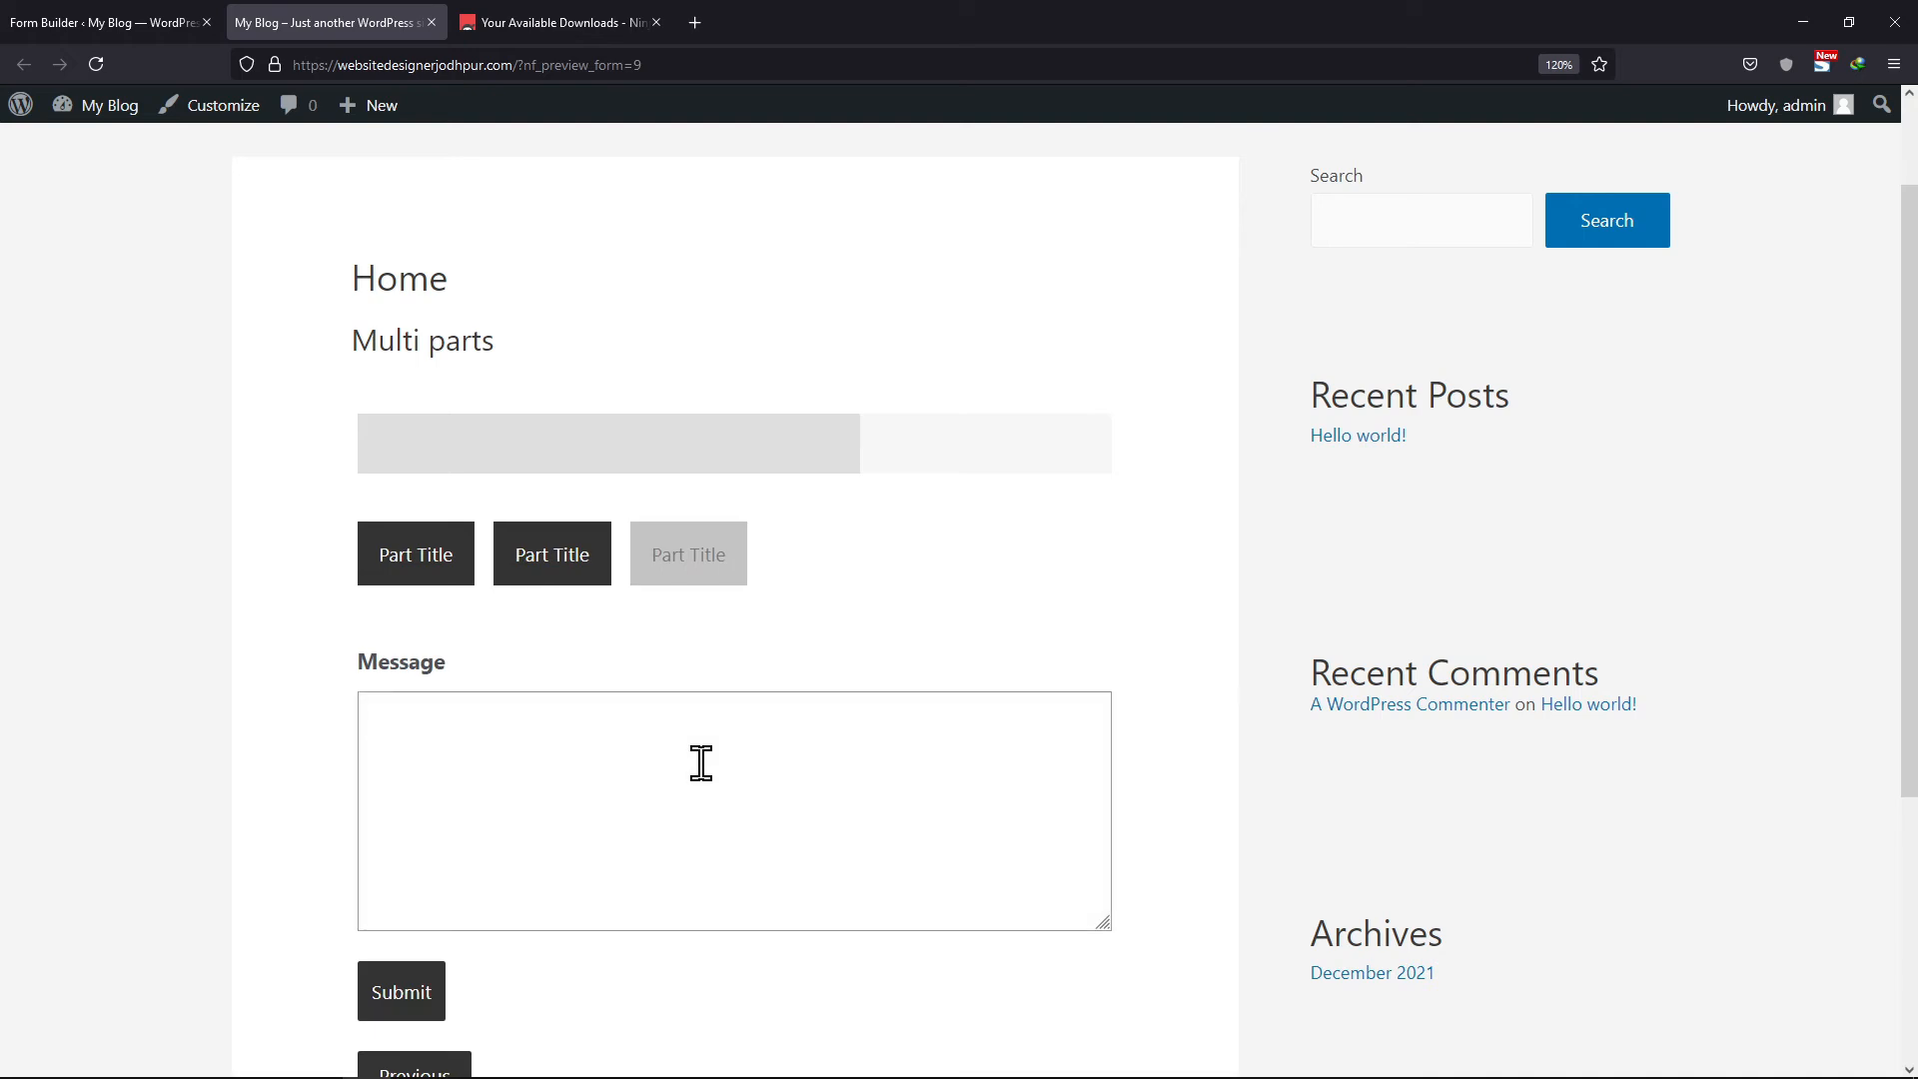
{"action": "type", "text": "Test"}
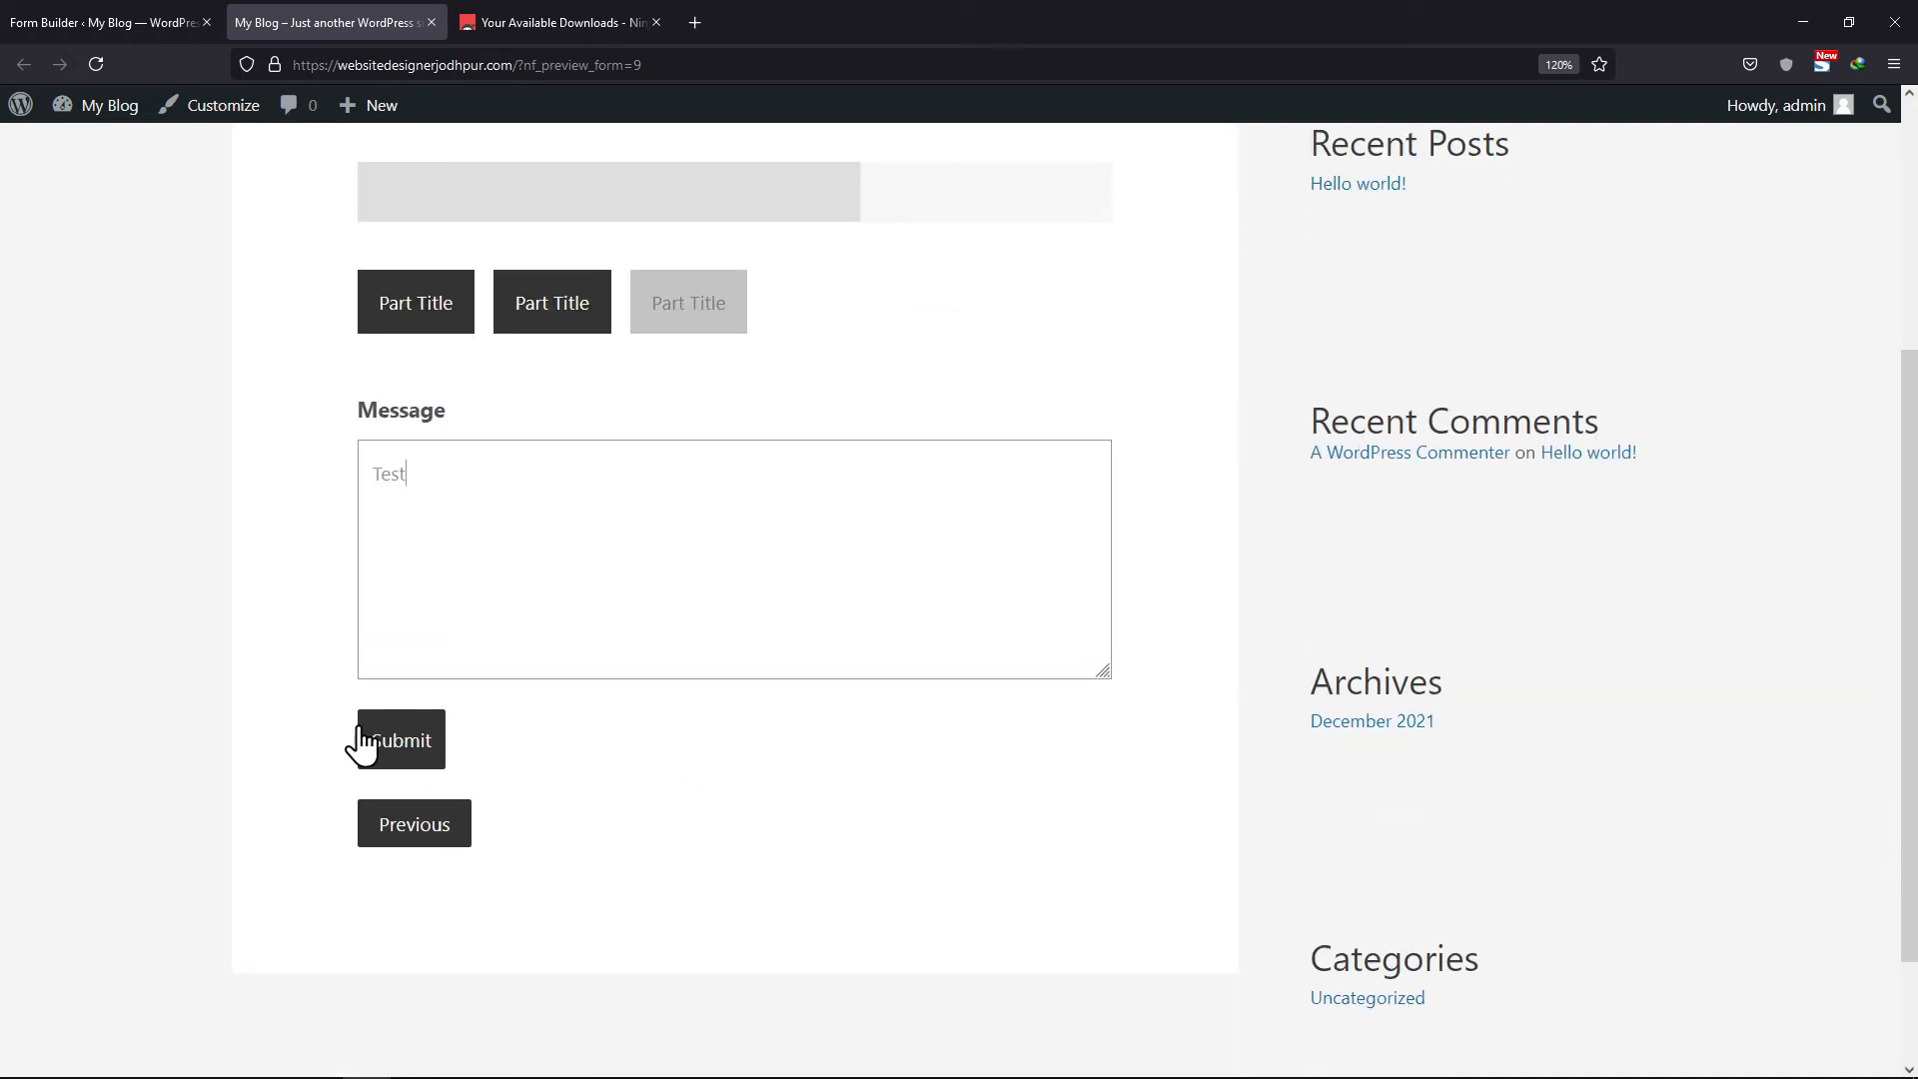
{"action": "left_click", "coordinate": [399, 739]}
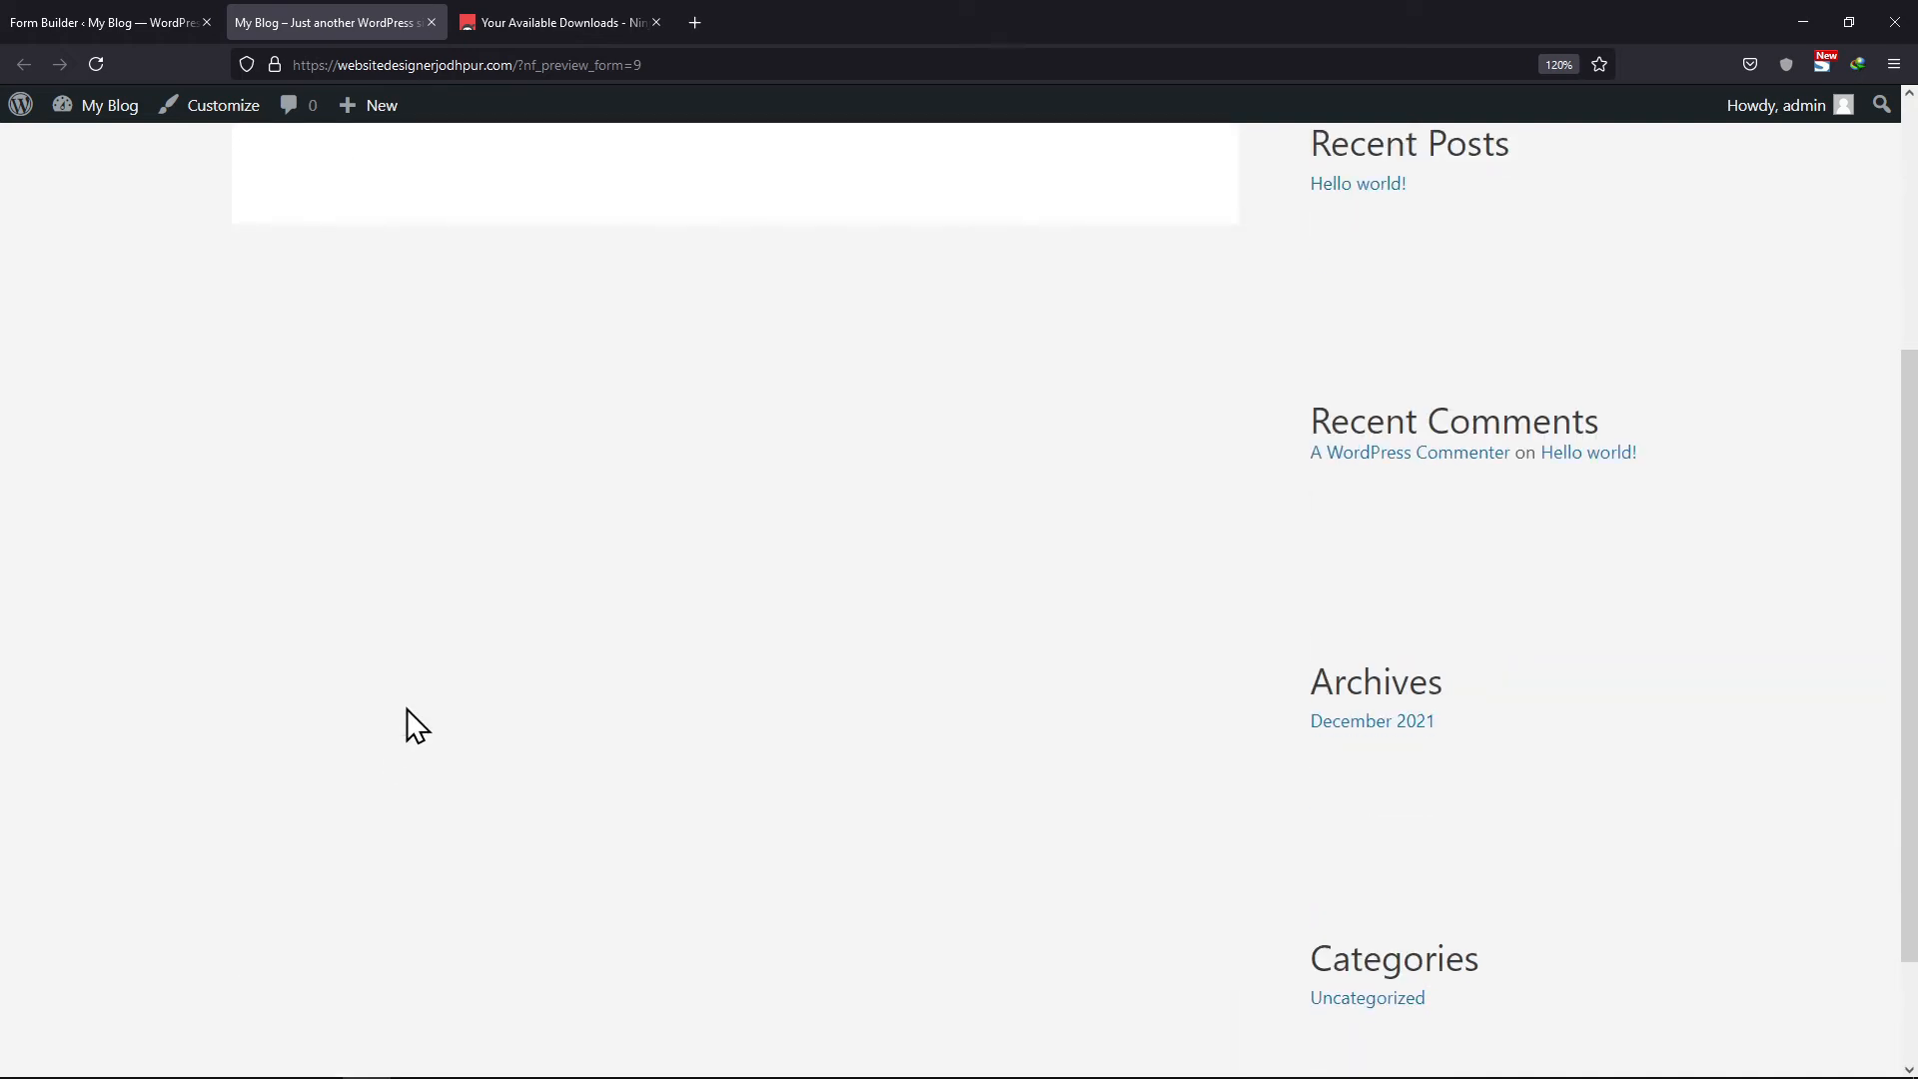